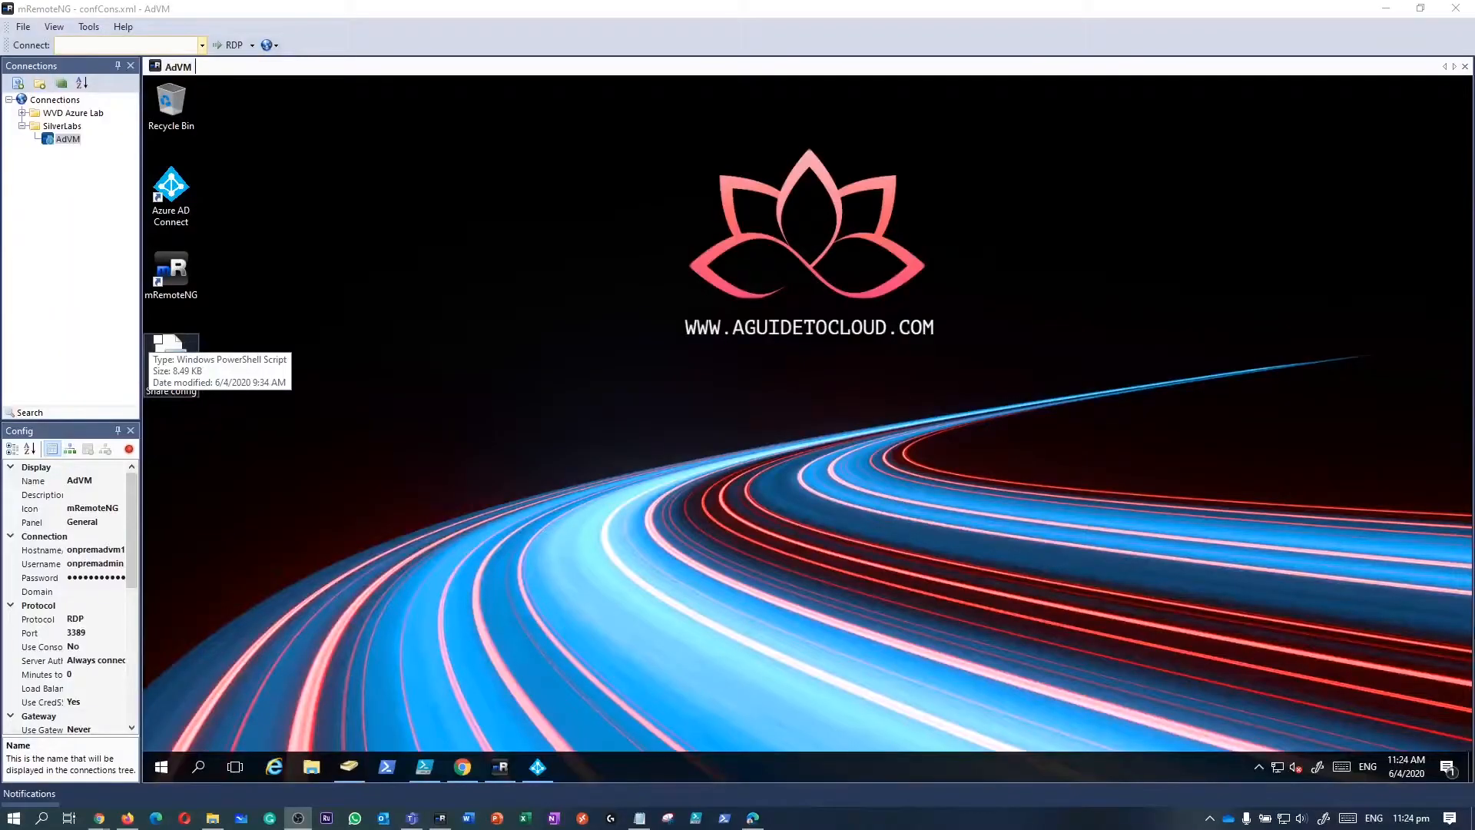
pyautogui.moveTo(1317, 577)
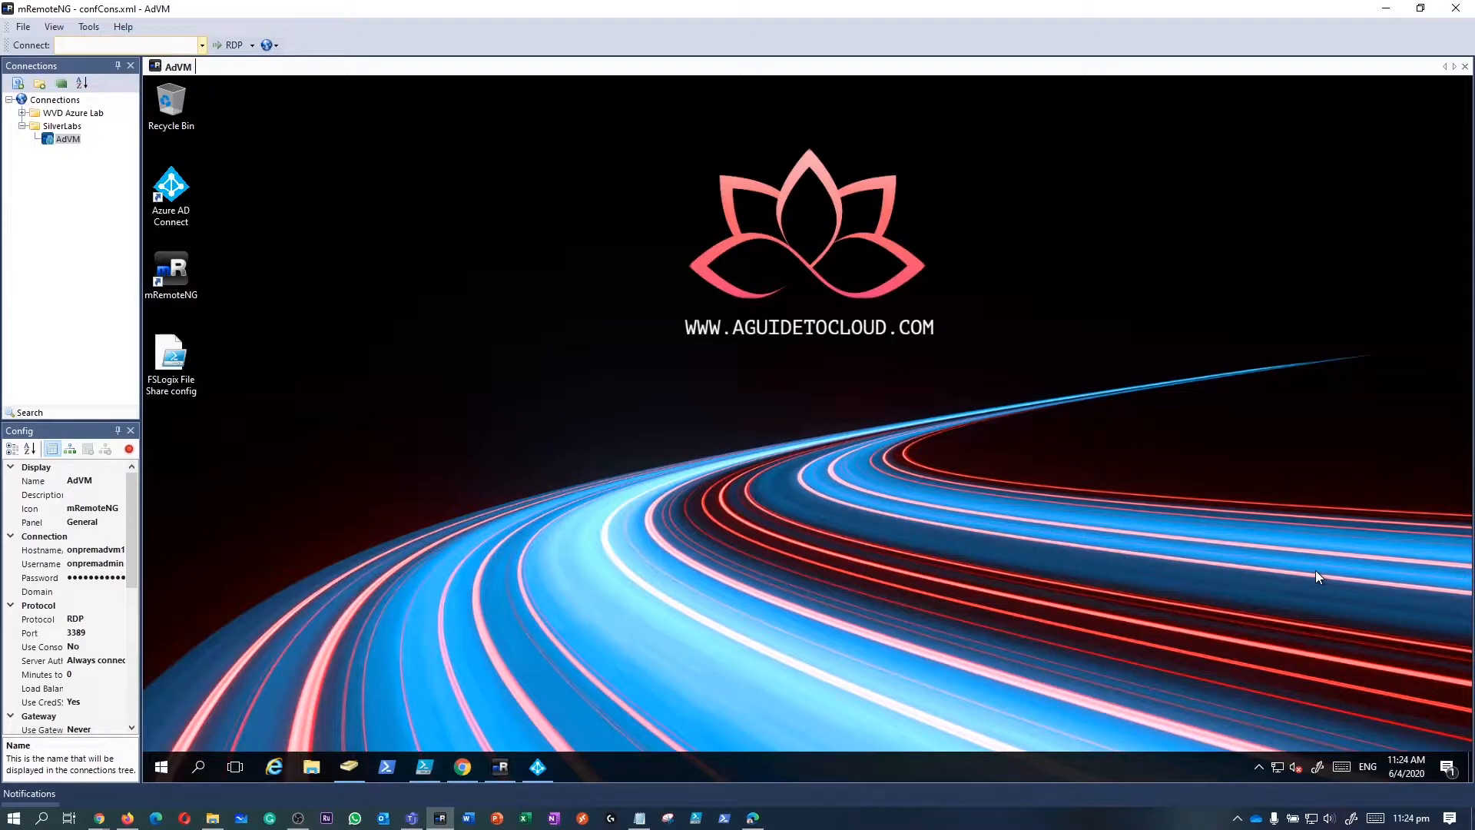
pyautogui.moveTo(821, 544)
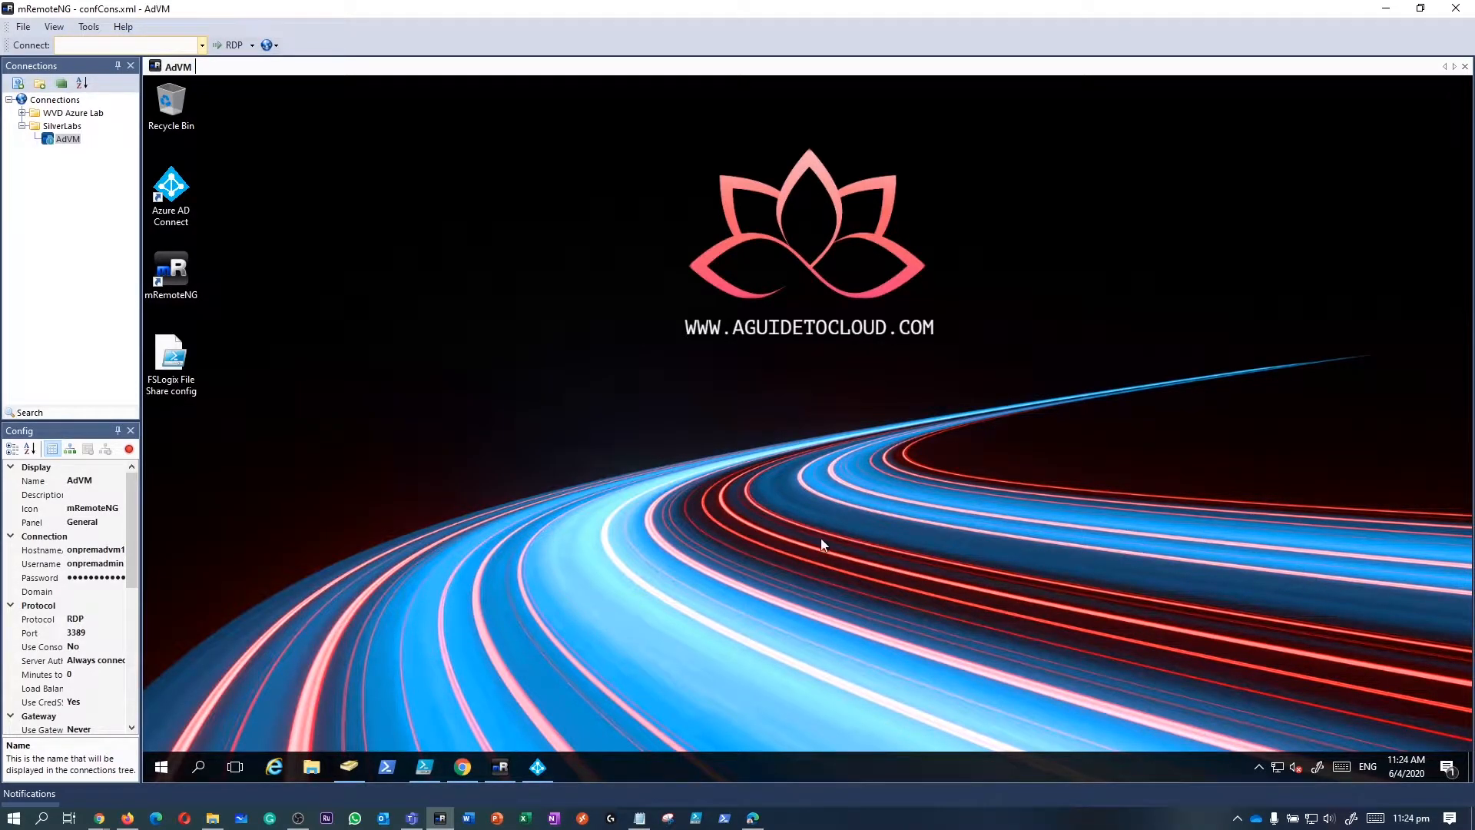
pyautogui.moveTo(491, 680)
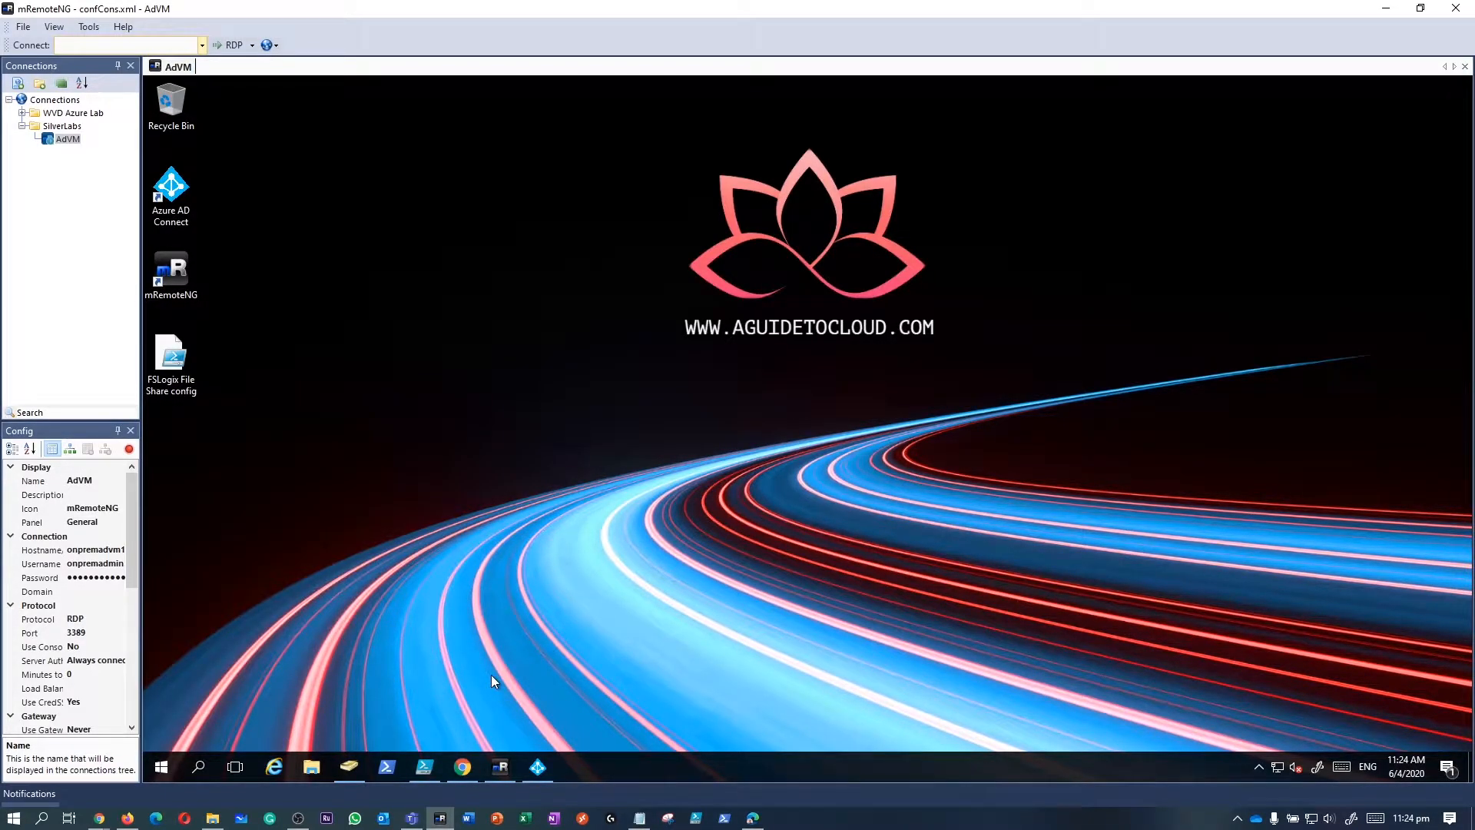
pyautogui.moveTo(511, 759)
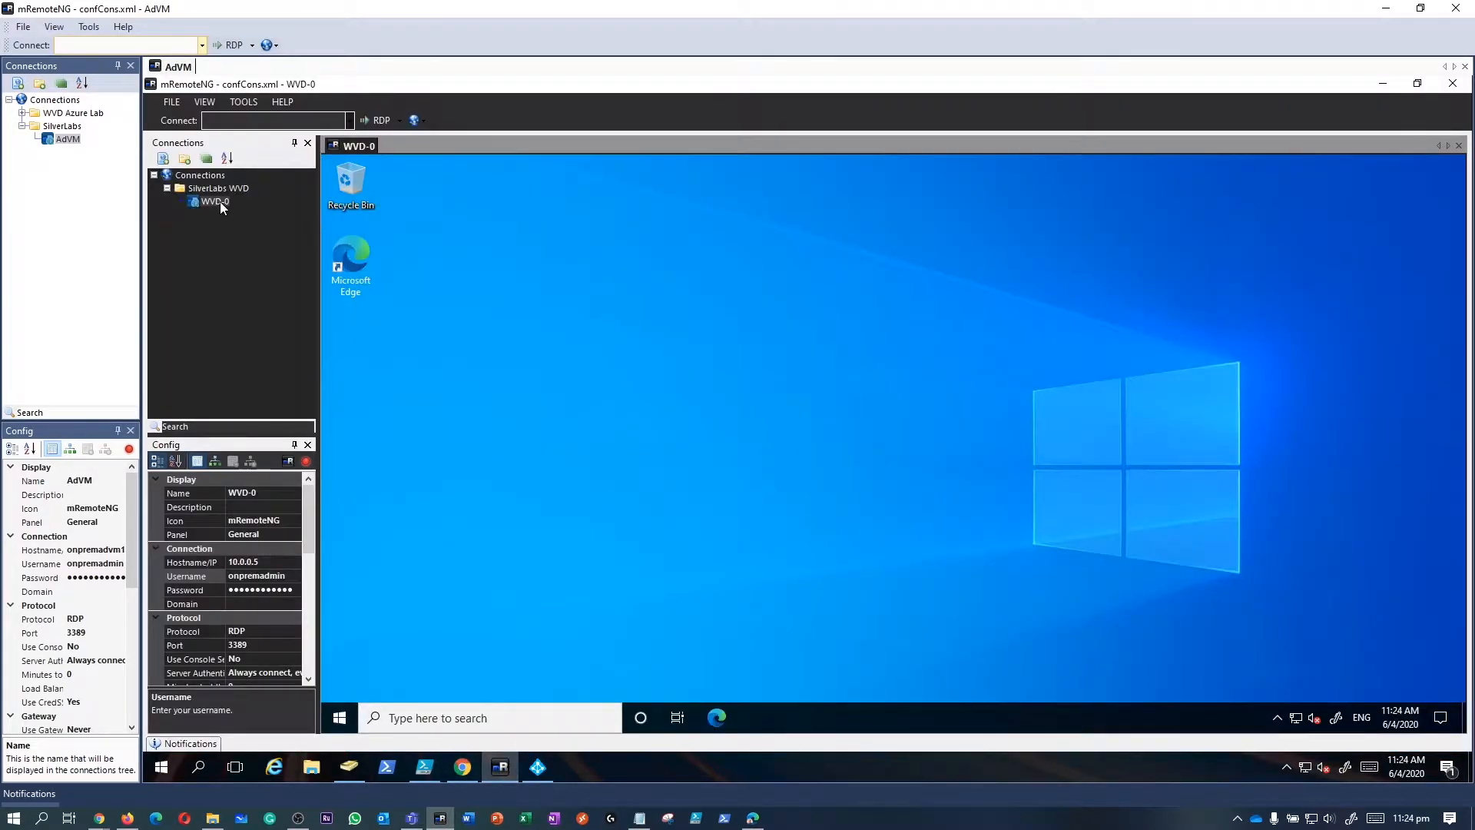
# - Connect to WVD-0 under SilverLabs WVD to reach its remote desktop
pyautogui.click(213, 201)
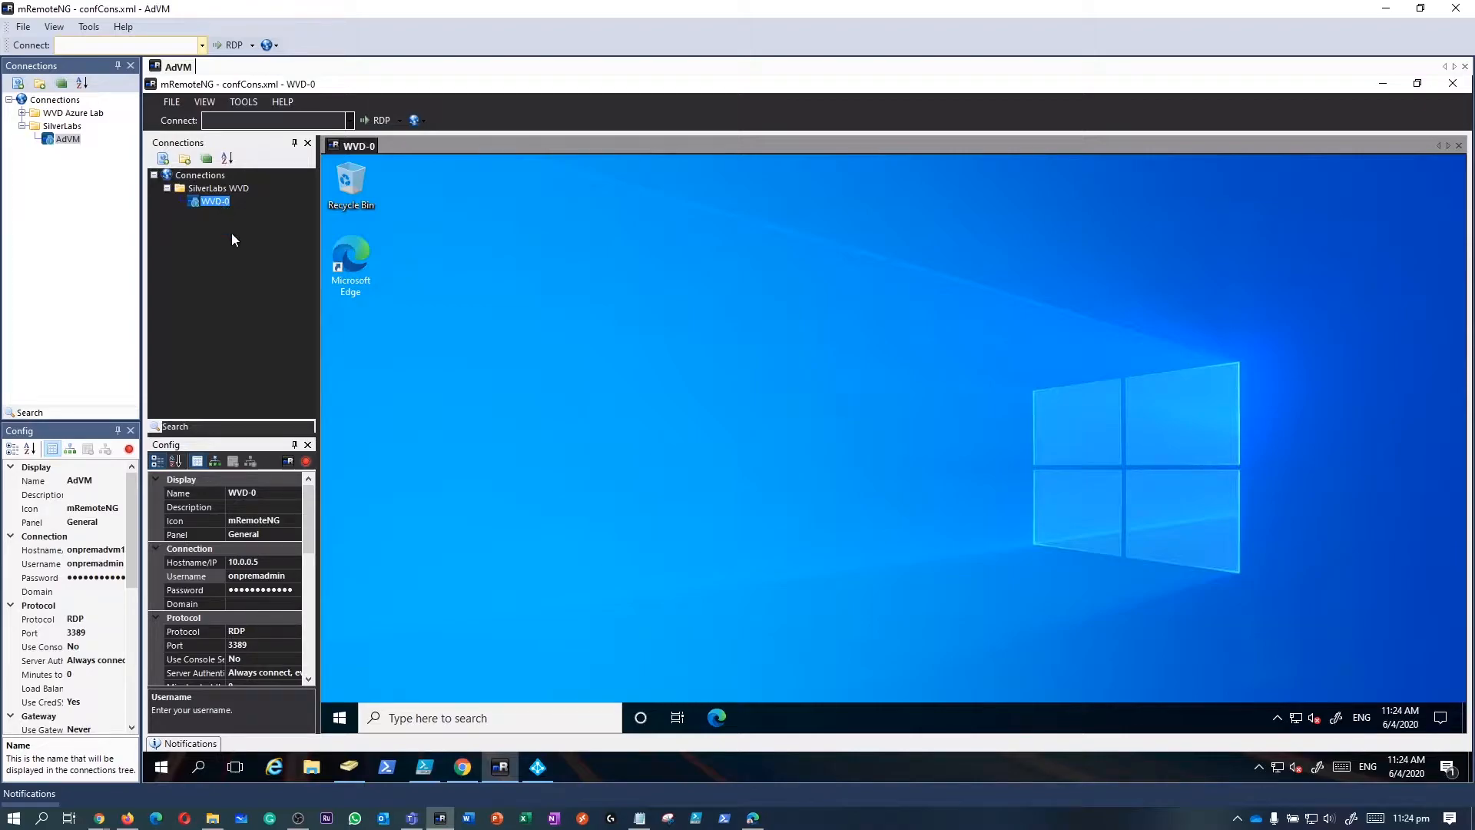
pyautogui.click(198, 575)
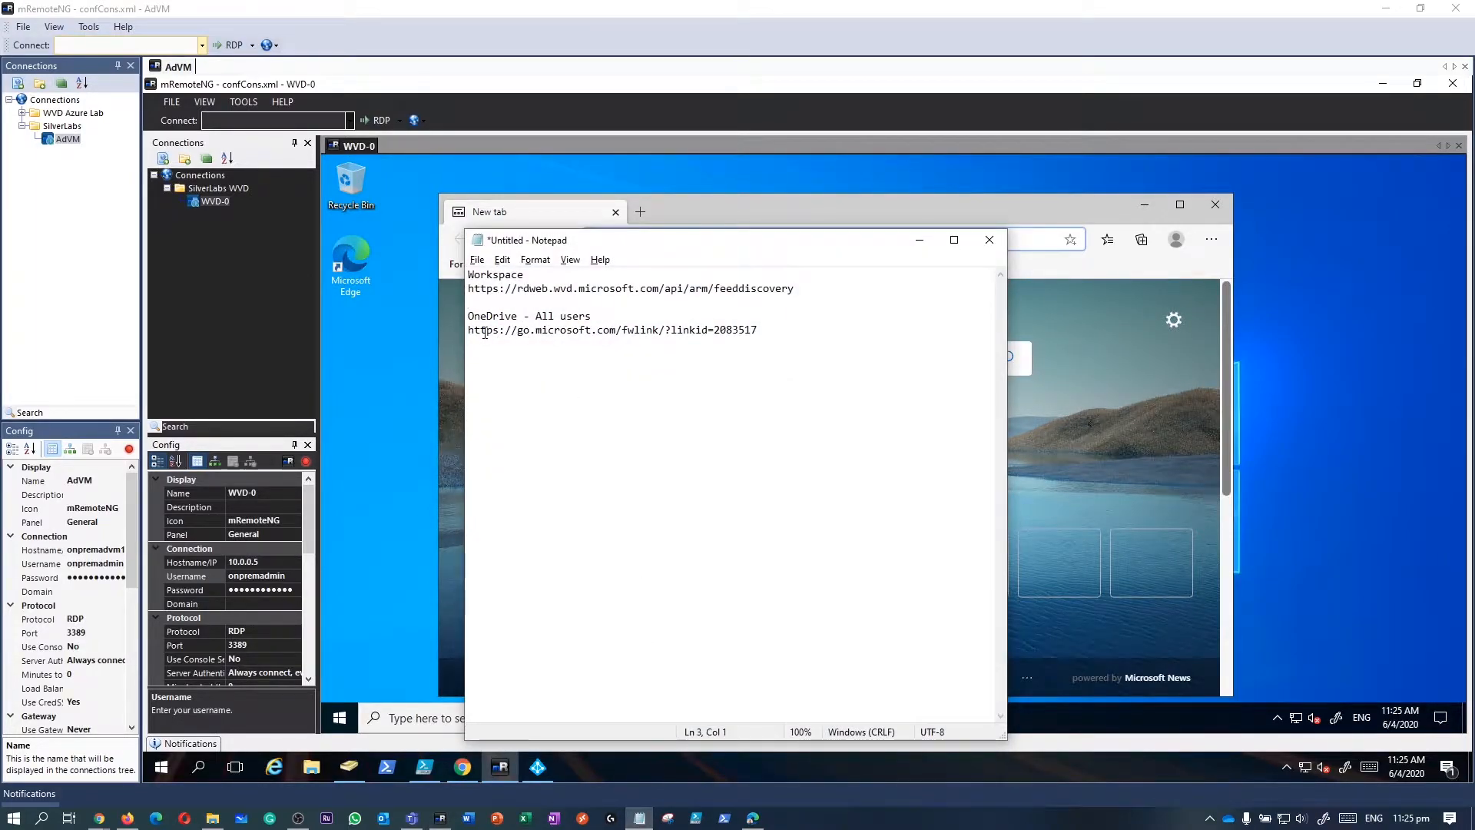
# - Copy the all-users OneDrive link from Notepad and download OneDriveSetup.exe in Edge
pyautogui.tripleClick(611, 329)
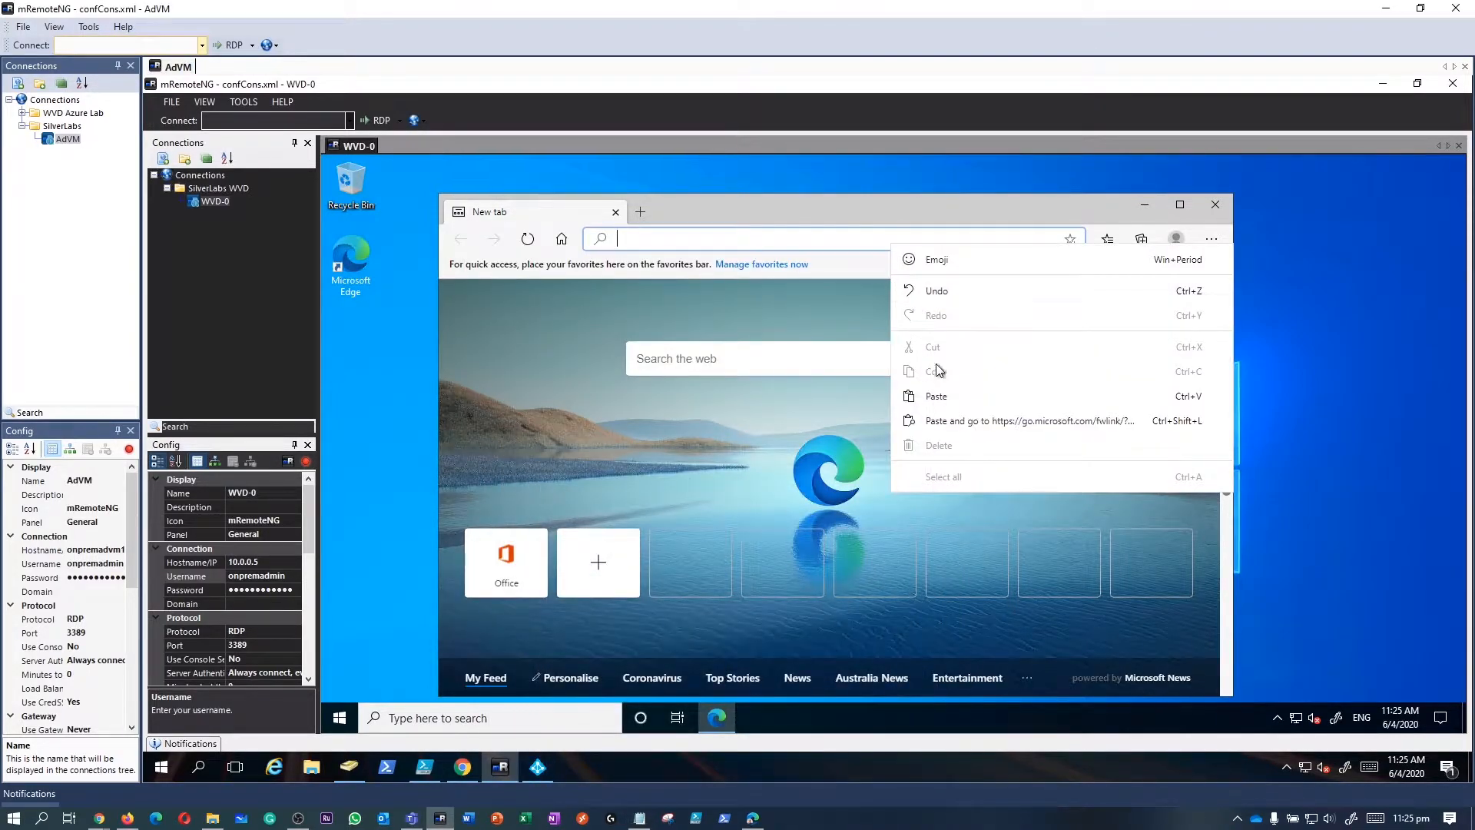
pyautogui.click(1018, 420)
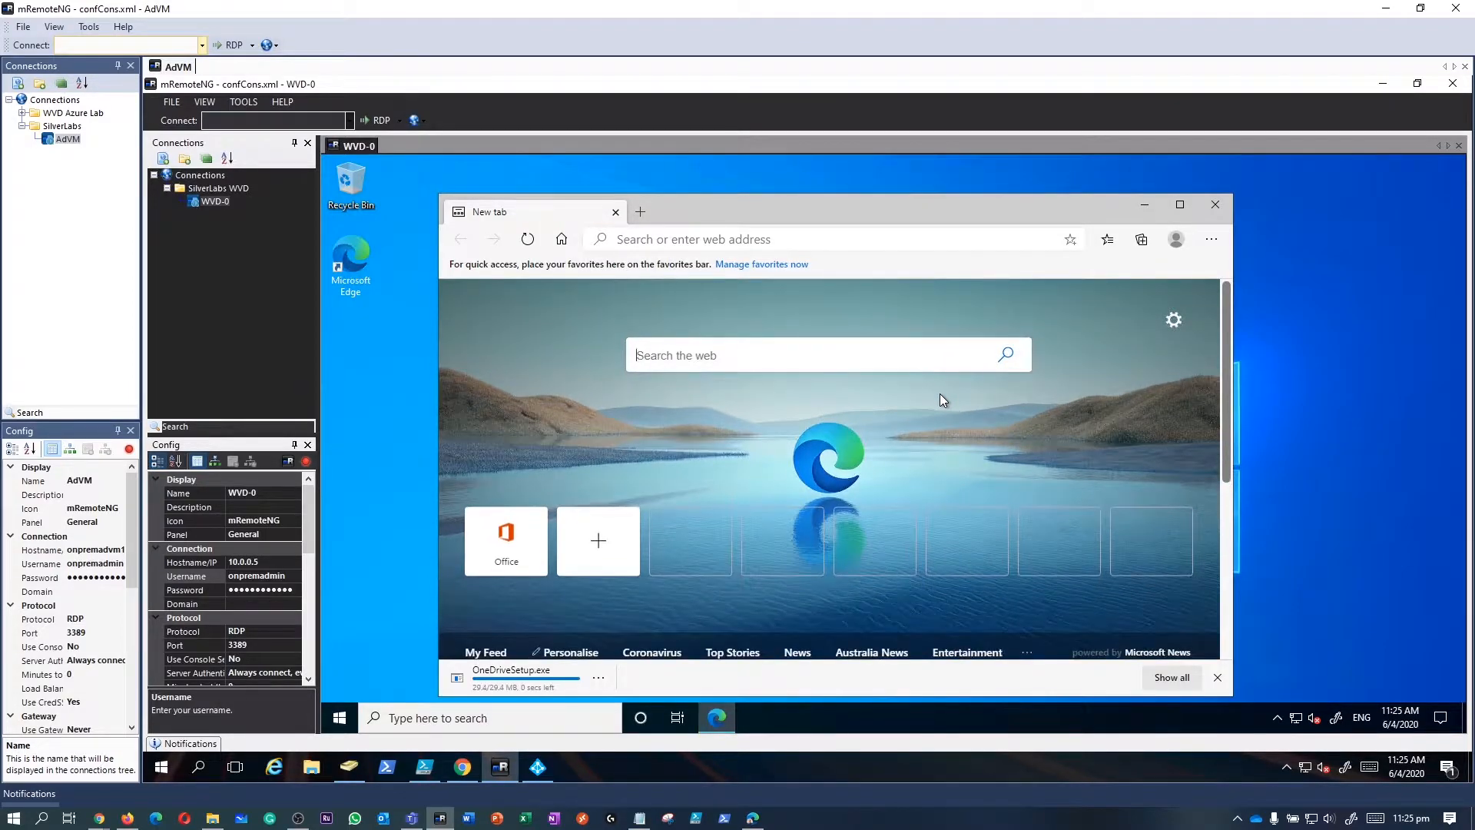
pyautogui.moveTo(638, 626)
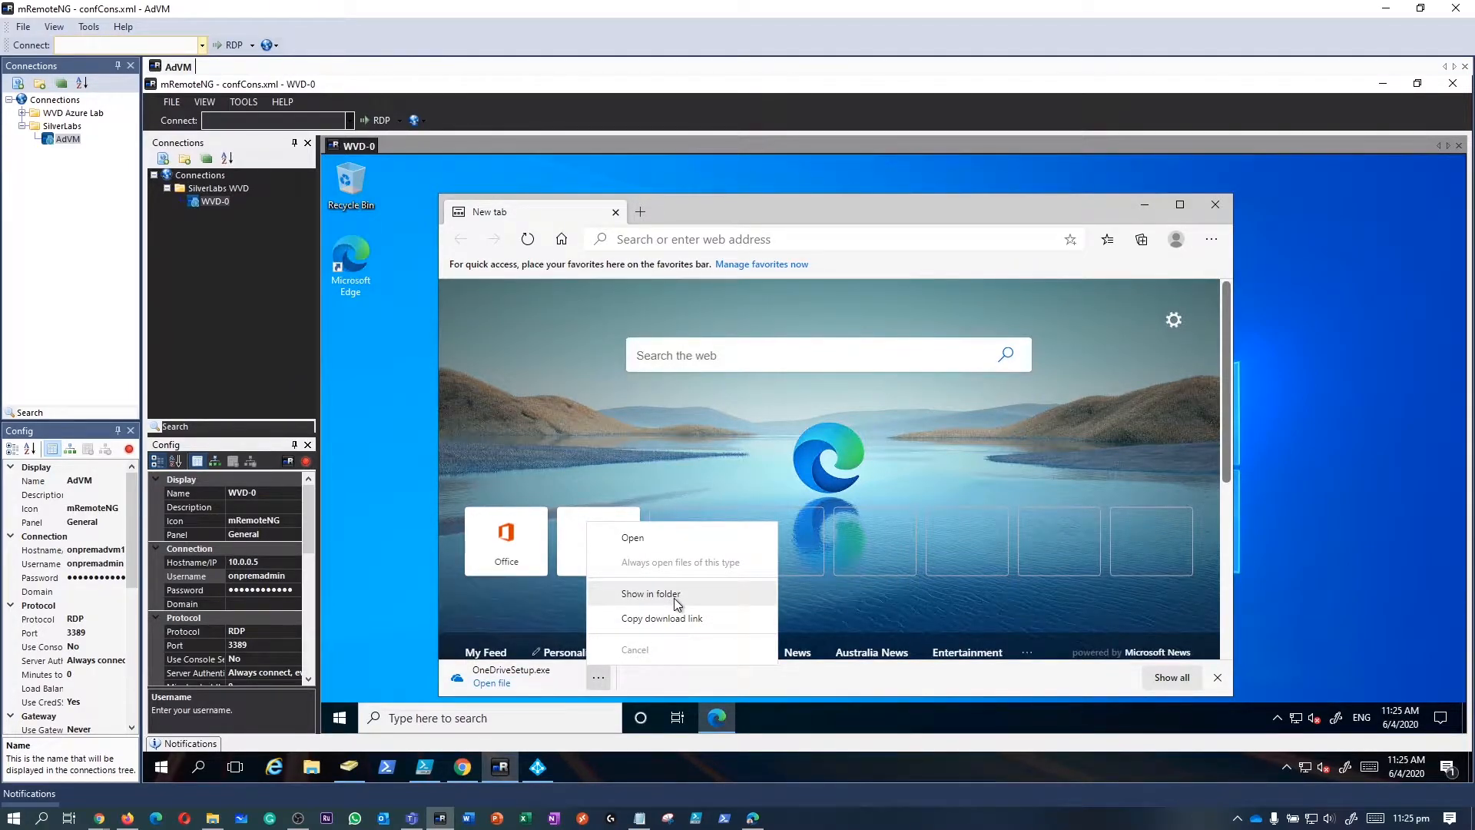
# - Show OneDriveSetup in the Downloads folder and view its context menu options
pyautogui.click(649, 592)
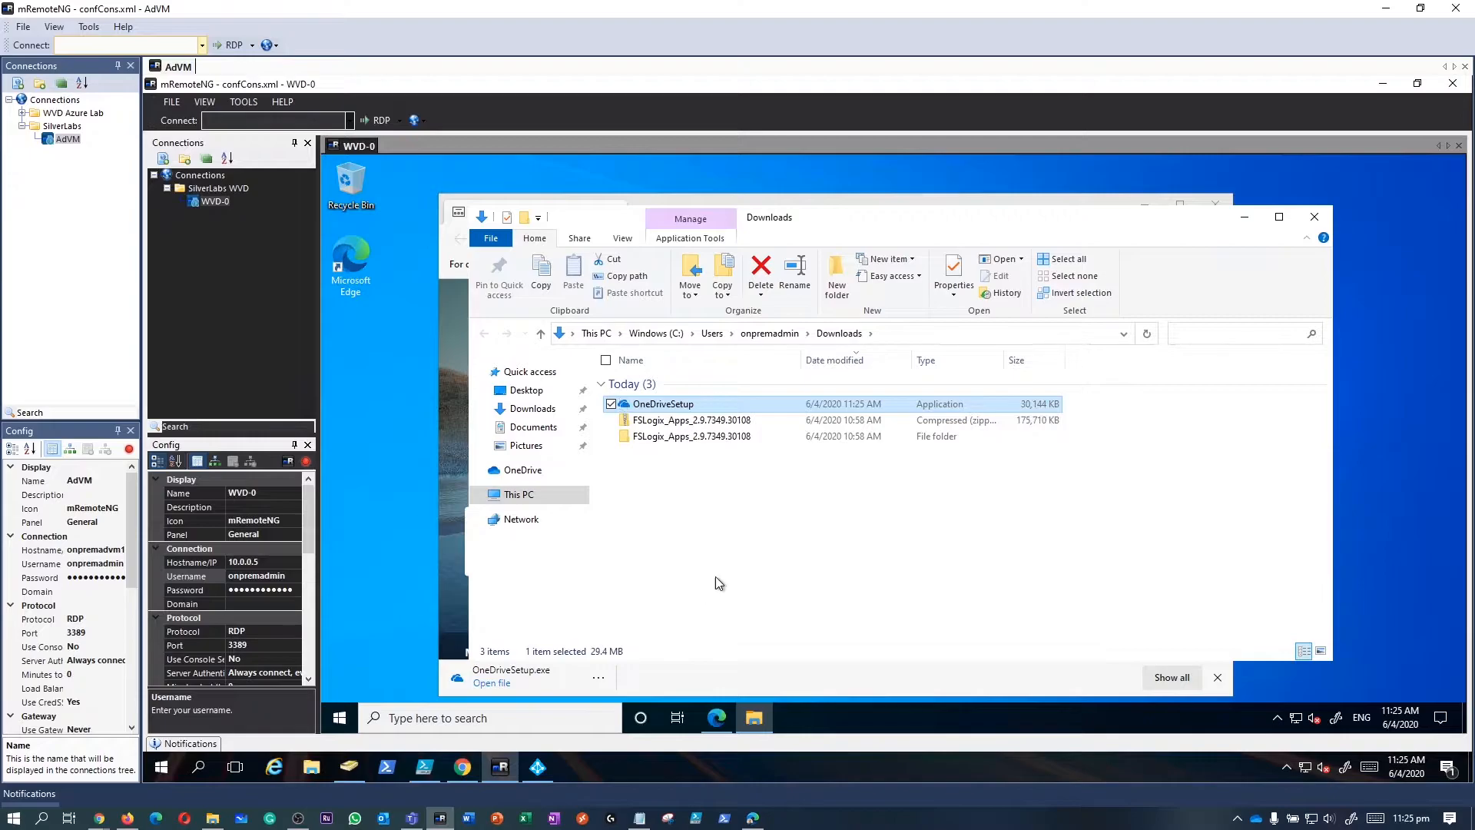
pyautogui.moveTo(686, 408)
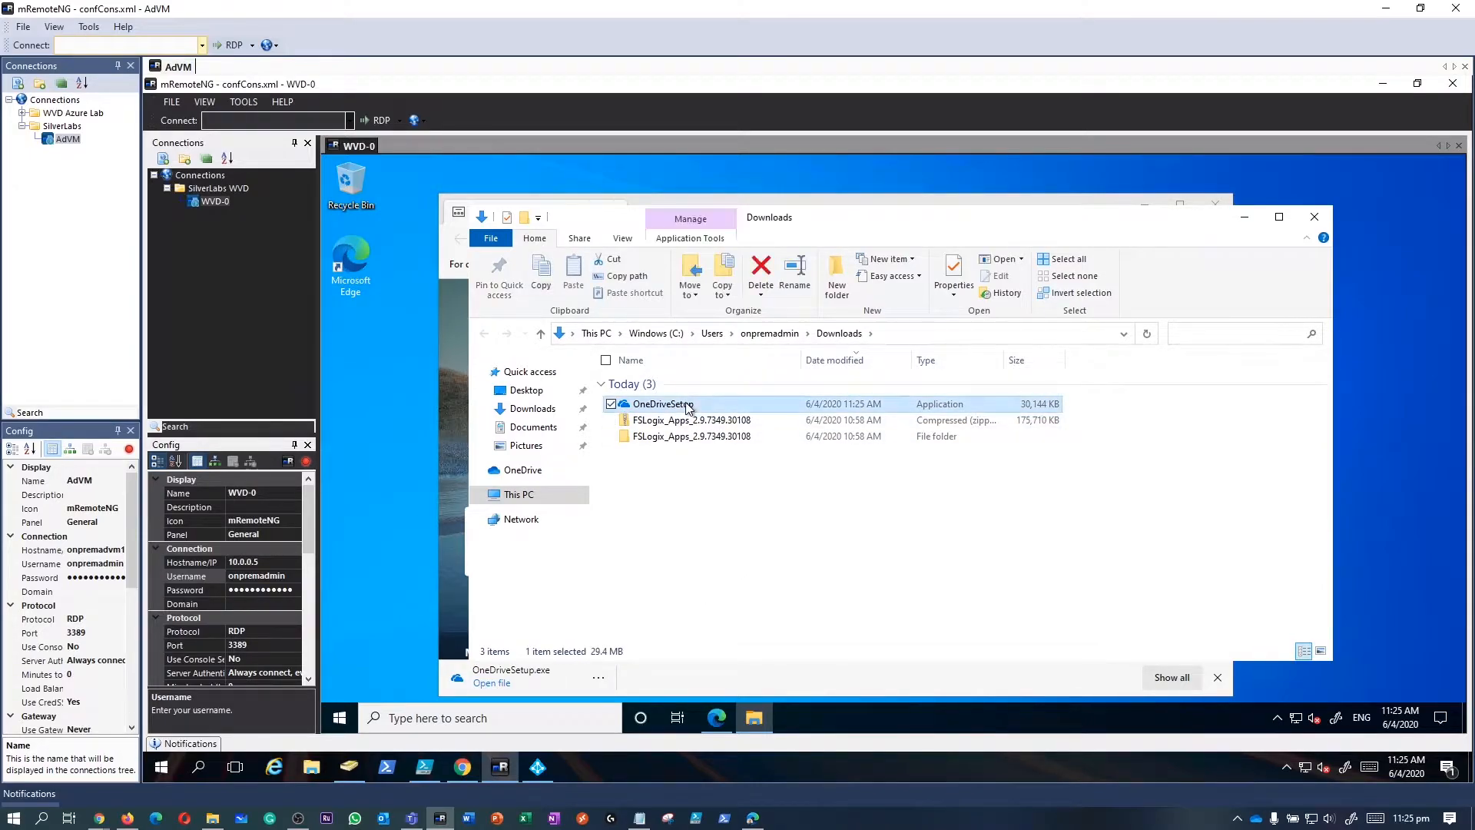
pyautogui.rightClick(661, 403)
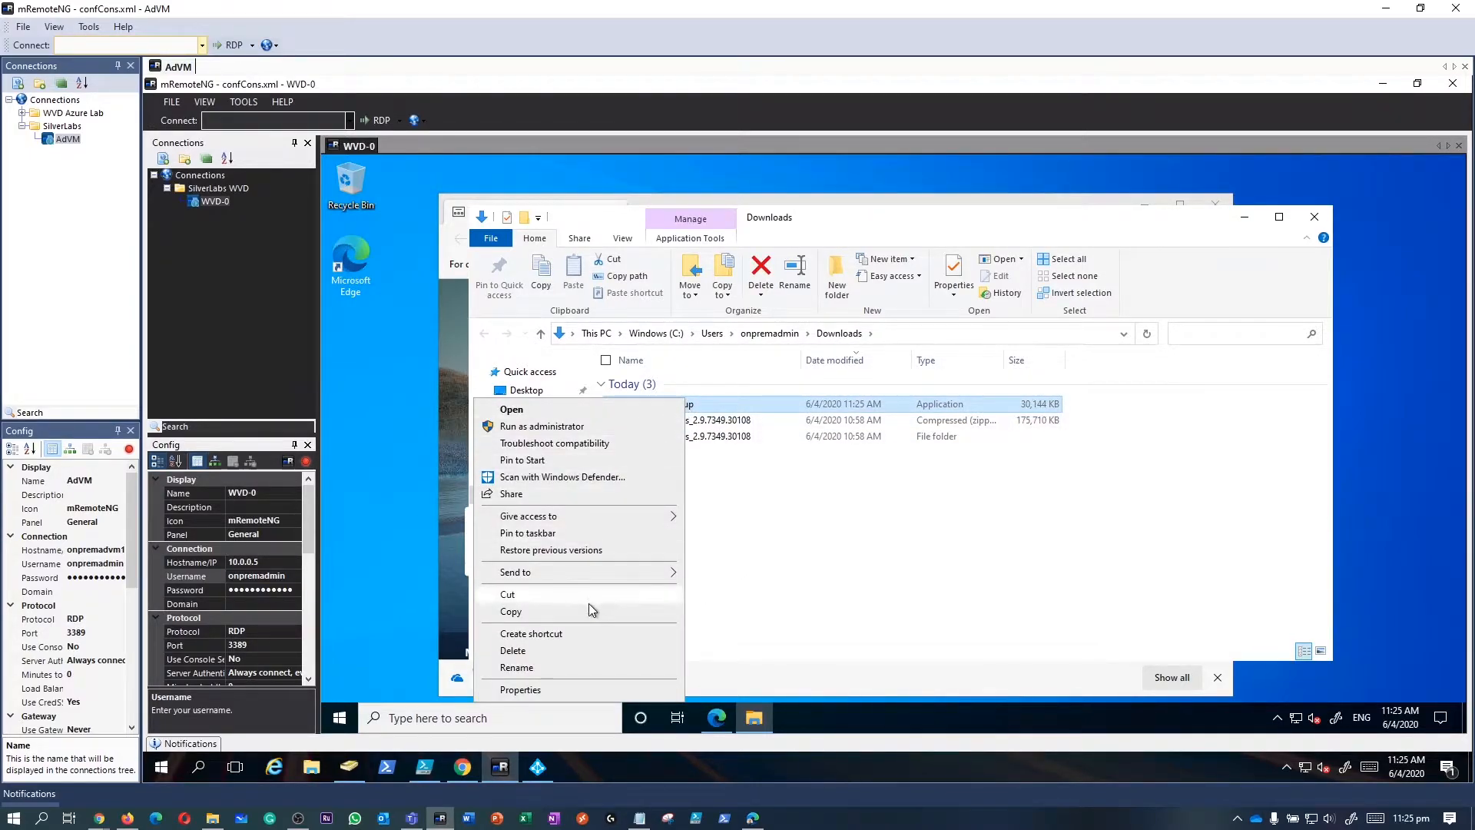
pyautogui.moveTo(582, 633)
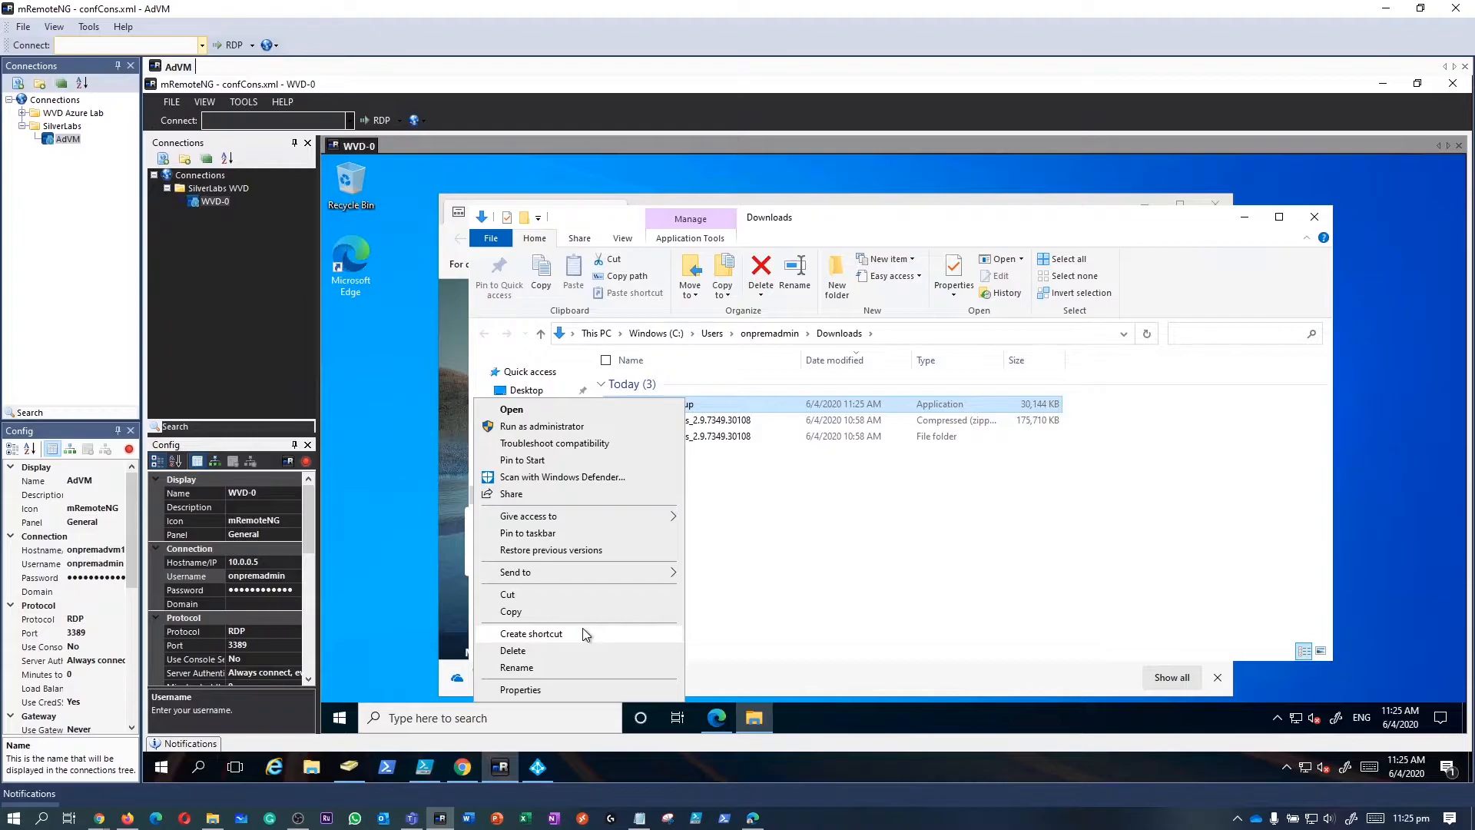
pyautogui.click(814, 543)
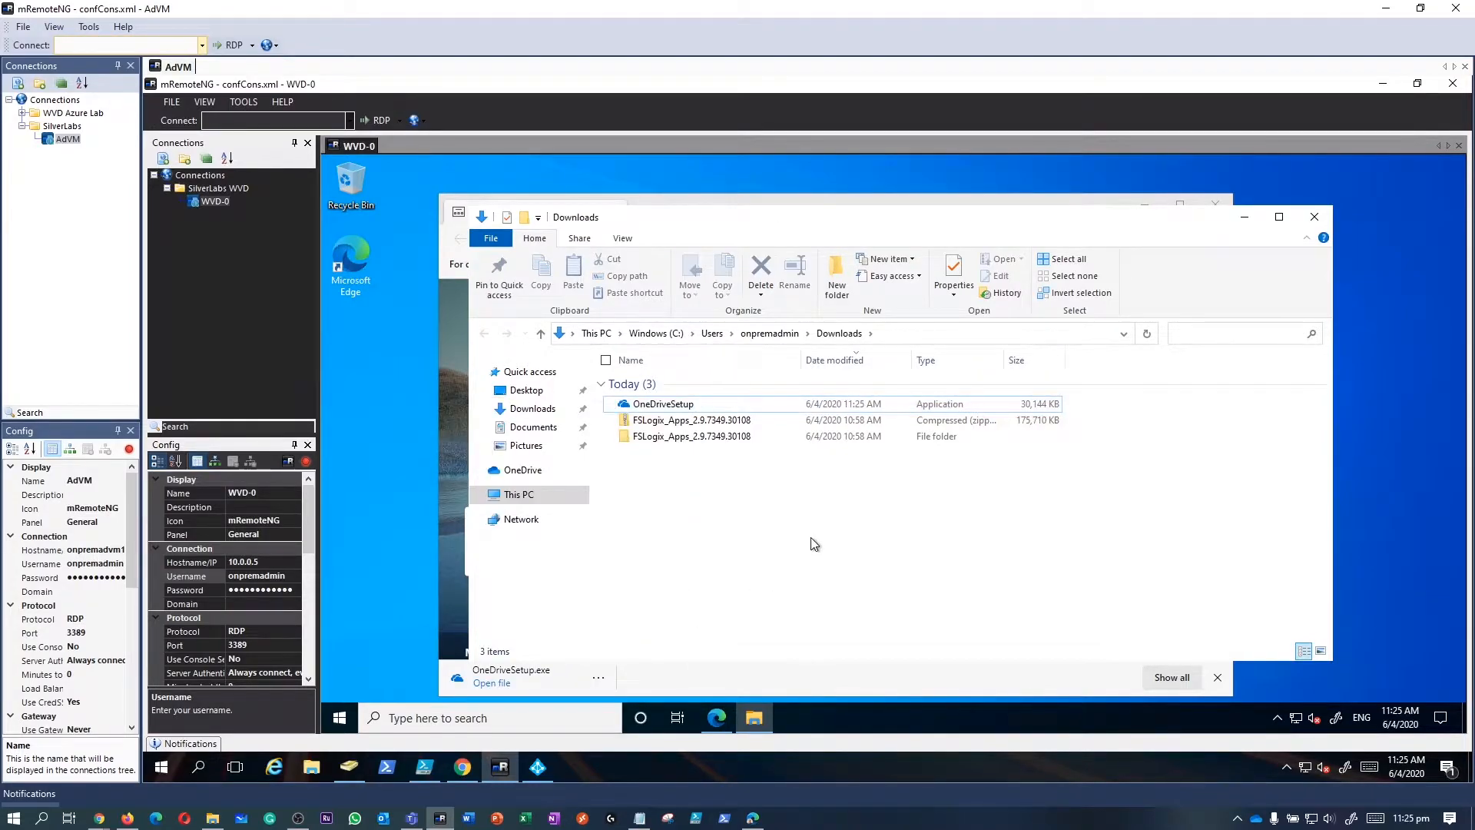
pyautogui.click(663, 403)
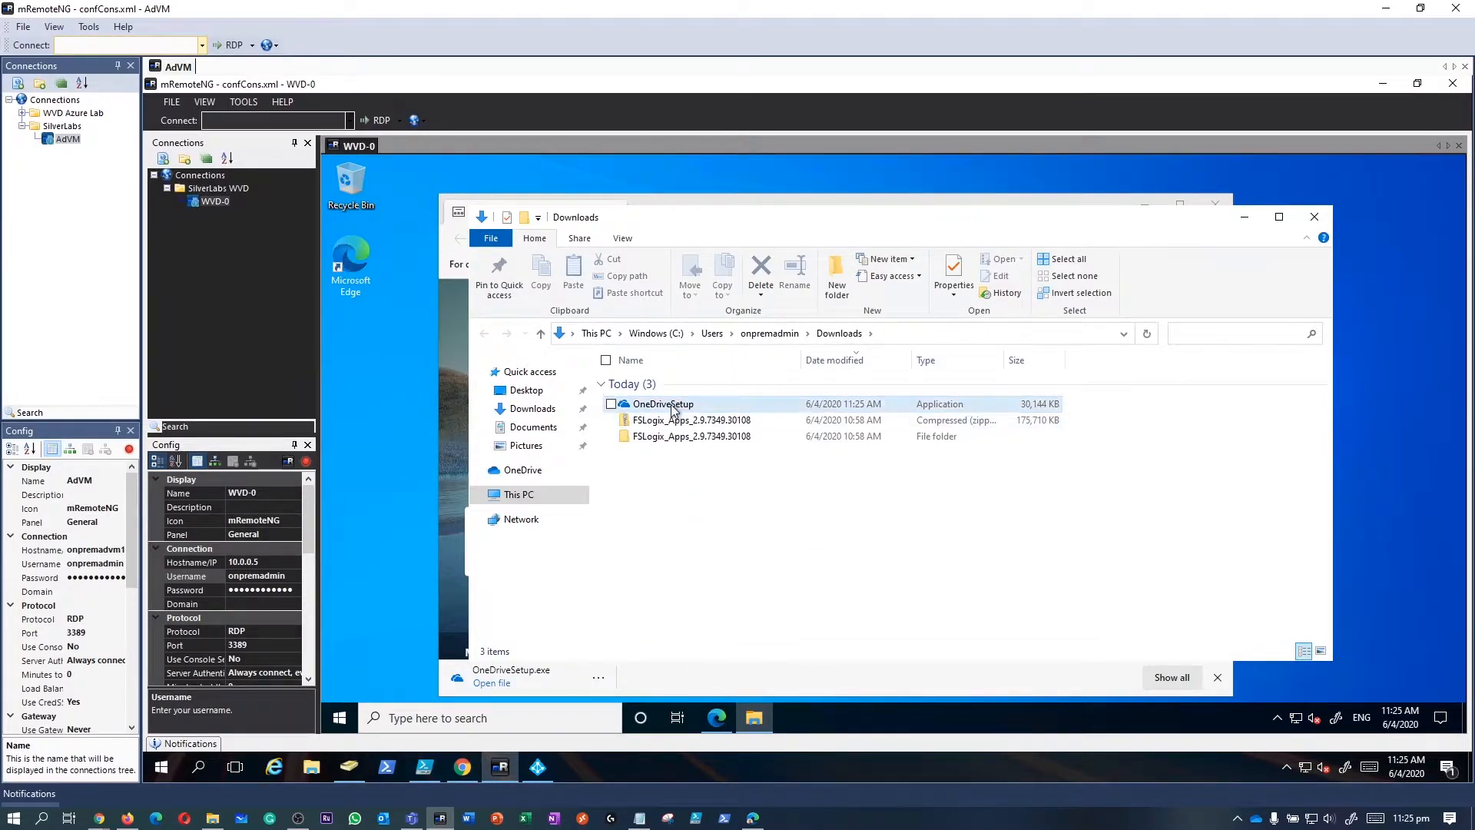
pyautogui.rightClick(662, 403)
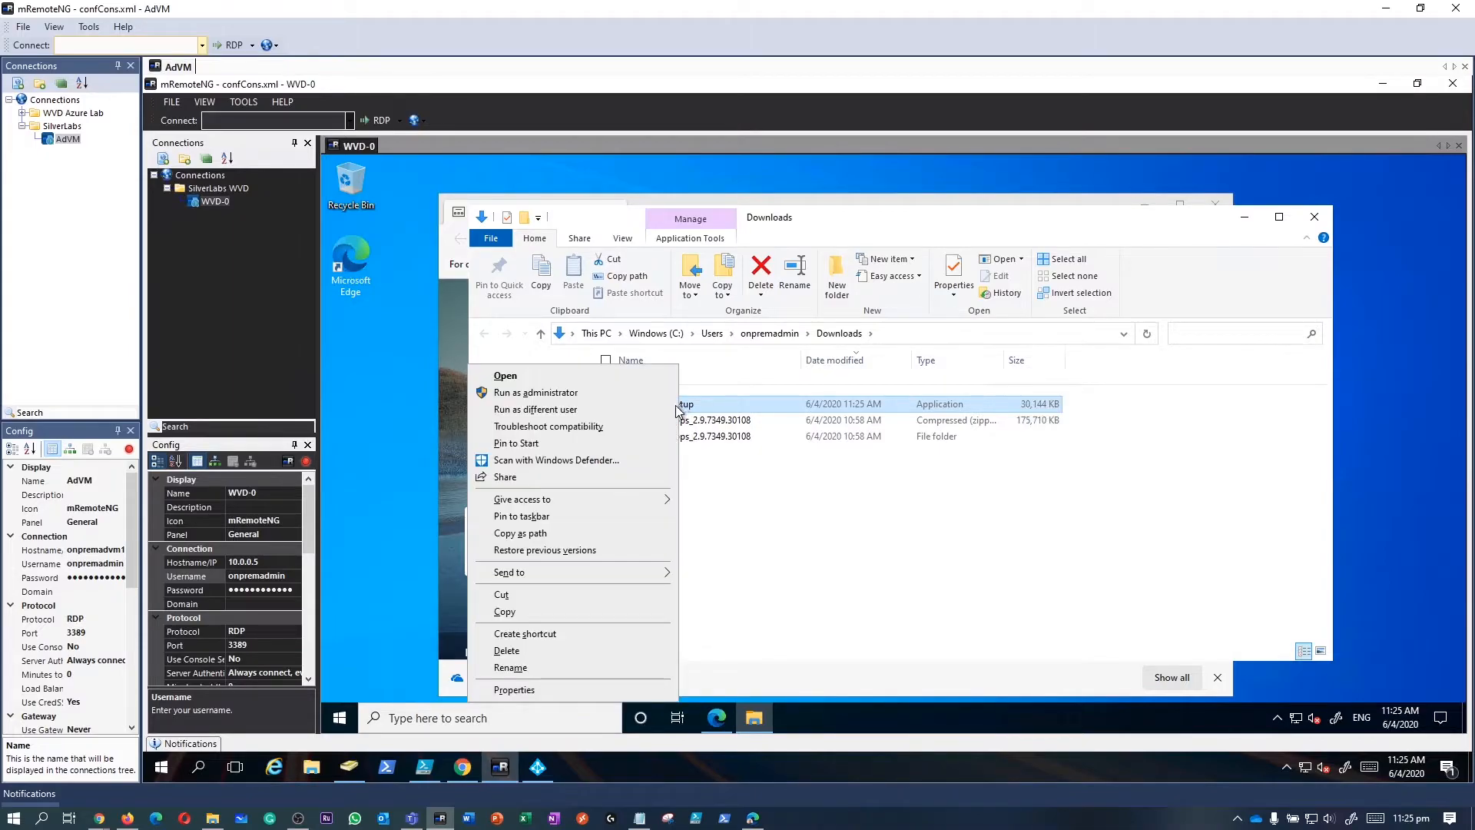
pyautogui.moveTo(658, 420)
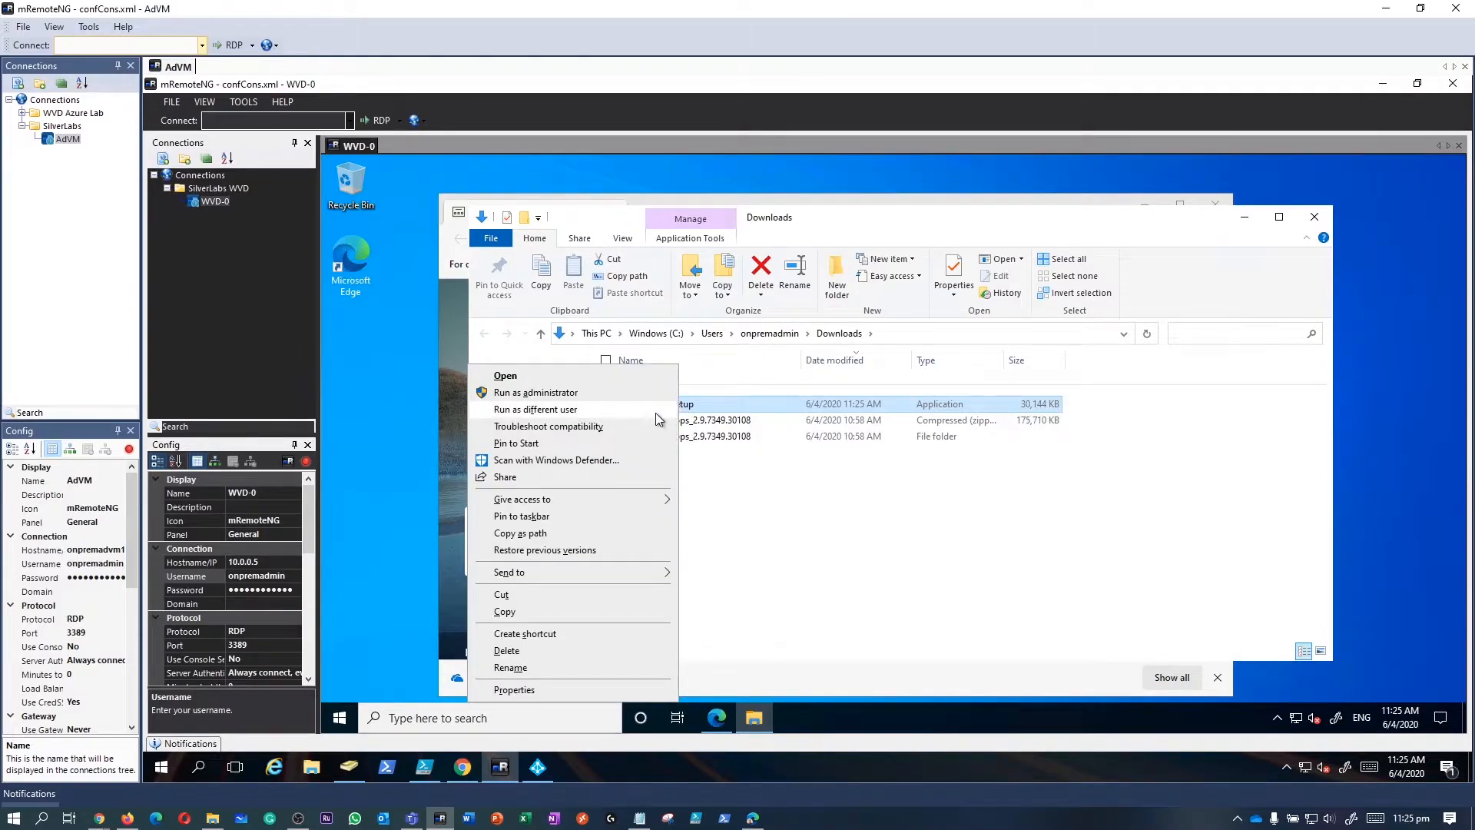
pyautogui.moveTo(567, 533)
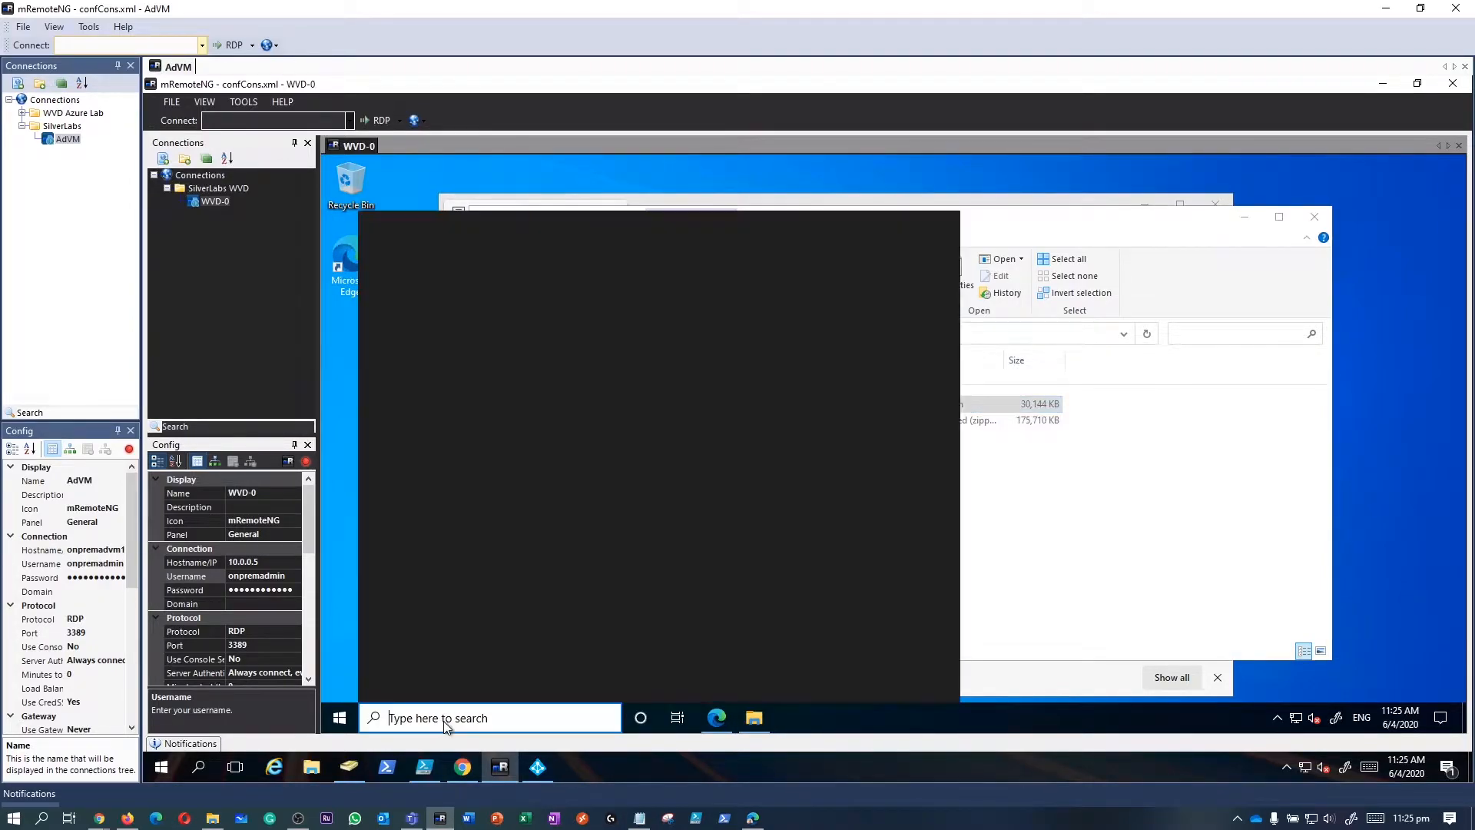
# - Search for cmd and run Command Prompt as administrator
pyautogui.write('cmd')
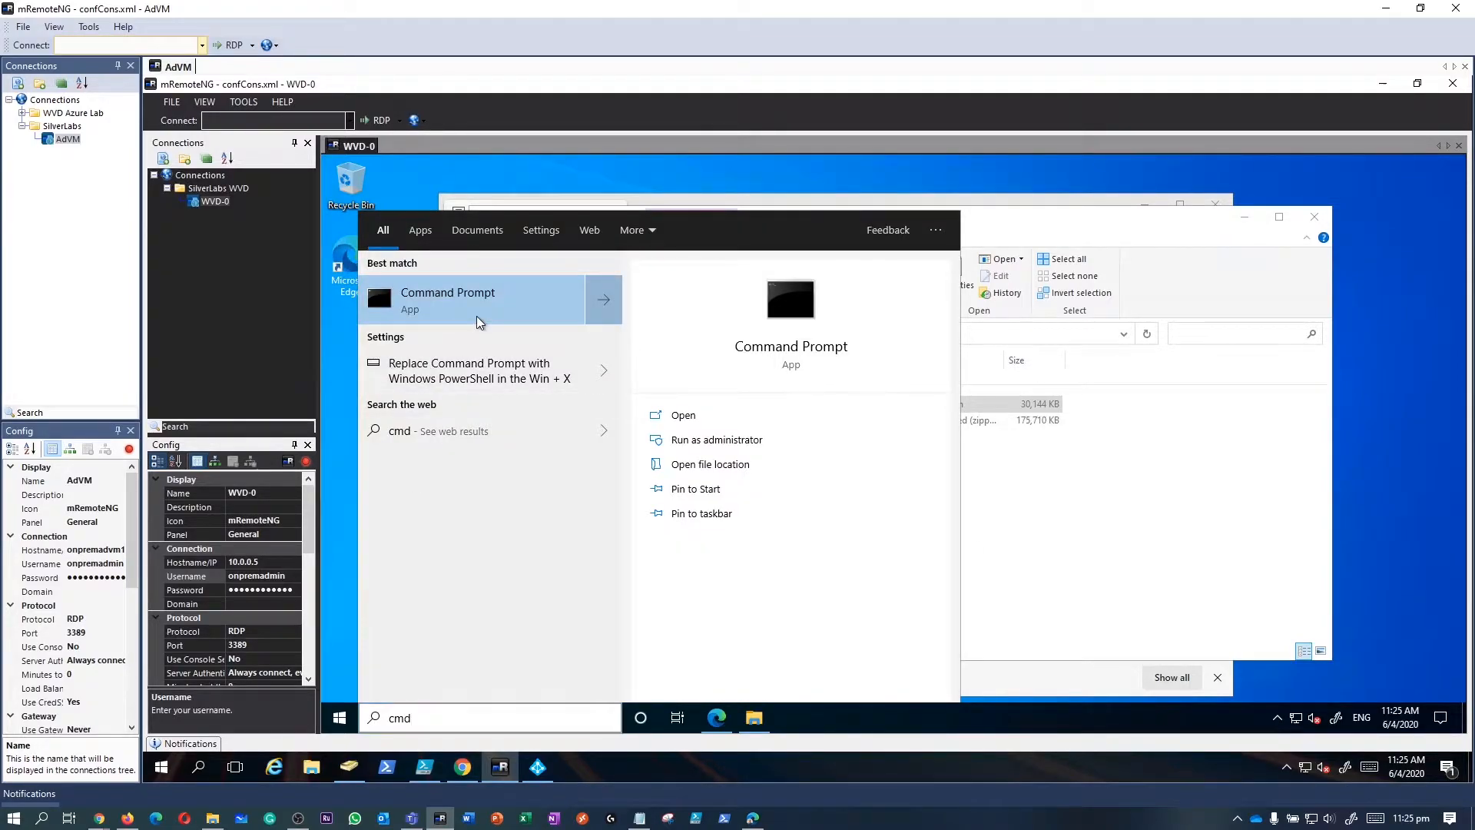
pyautogui.rightClick(475, 299)
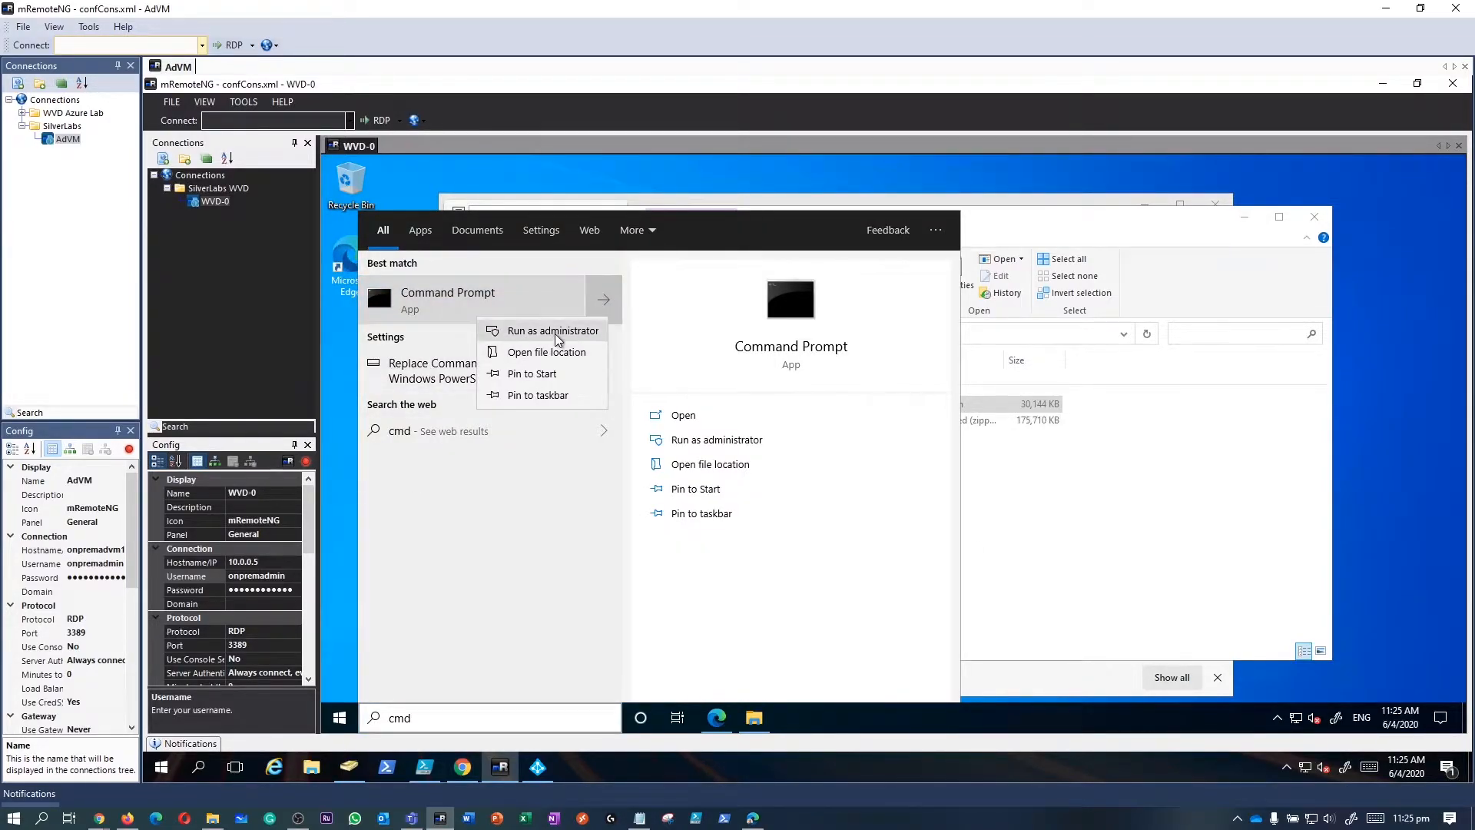
pyautogui.click(553, 331)
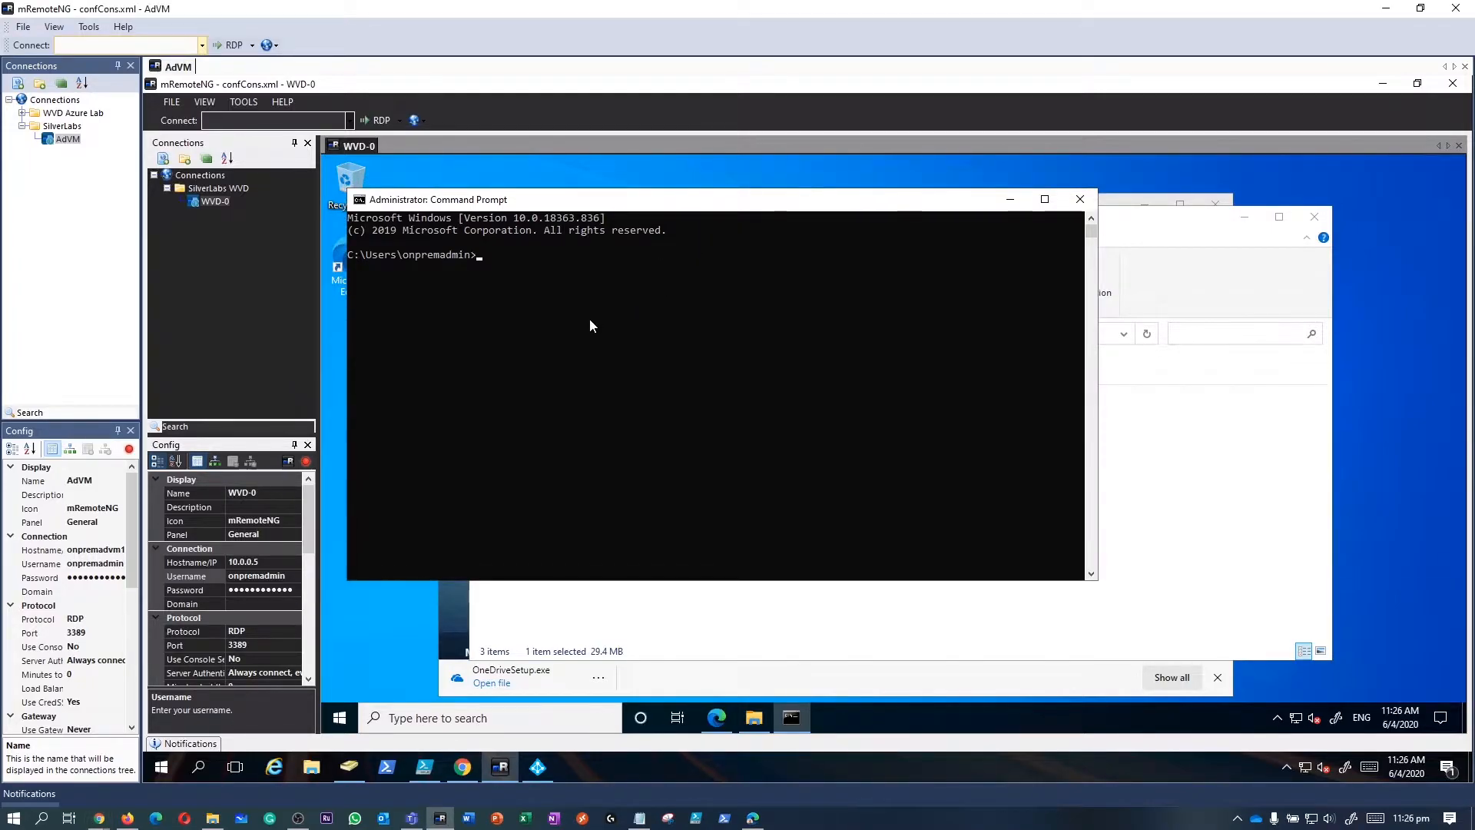
# - Run "C:\Users\onpremadmin\Downloads\OneDriveSetup.exe" /allusers in the elevated Command Prompt
pyautogui.write('"C:\\Users\\onpremadmin\\Downloads\\OneDriveSetup.exe"')
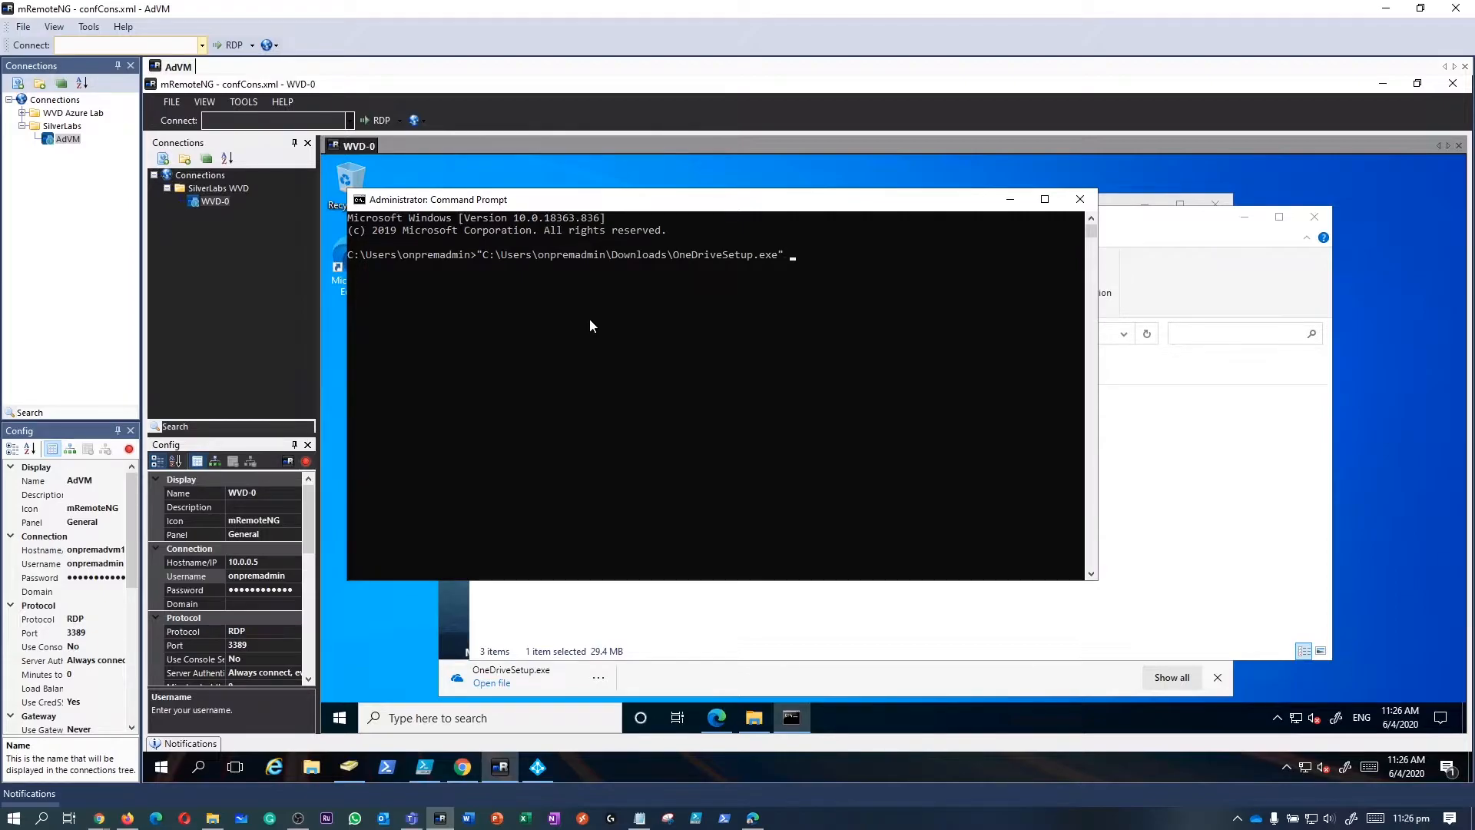
pyautogui.write('/alluser')
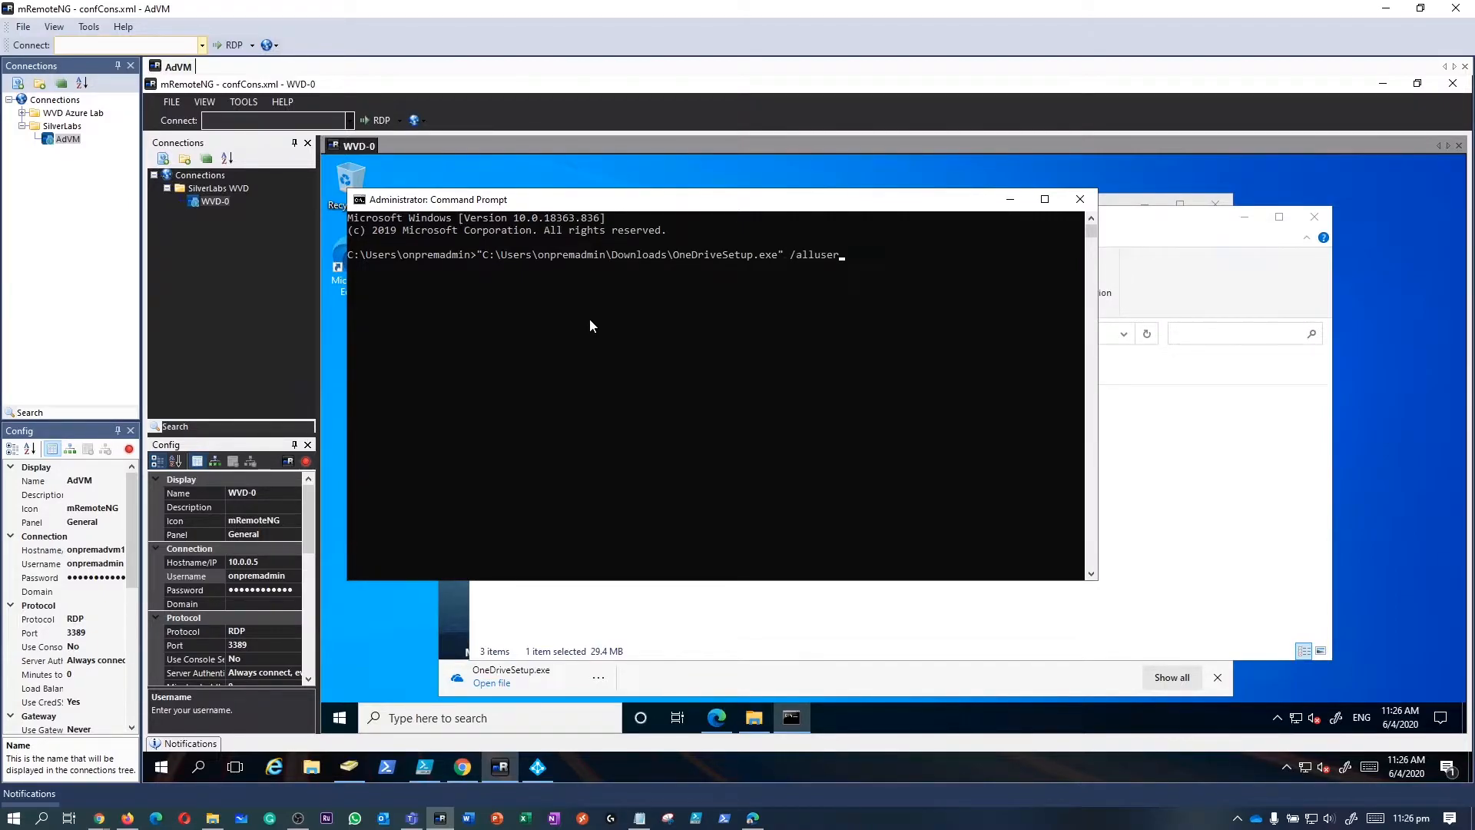
pyautogui.write('s')
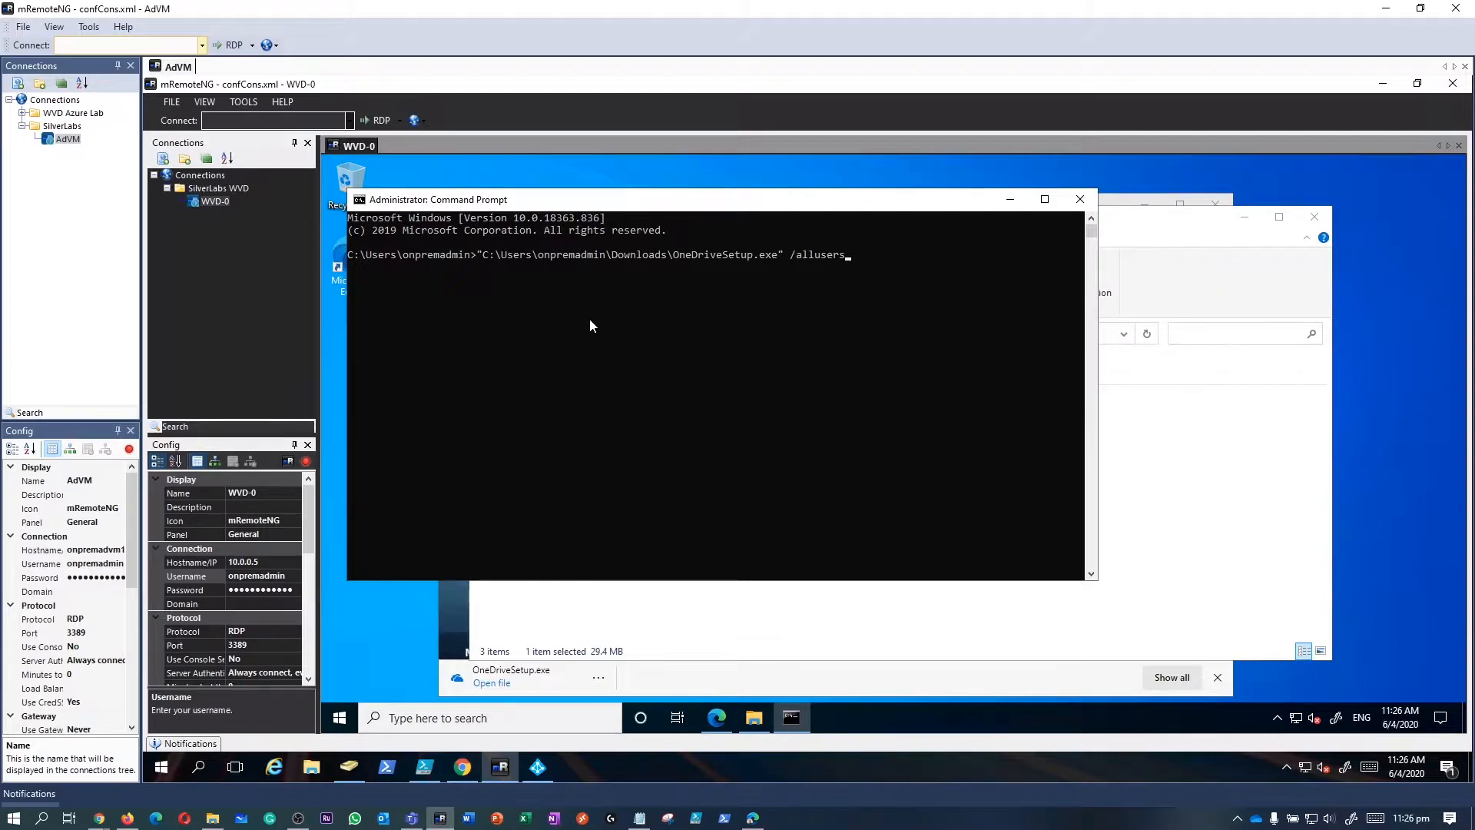
pyautogui.press('Return')
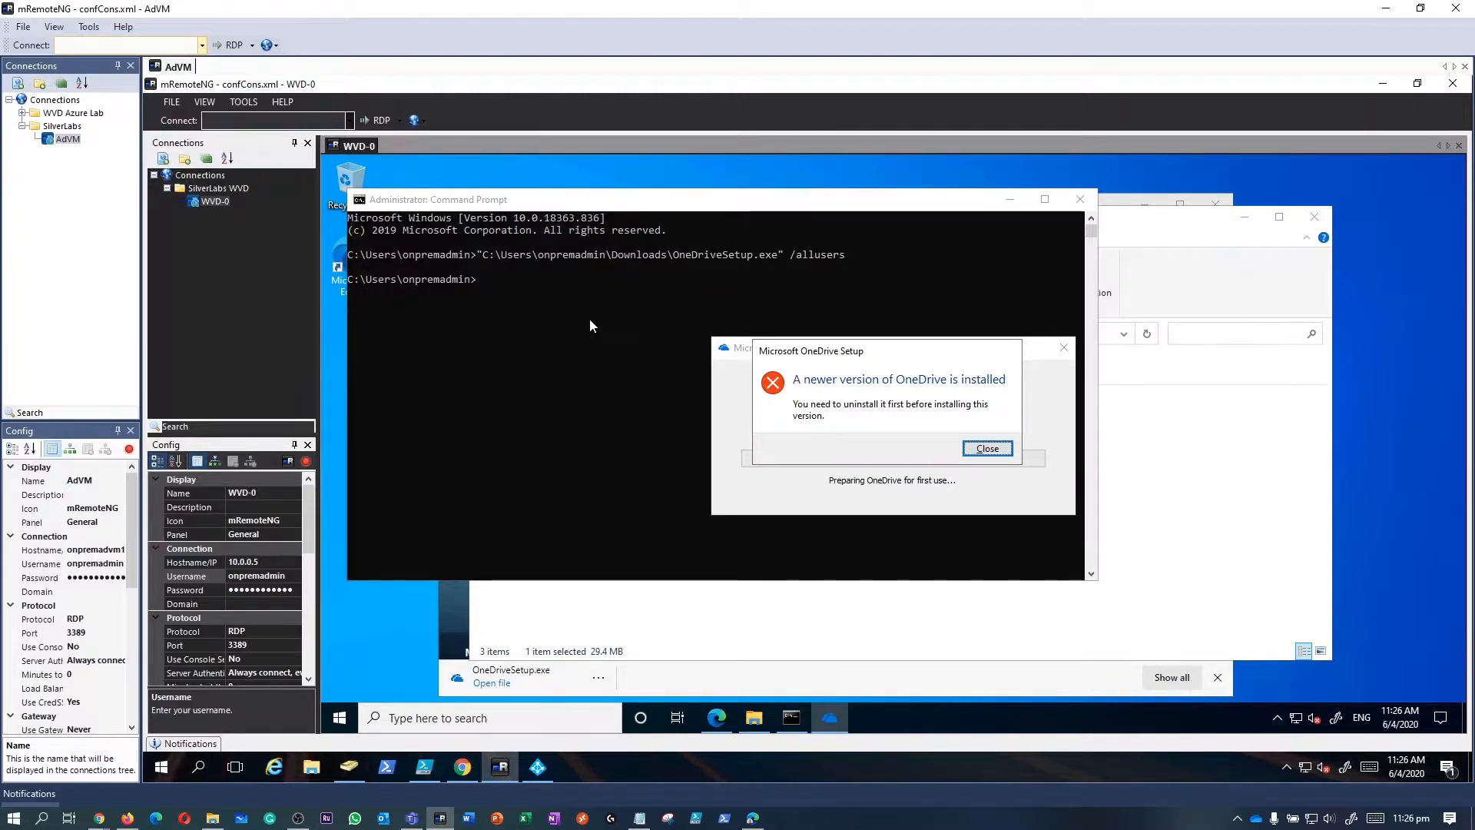
pyautogui.moveTo(1027, 480)
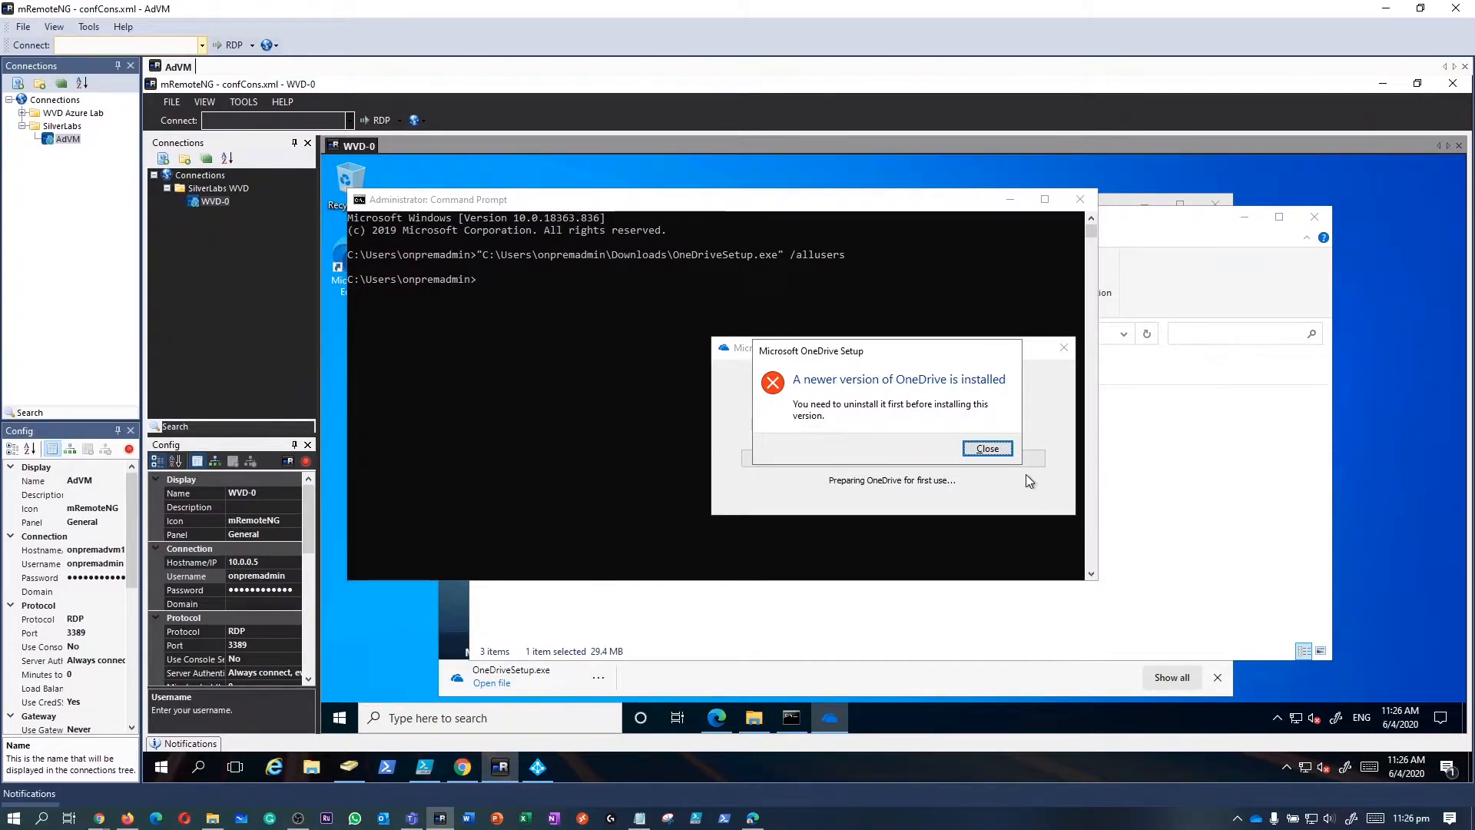
pyautogui.click(986, 448)
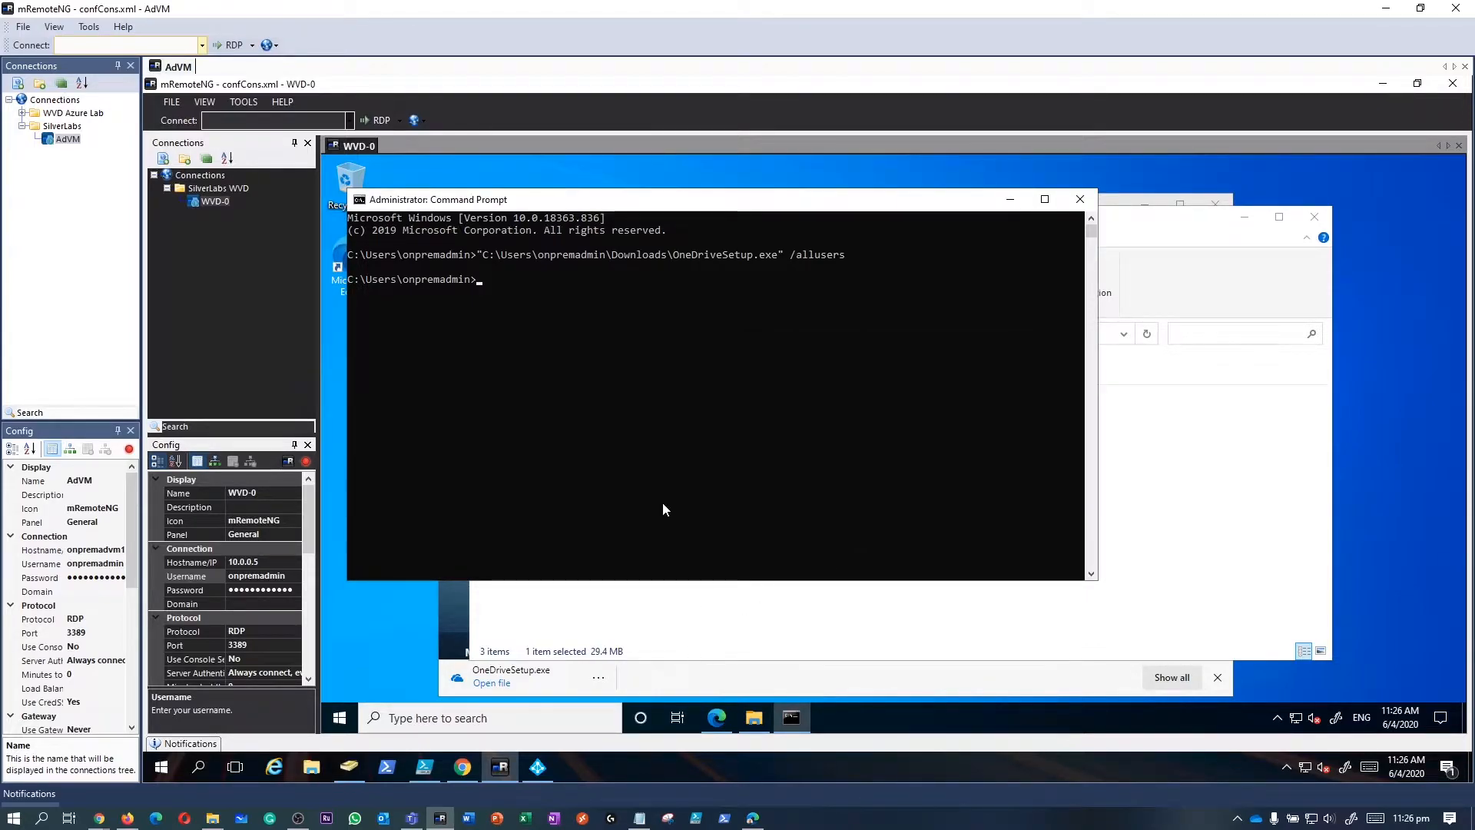
pyautogui.moveTo(647, 500)
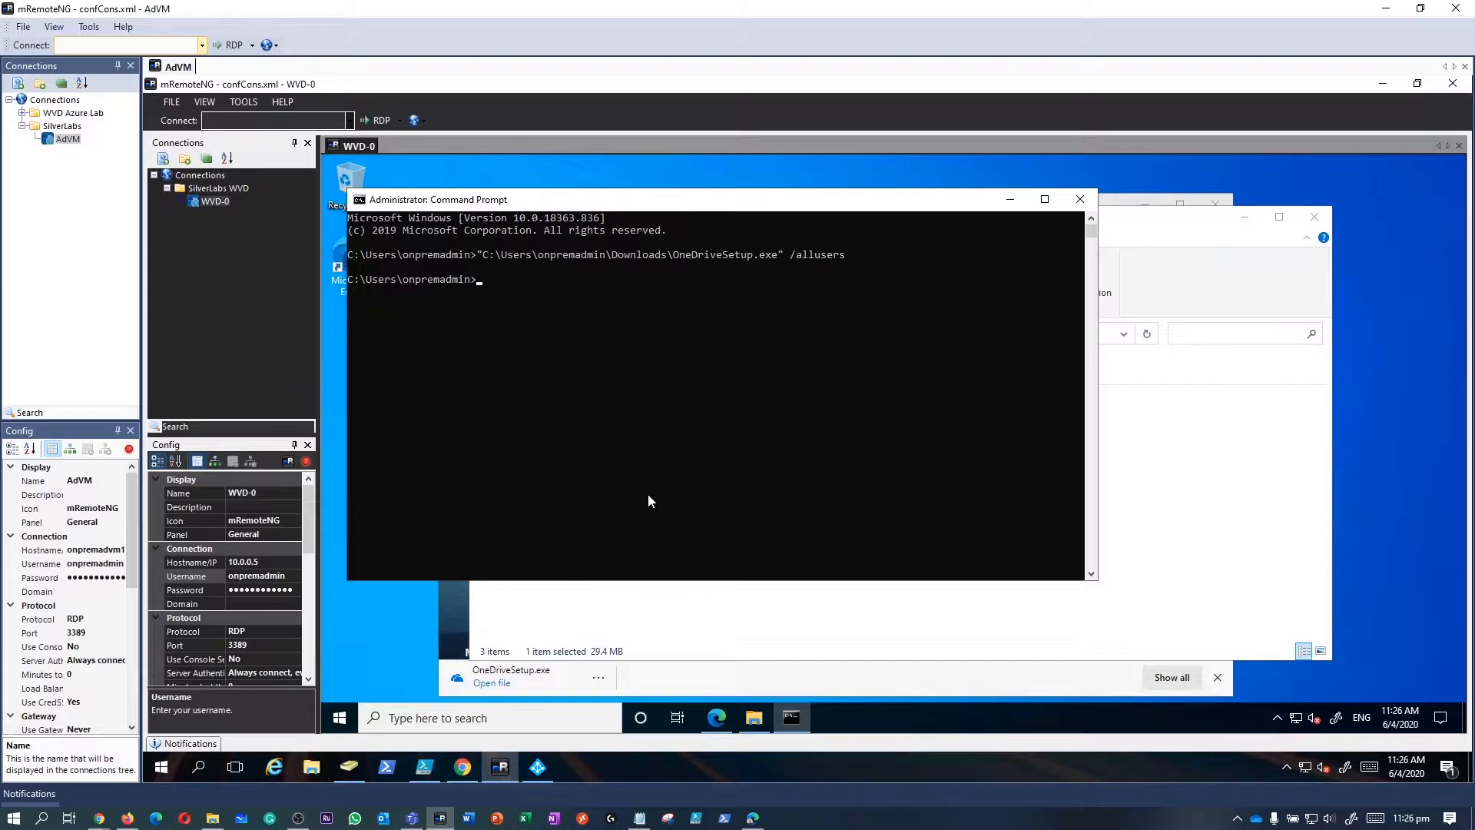
pyautogui.rightClick(1223, 508)
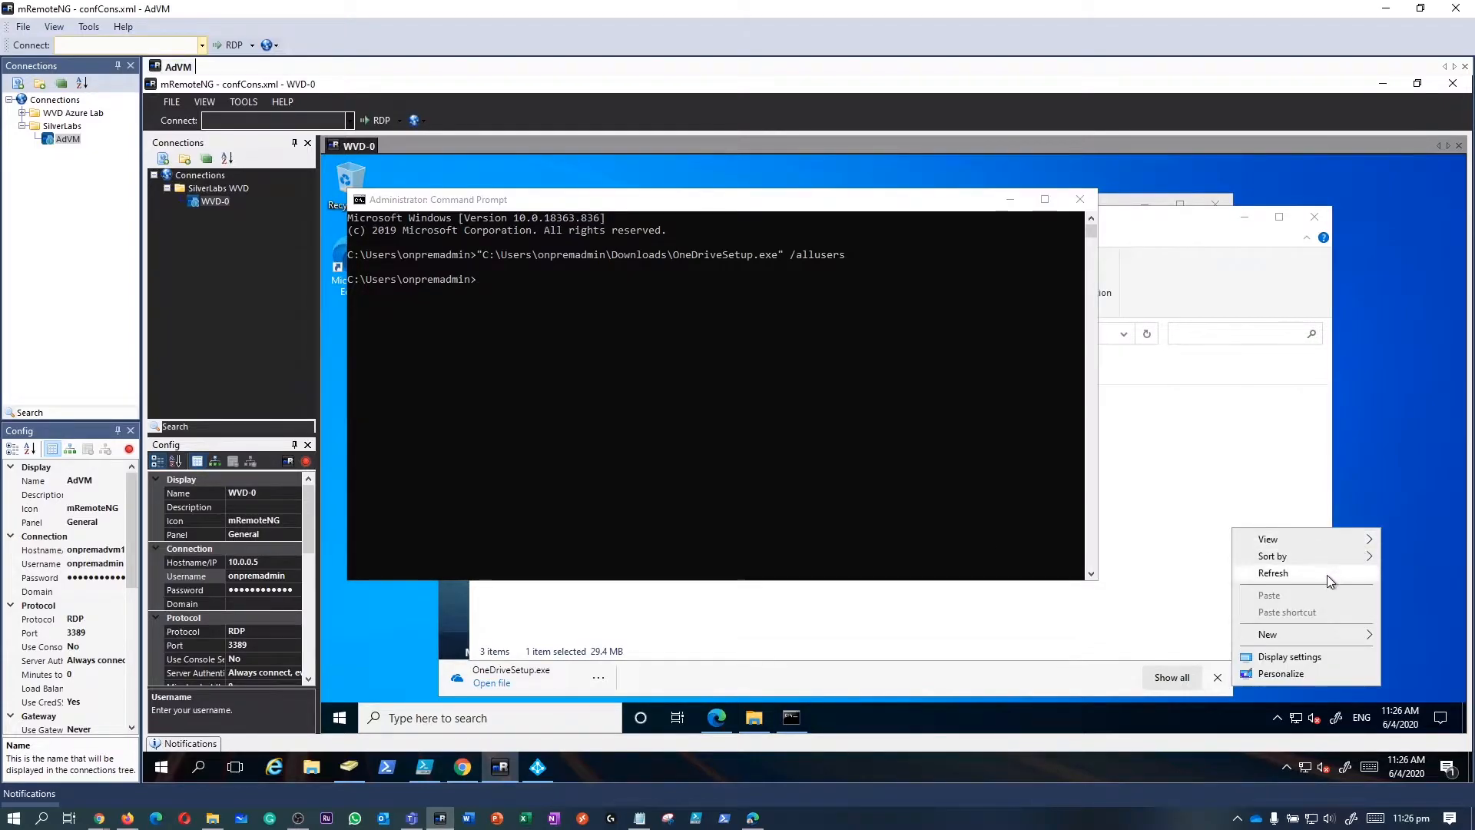
pyautogui.click(938, 485)
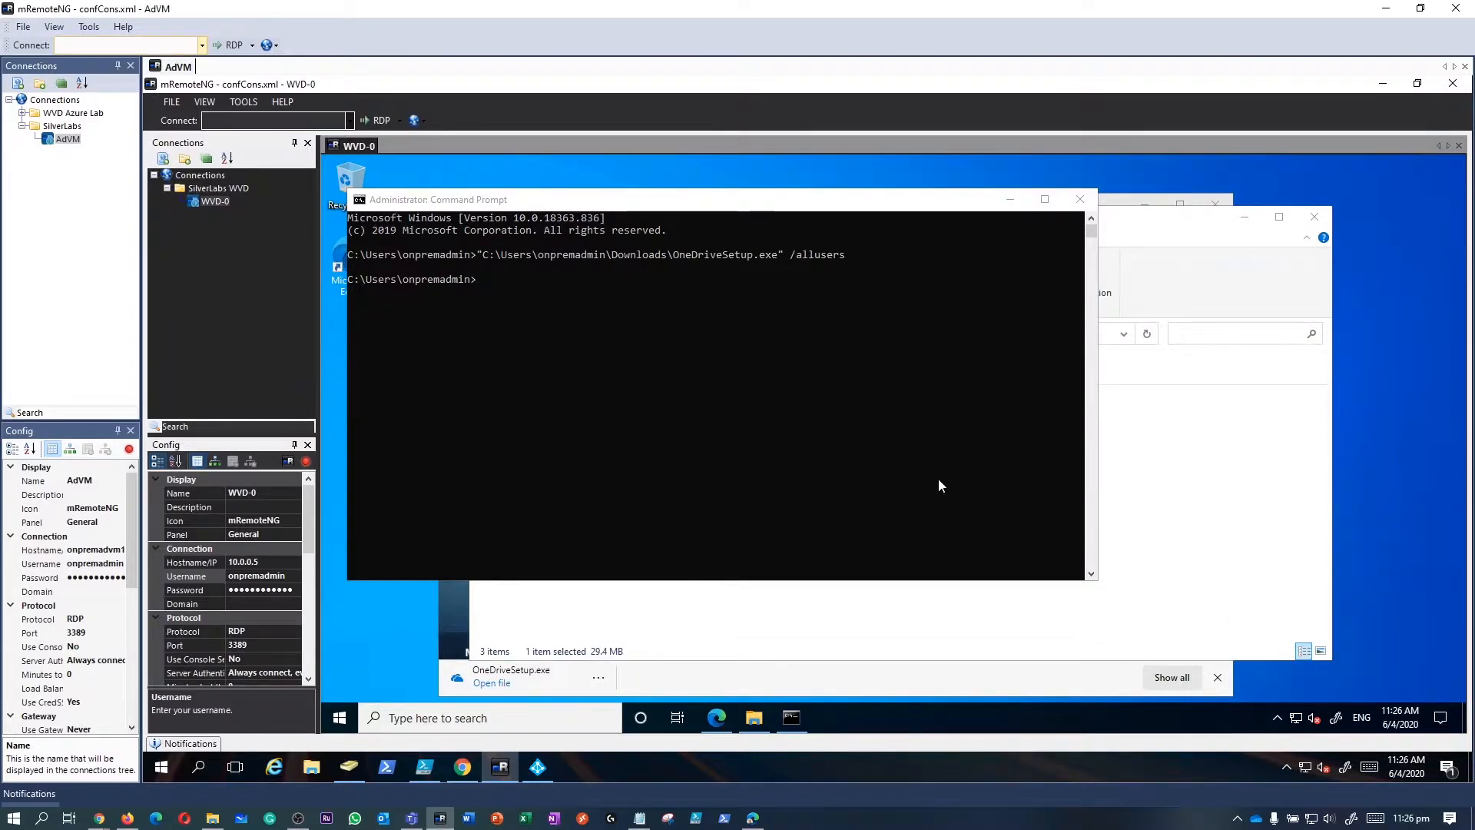
# - Search for appwiz.cpl and open the Control Panel result
pyautogui.click(489, 717)
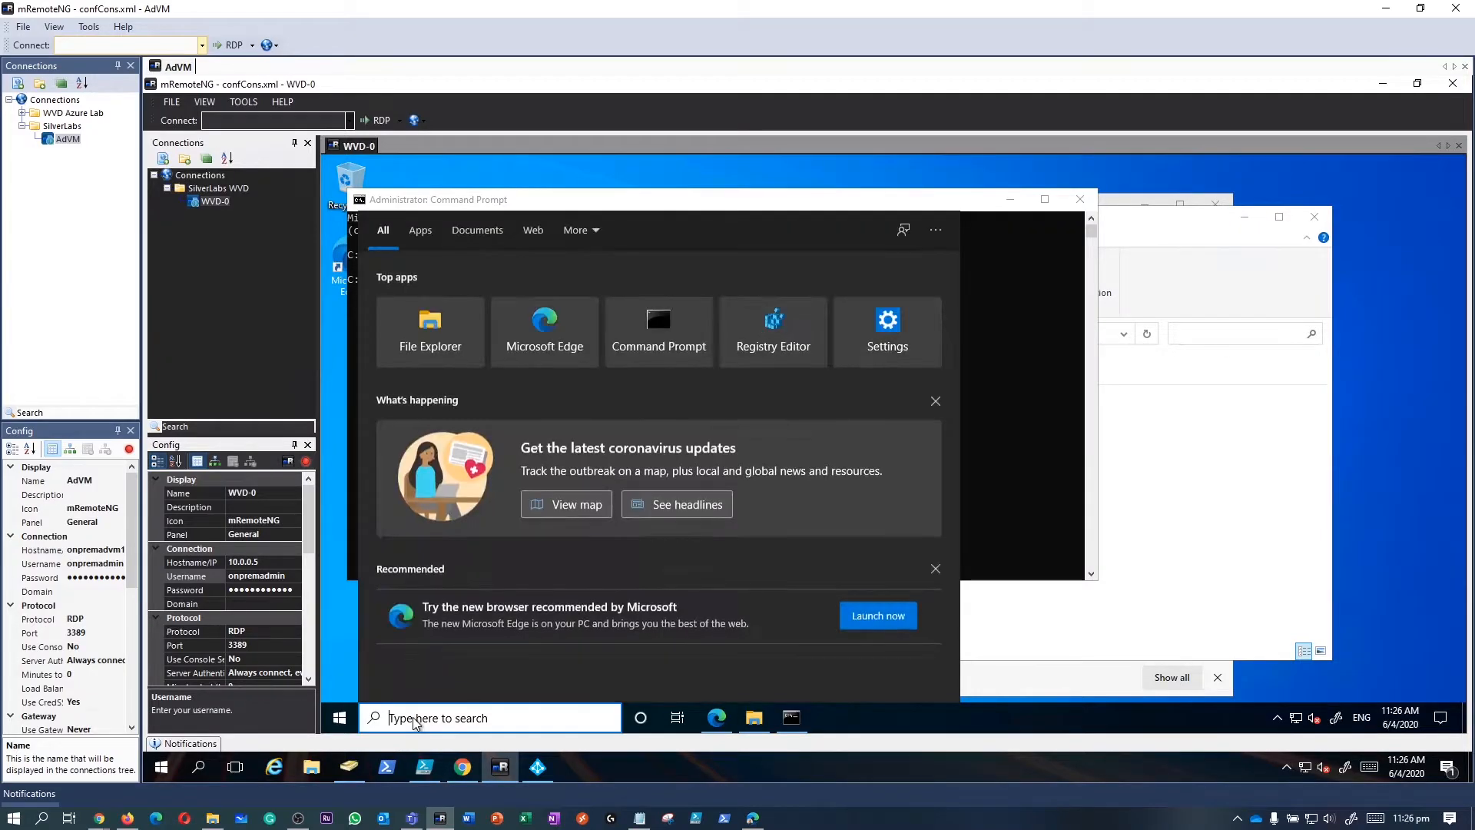
pyautogui.write('appwiz')
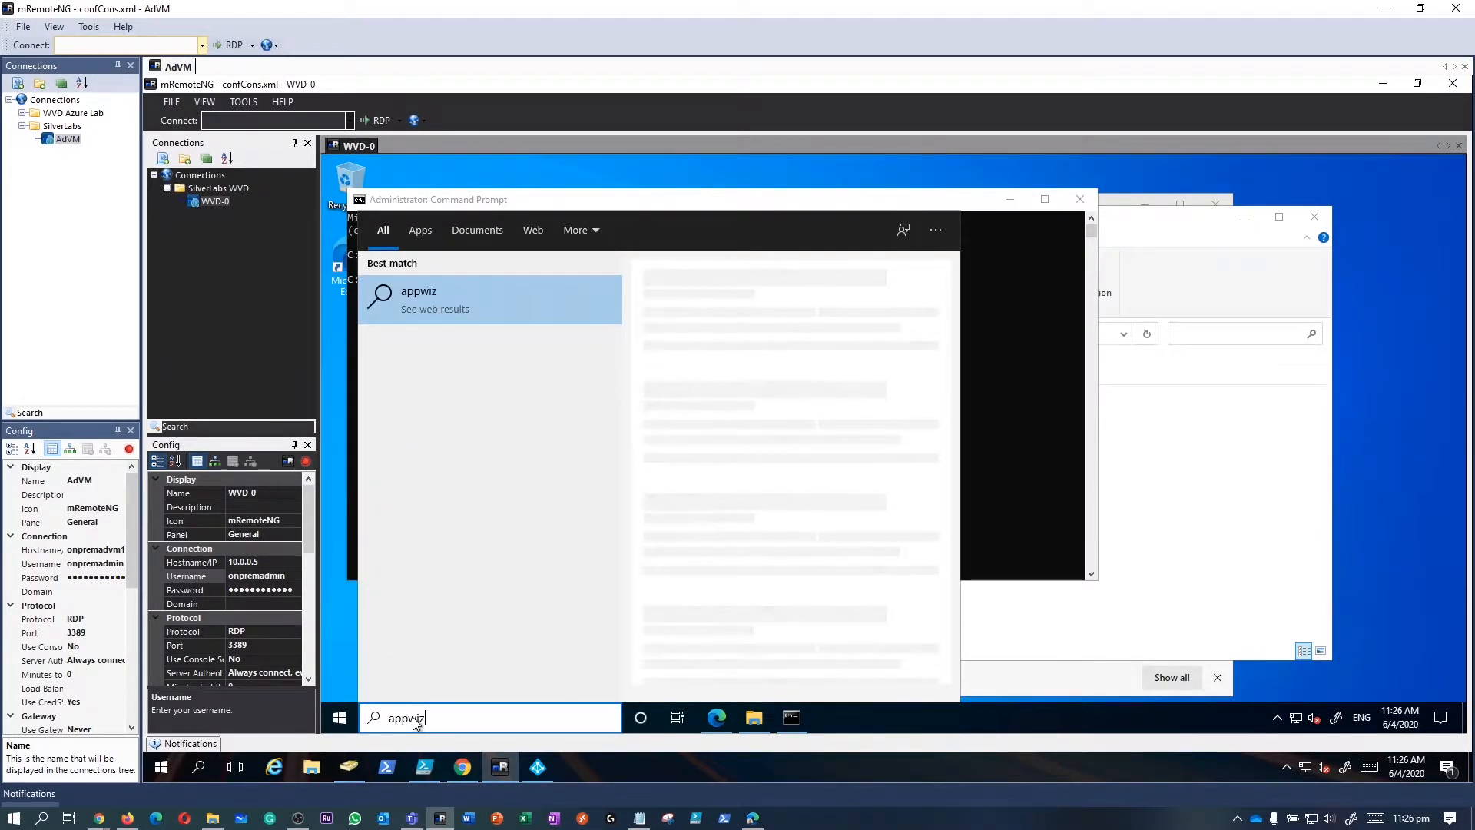
pyautogui.write('.cpl')
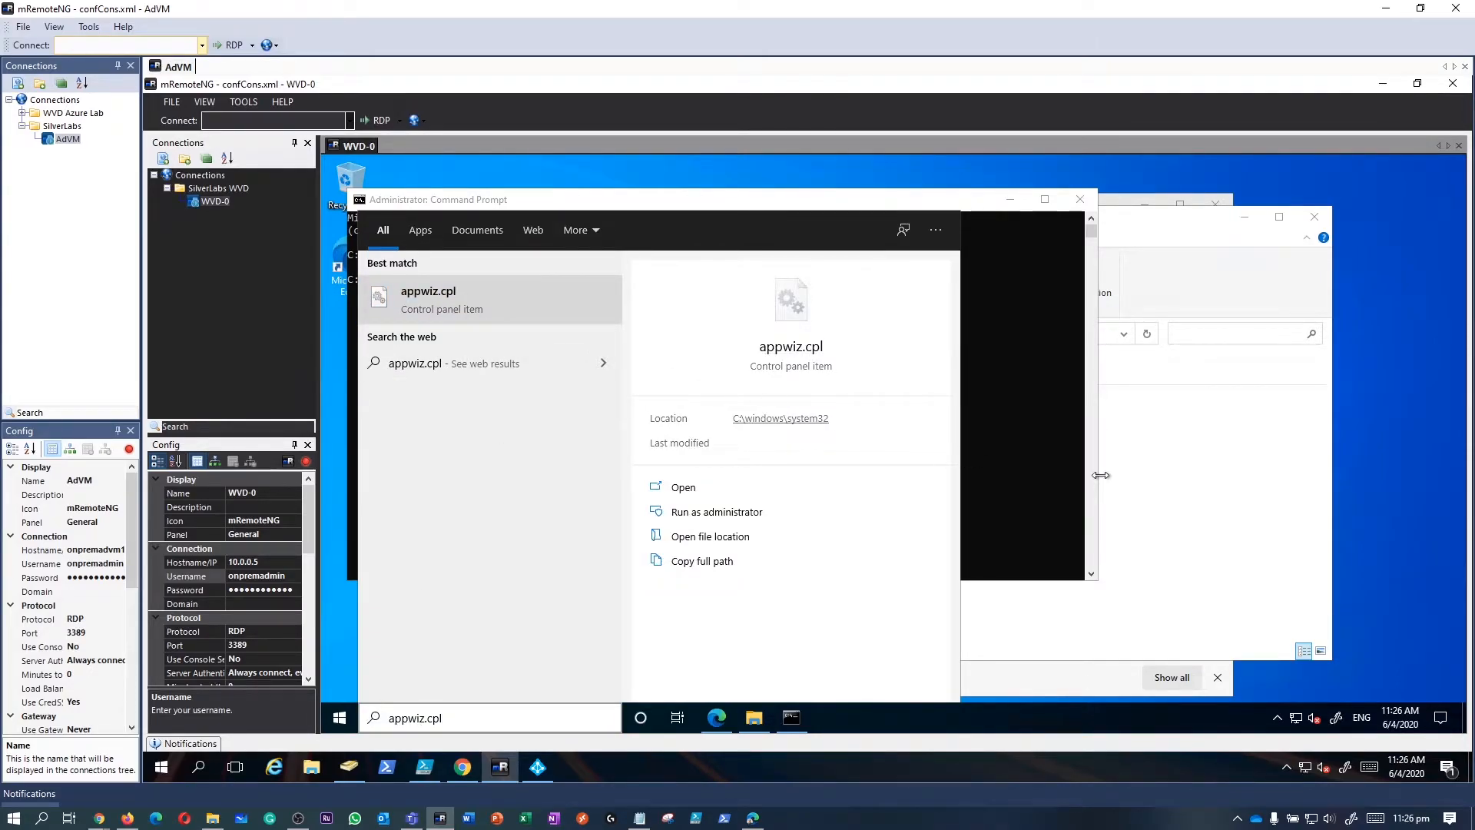
pyautogui.moveTo(502, 299)
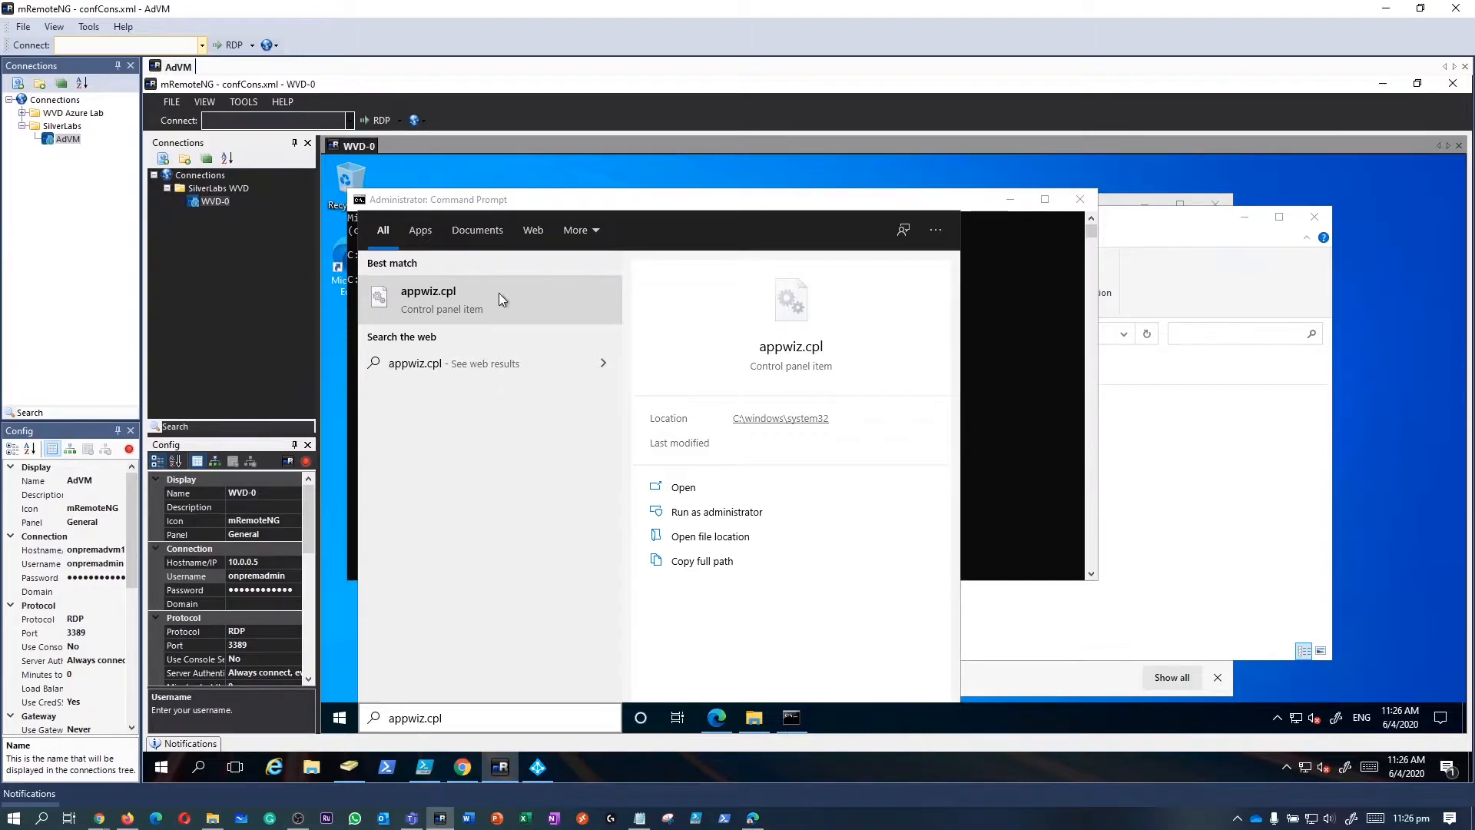
pyautogui.moveTo(425, 319)
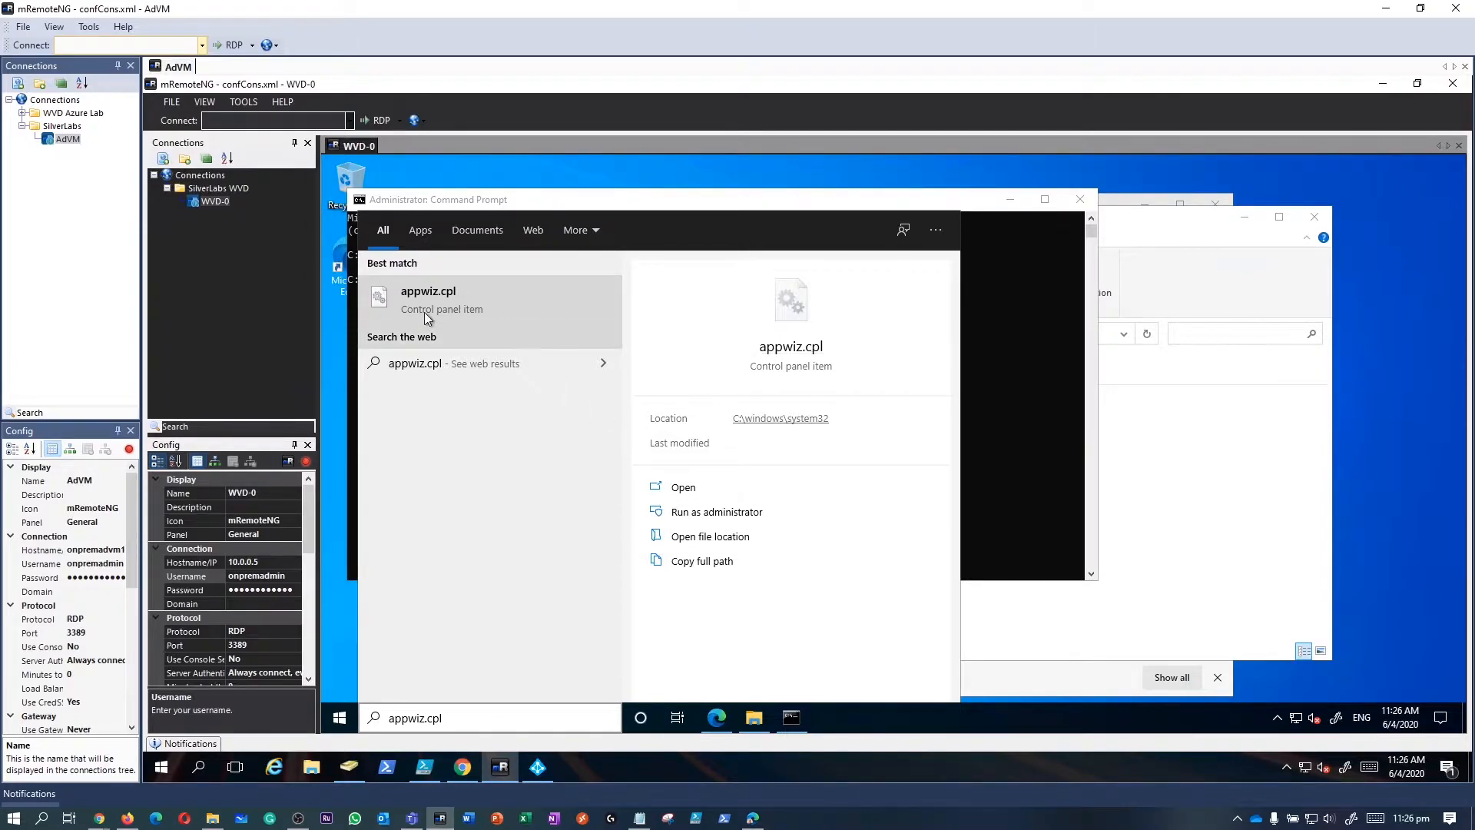
pyautogui.moveTo(1094, 451)
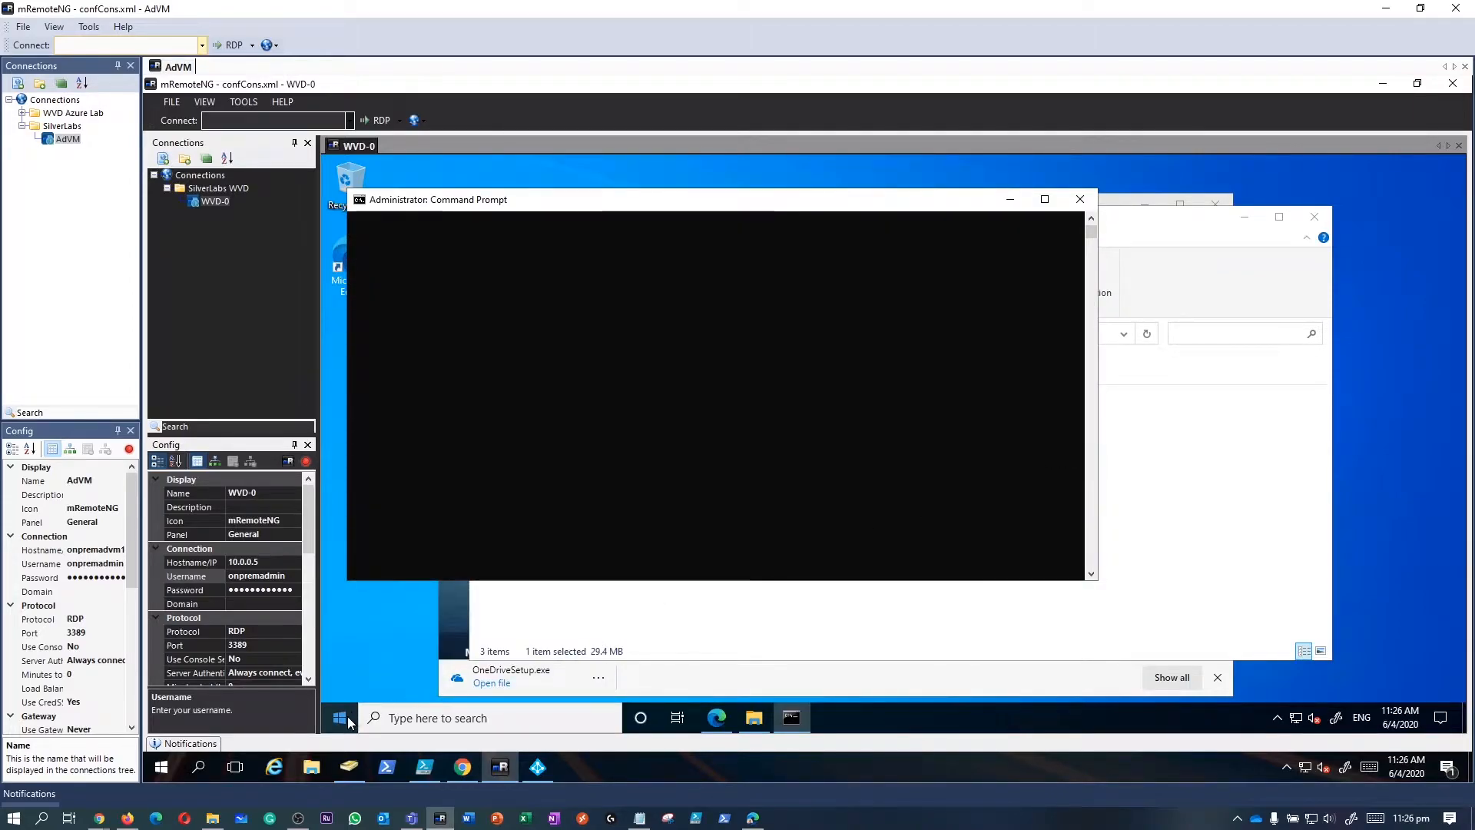
pyautogui.click(338, 717)
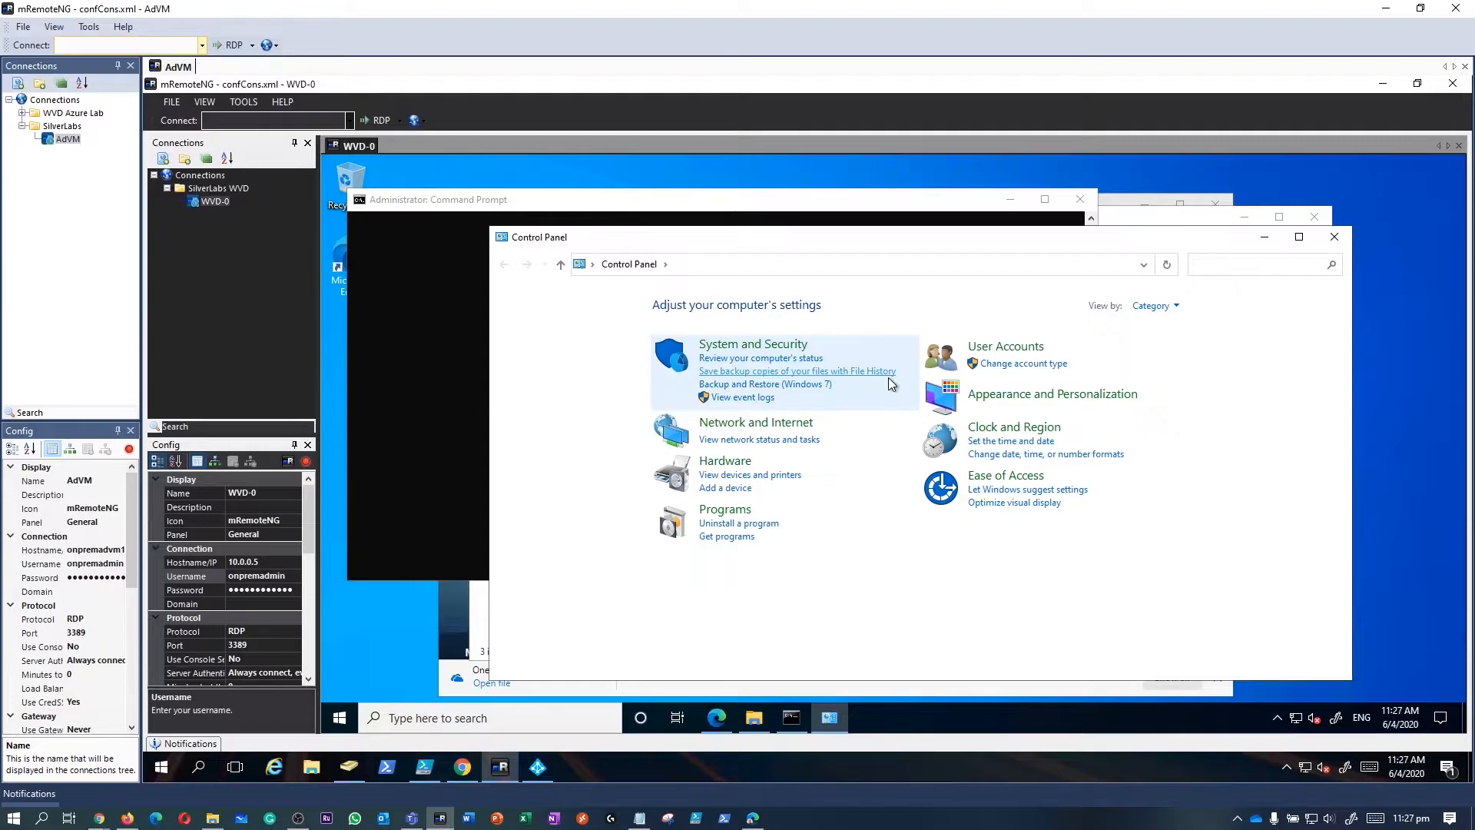
pyautogui.moveTo(743, 537)
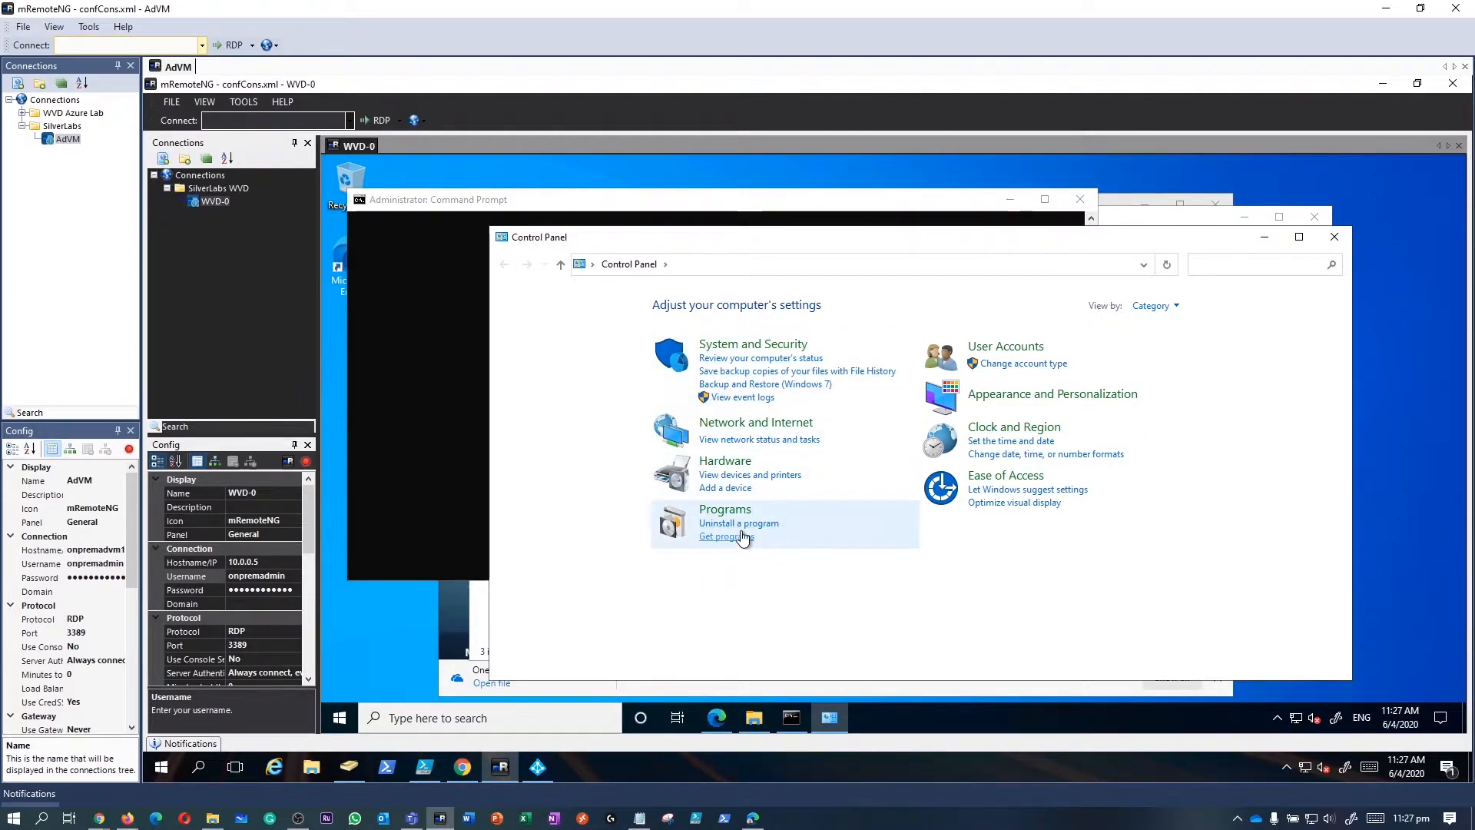
# - Try uninstalling Microsoft OneDrive, then cancel at the other-logged-on-users warning
pyautogui.click(739, 523)
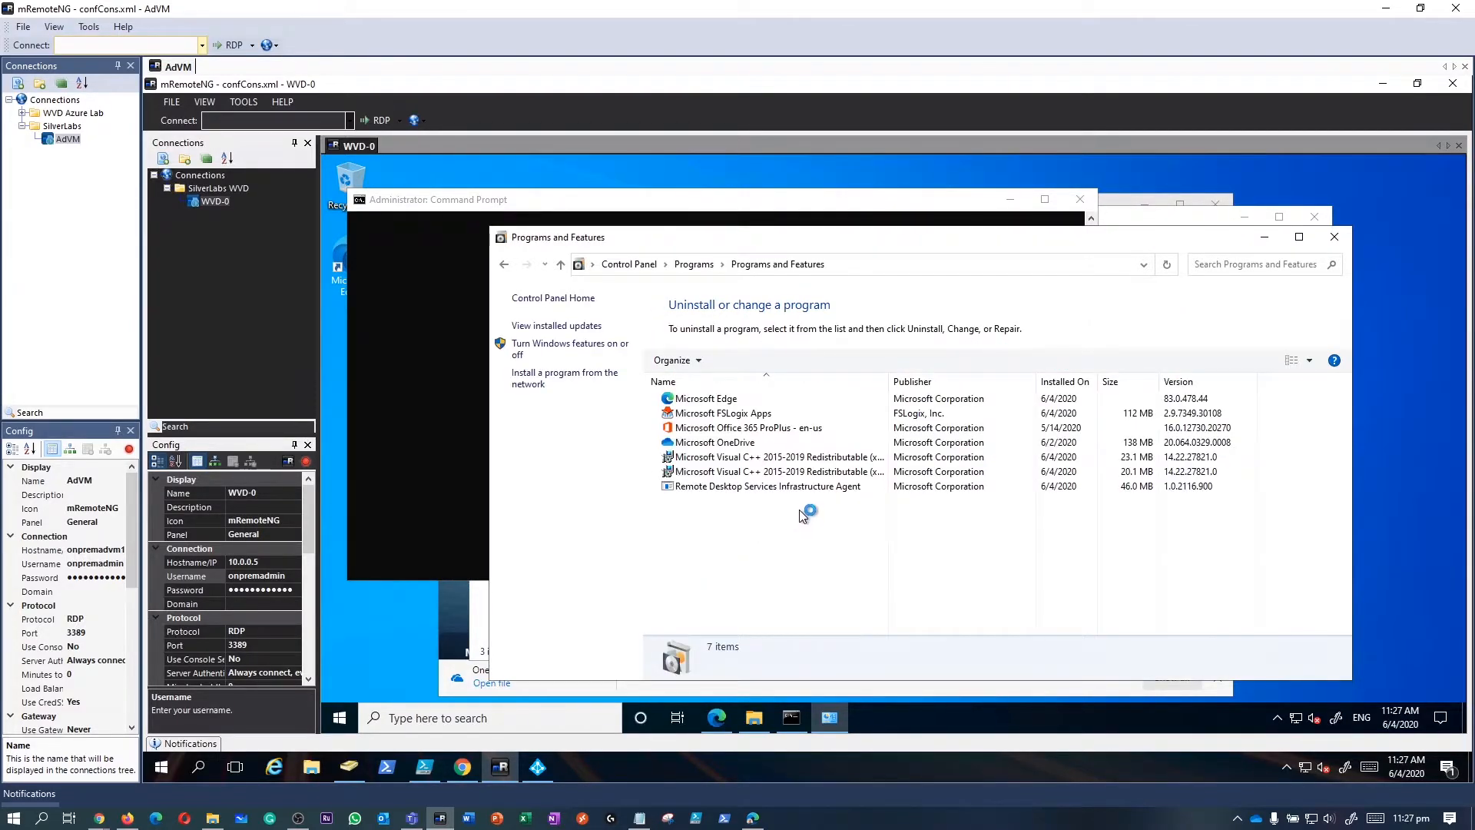
pyautogui.click(715, 443)
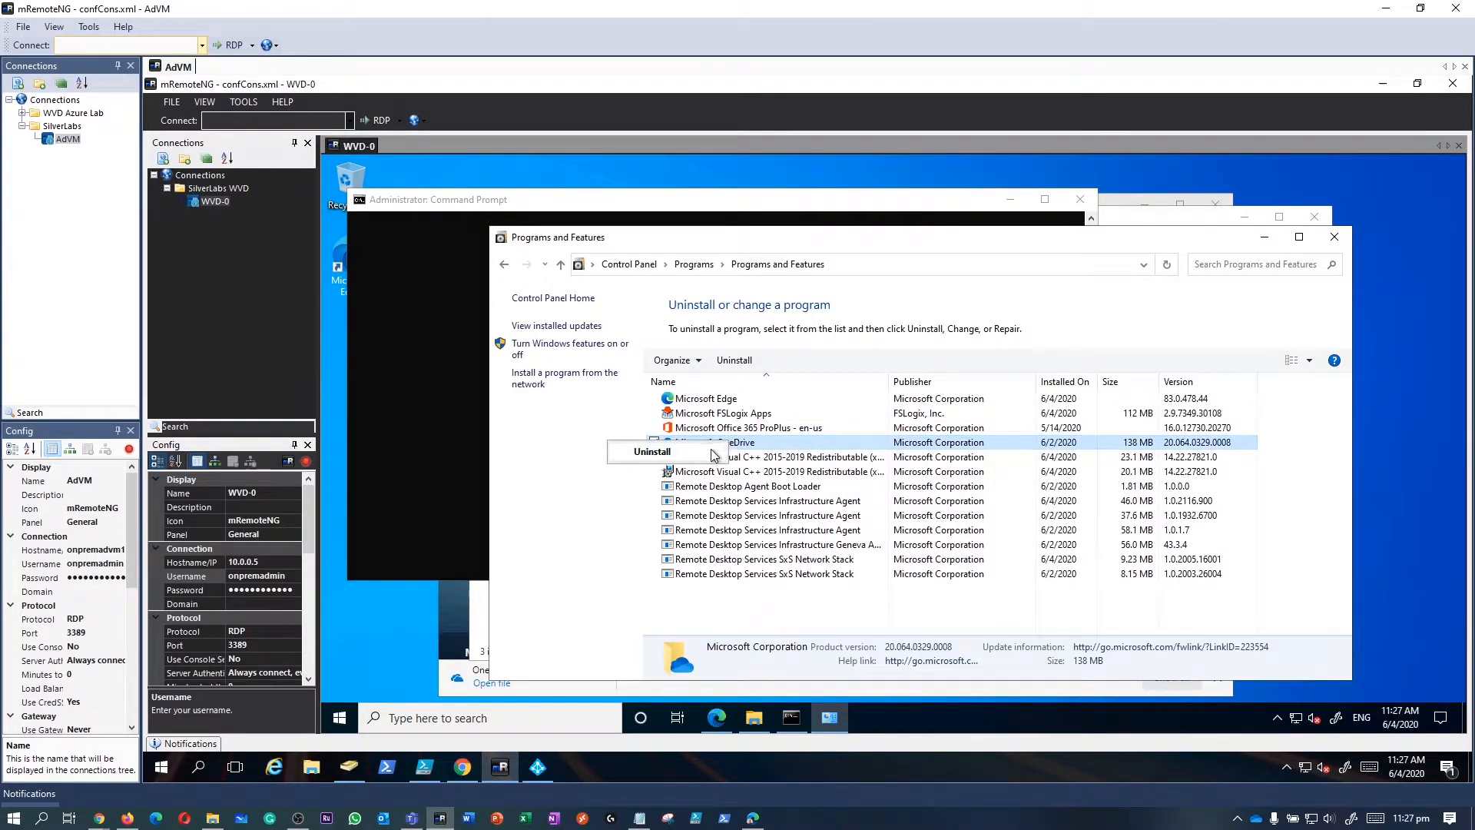
pyautogui.click(652, 452)
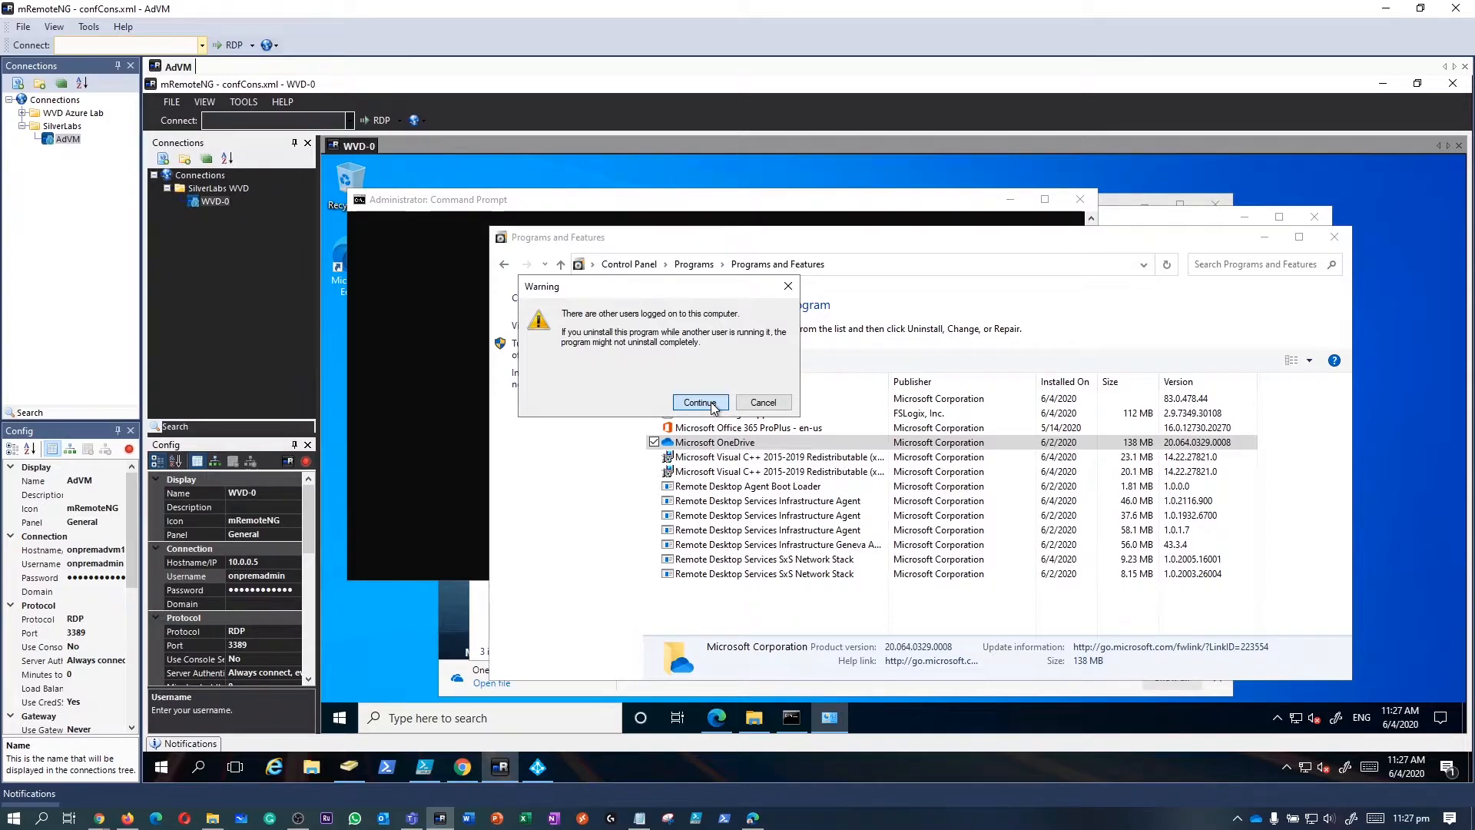
pyautogui.moveTo(734, 355)
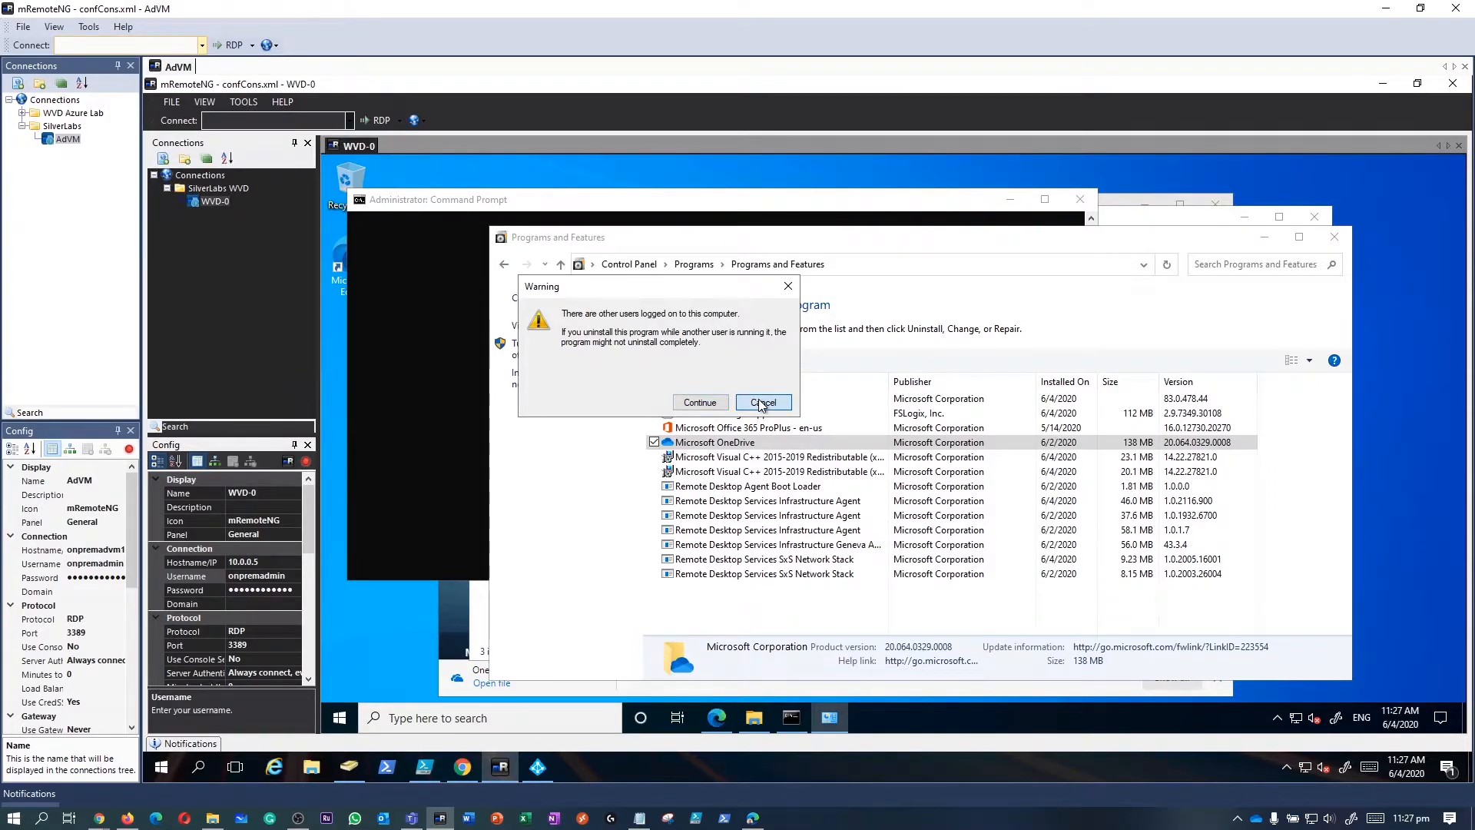
pyautogui.click(762, 402)
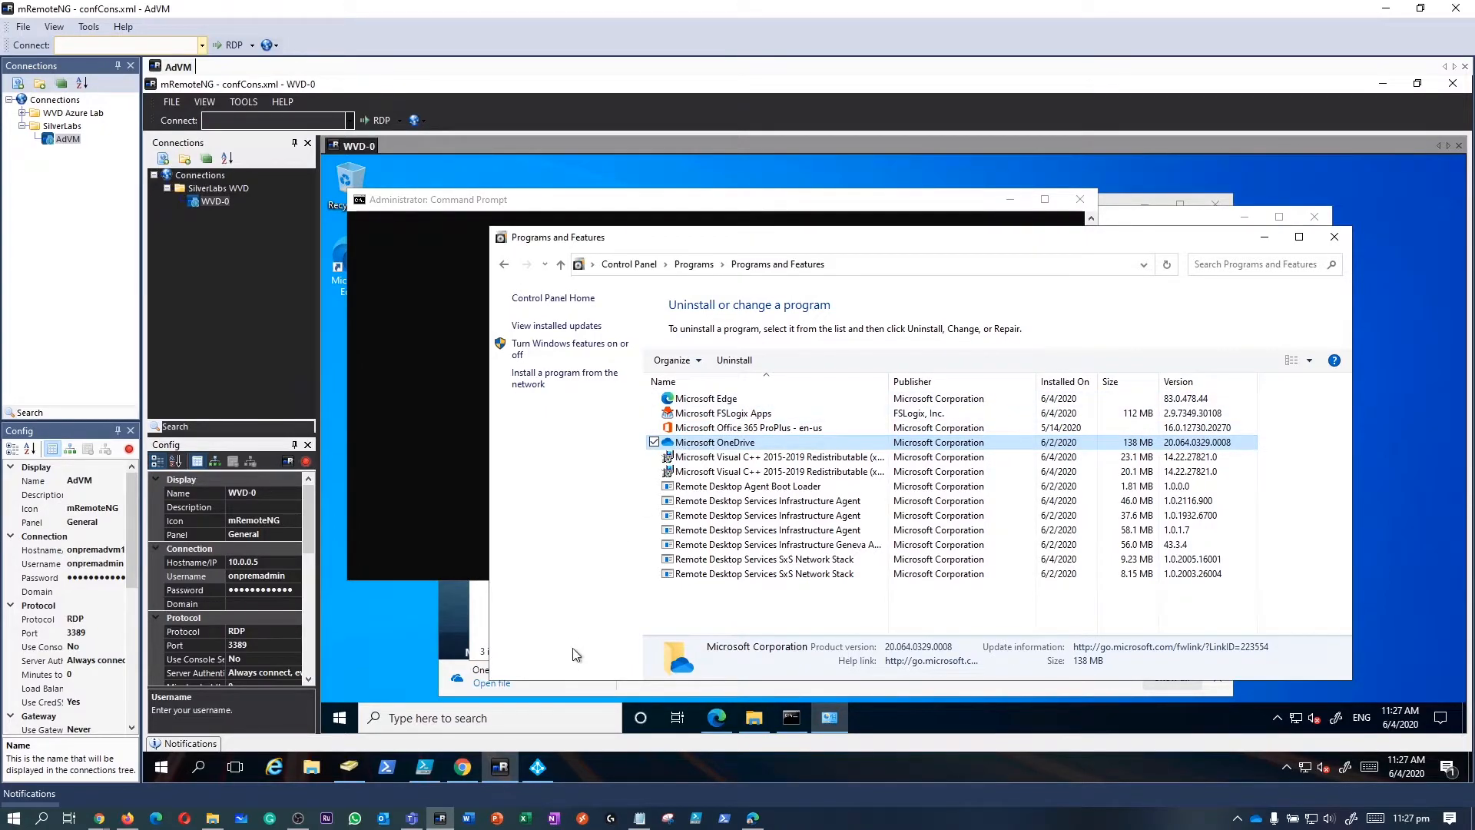
# - Sign out the disconnected user session from Task Manager's Users view
pyautogui.rightClick(830, 717)
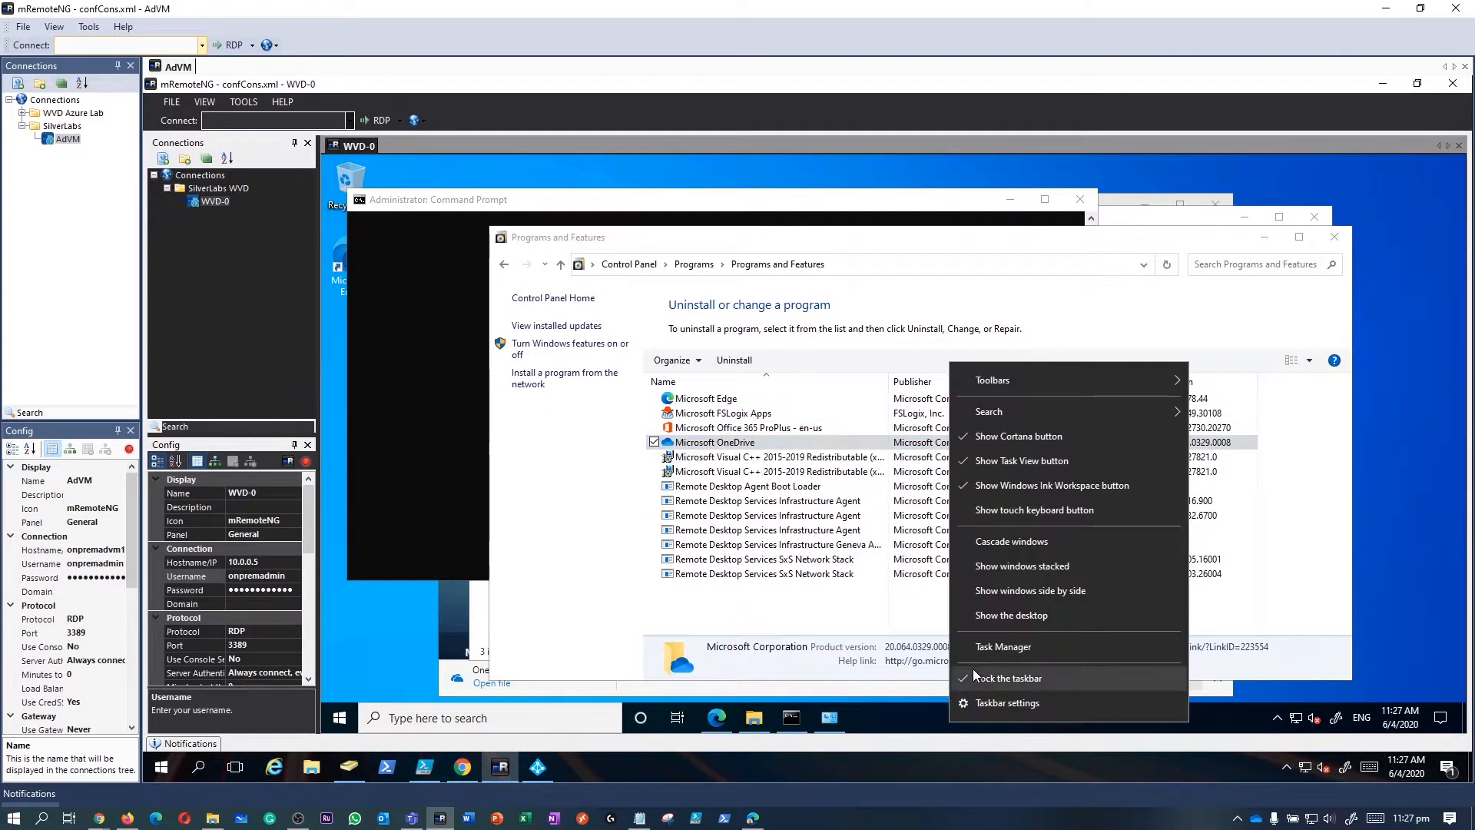
pyautogui.click(1003, 646)
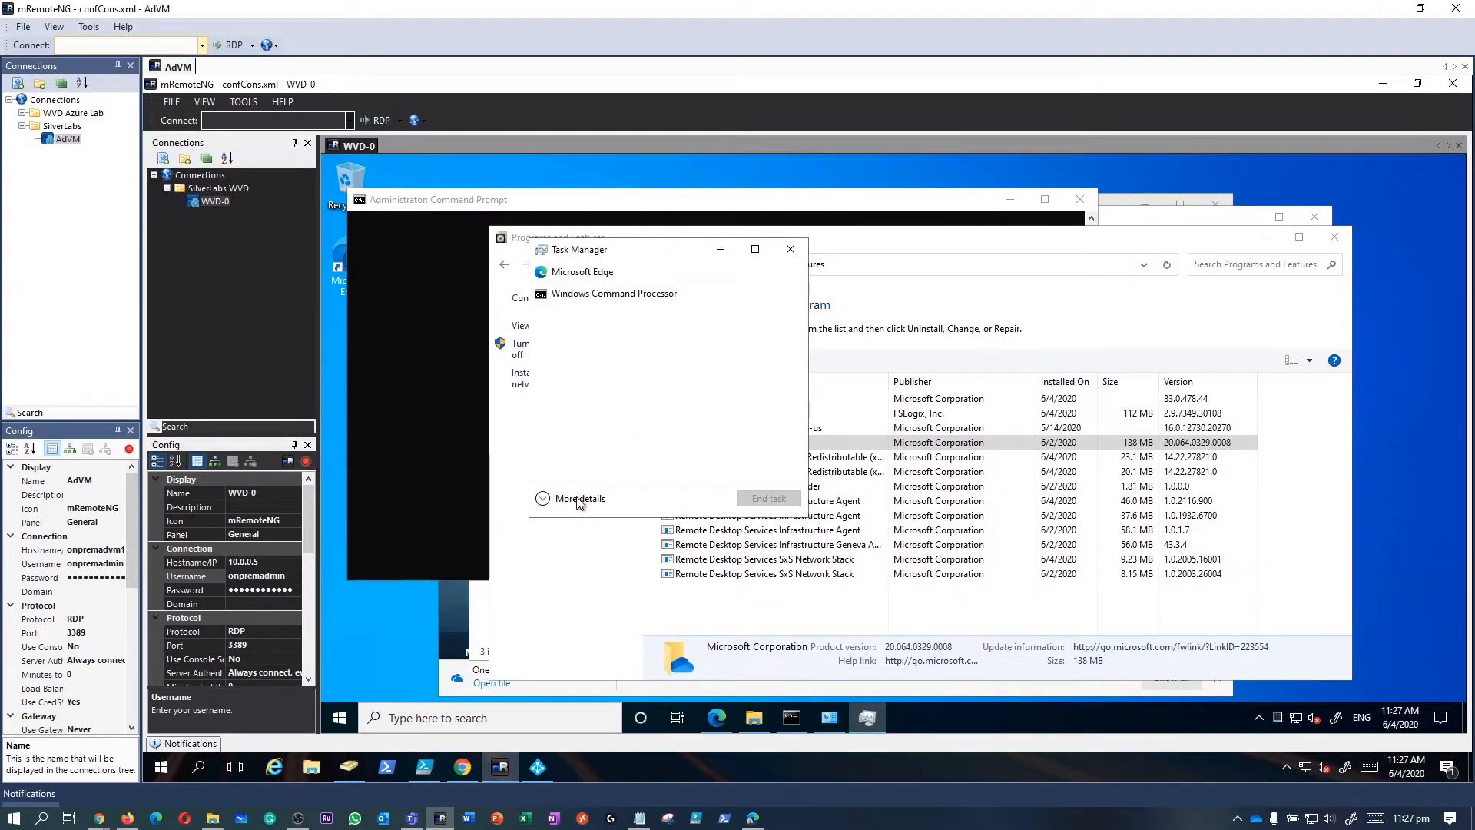
pyautogui.click(579, 499)
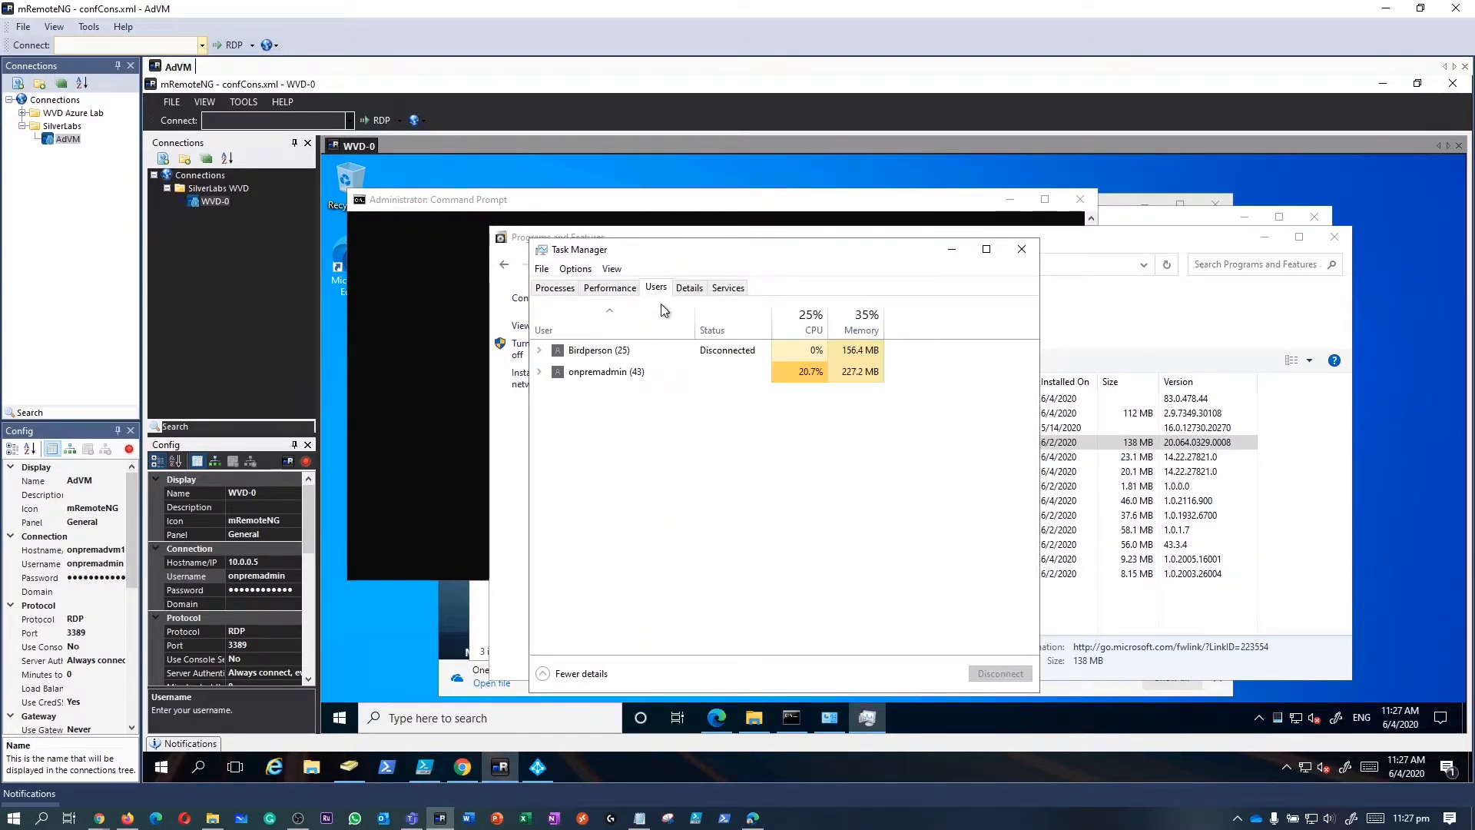
pyautogui.rightClick(590, 349)
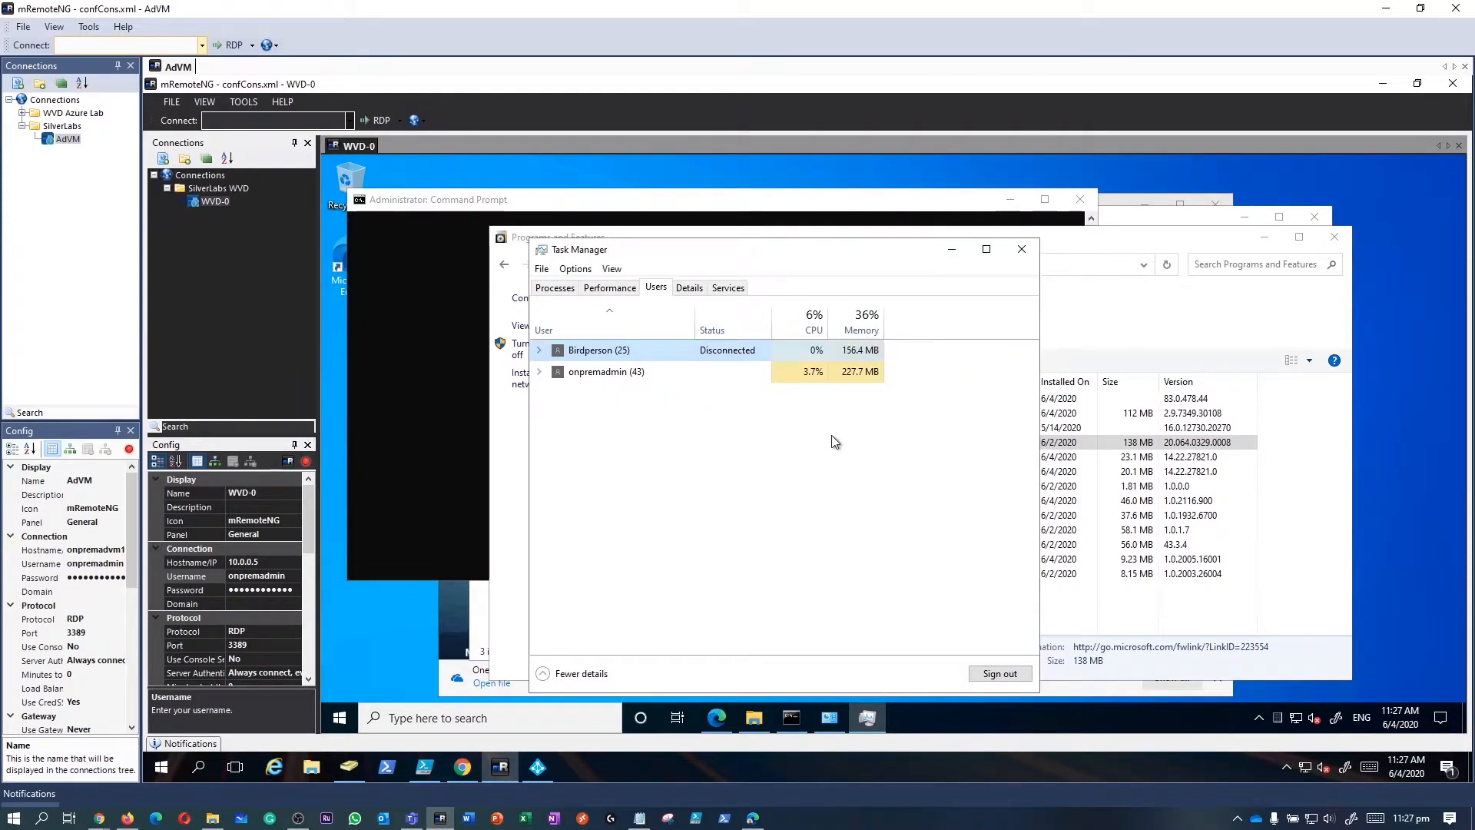
pyautogui.click(999, 673)
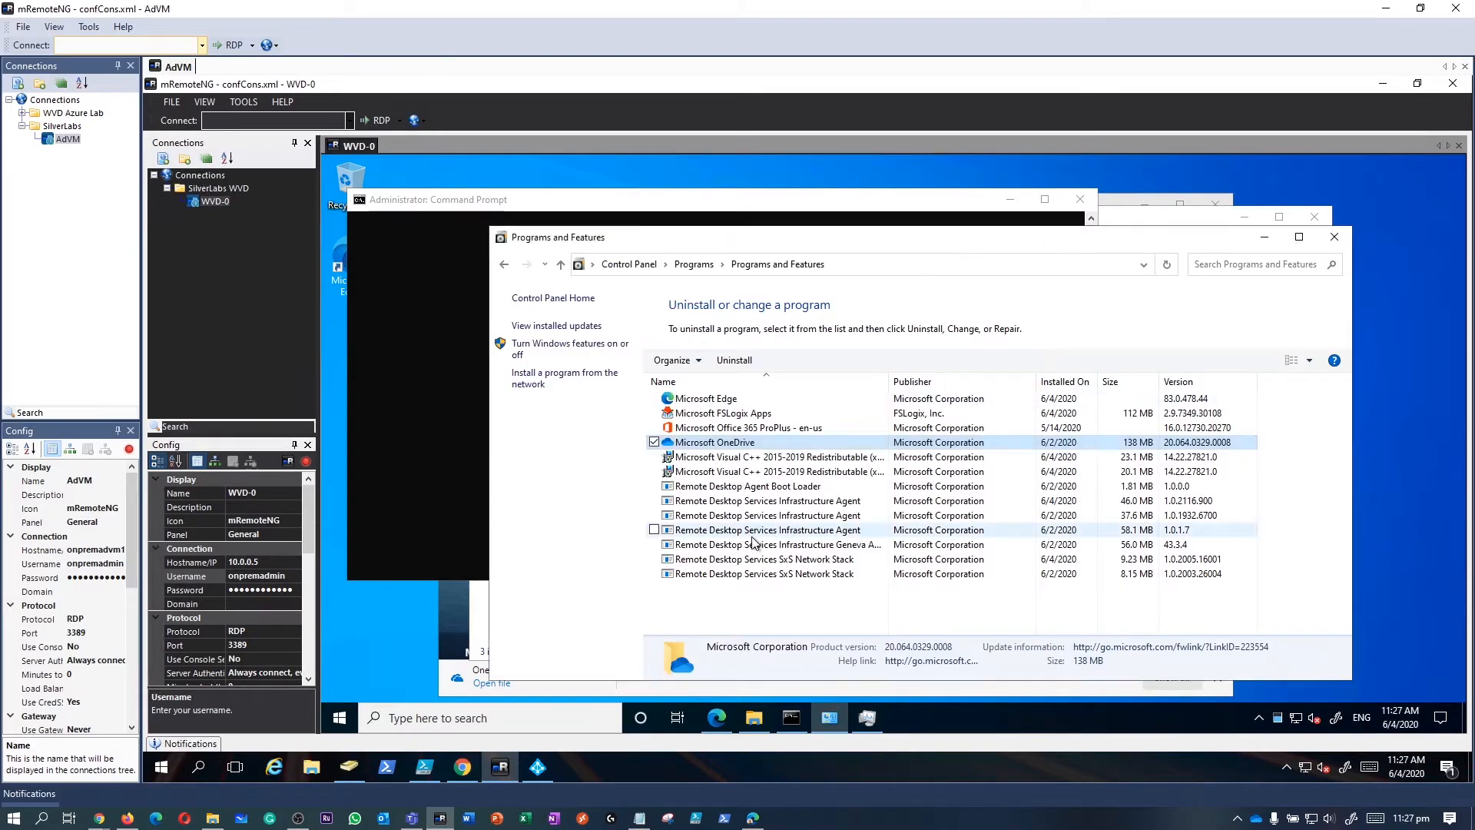
# - Reselect Microsoft OneDrive in Programs and Features for removal
pyautogui.click(766, 529)
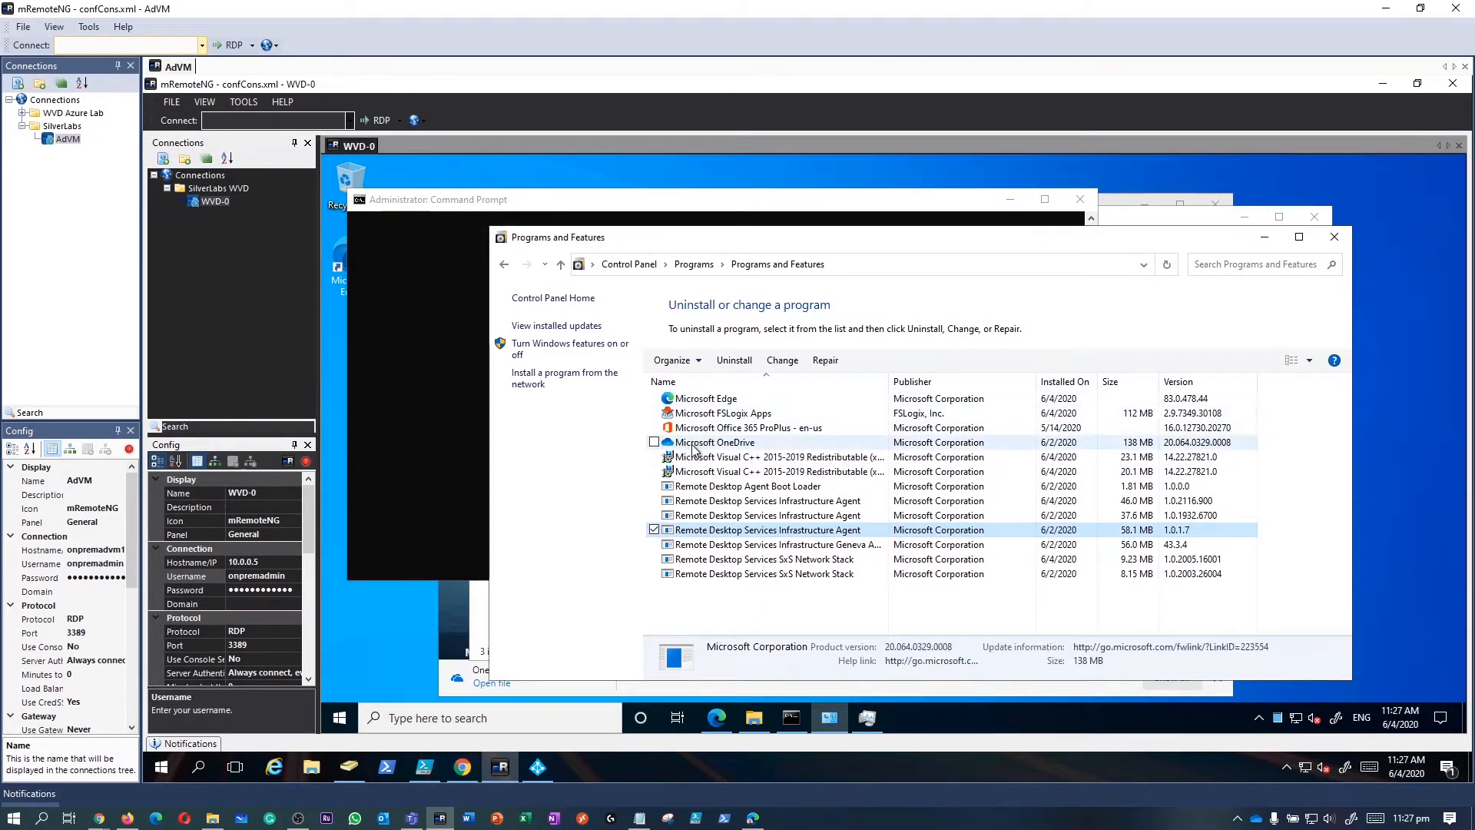
pyautogui.click(715, 442)
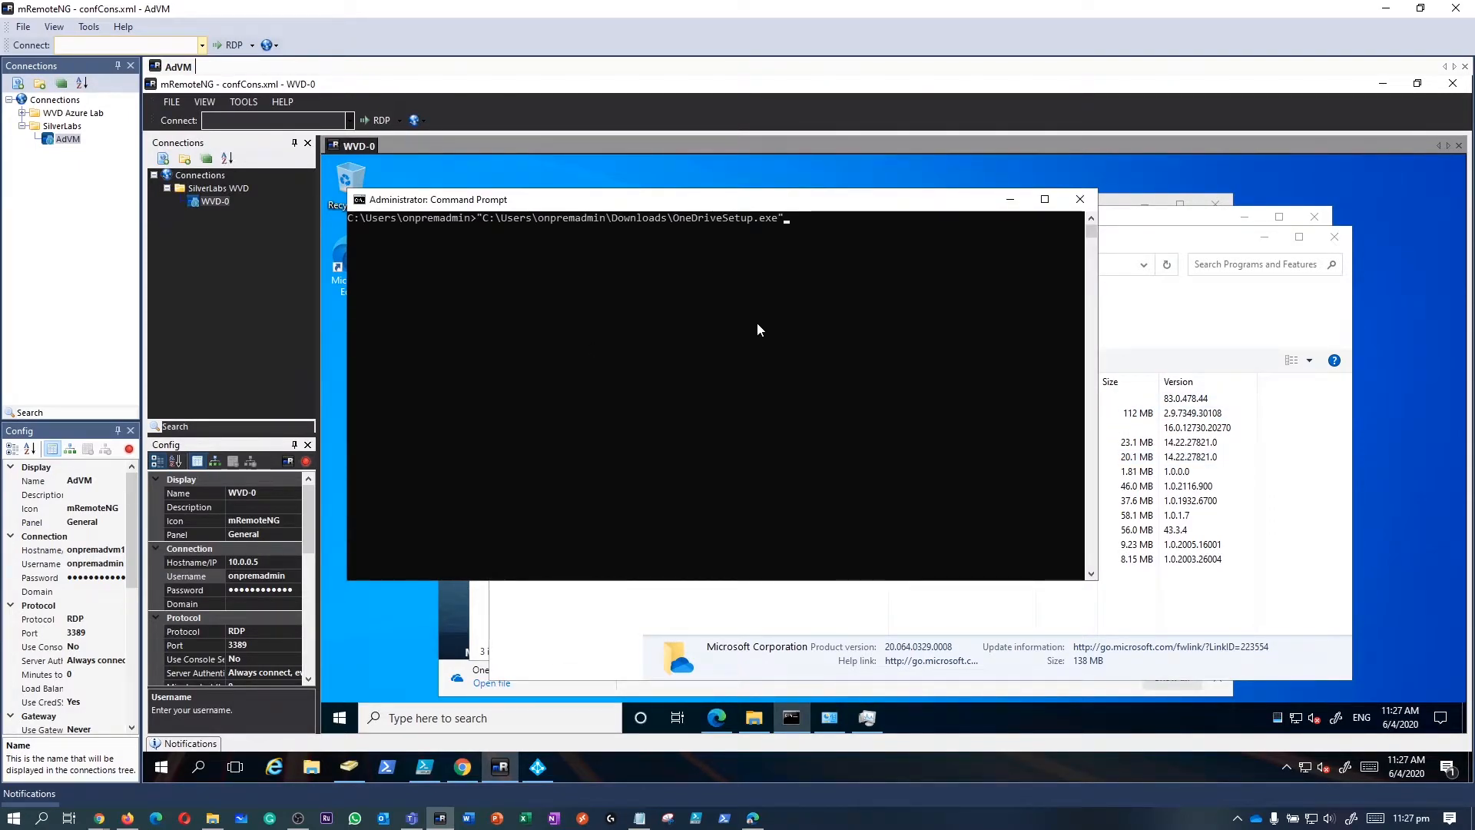
pyautogui.moveTo(829, 301)
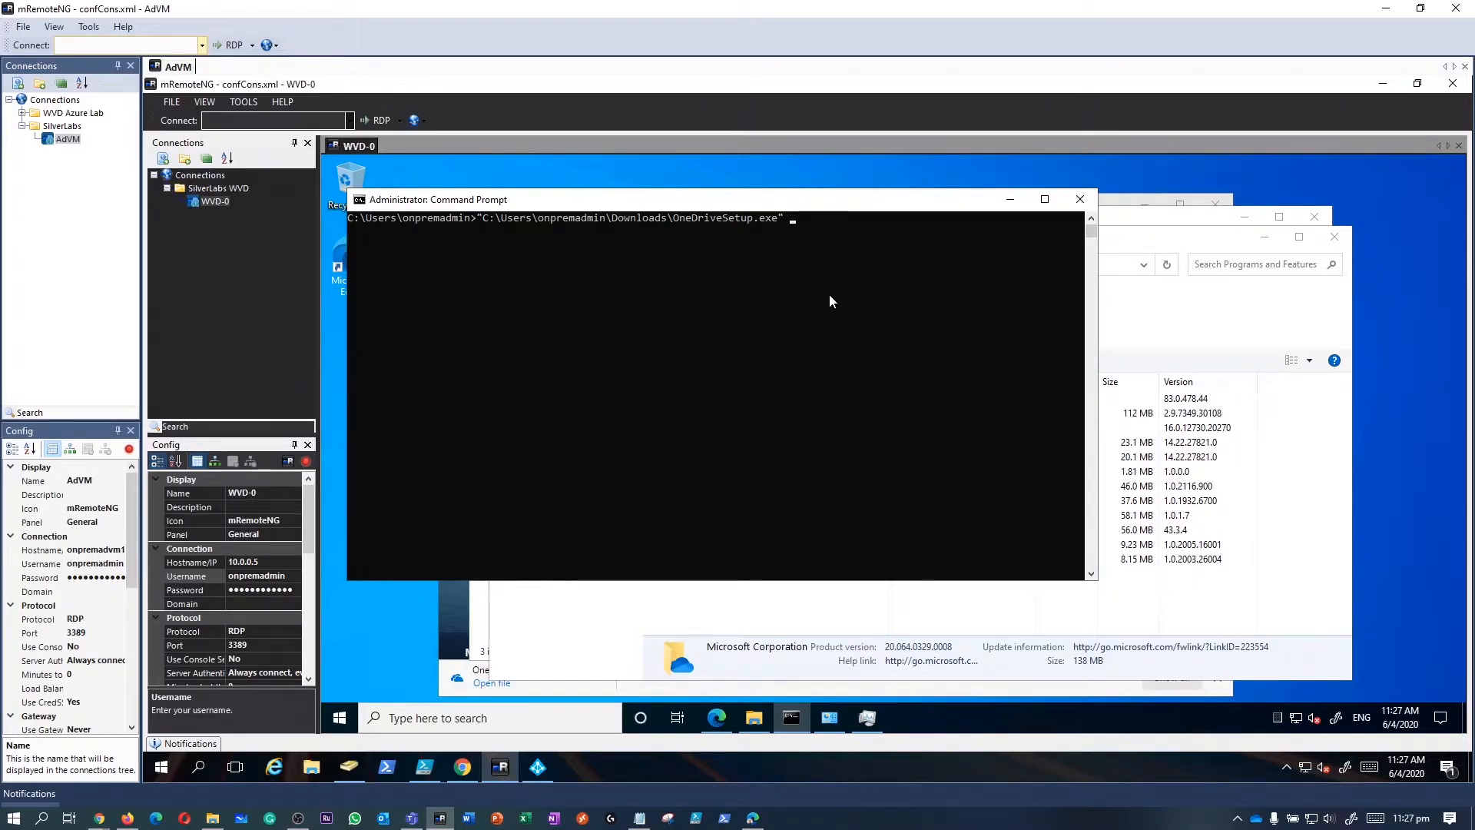
# - Rerun the OneDriveSetup.exe command with /allusers appended
pyautogui.write('/all')
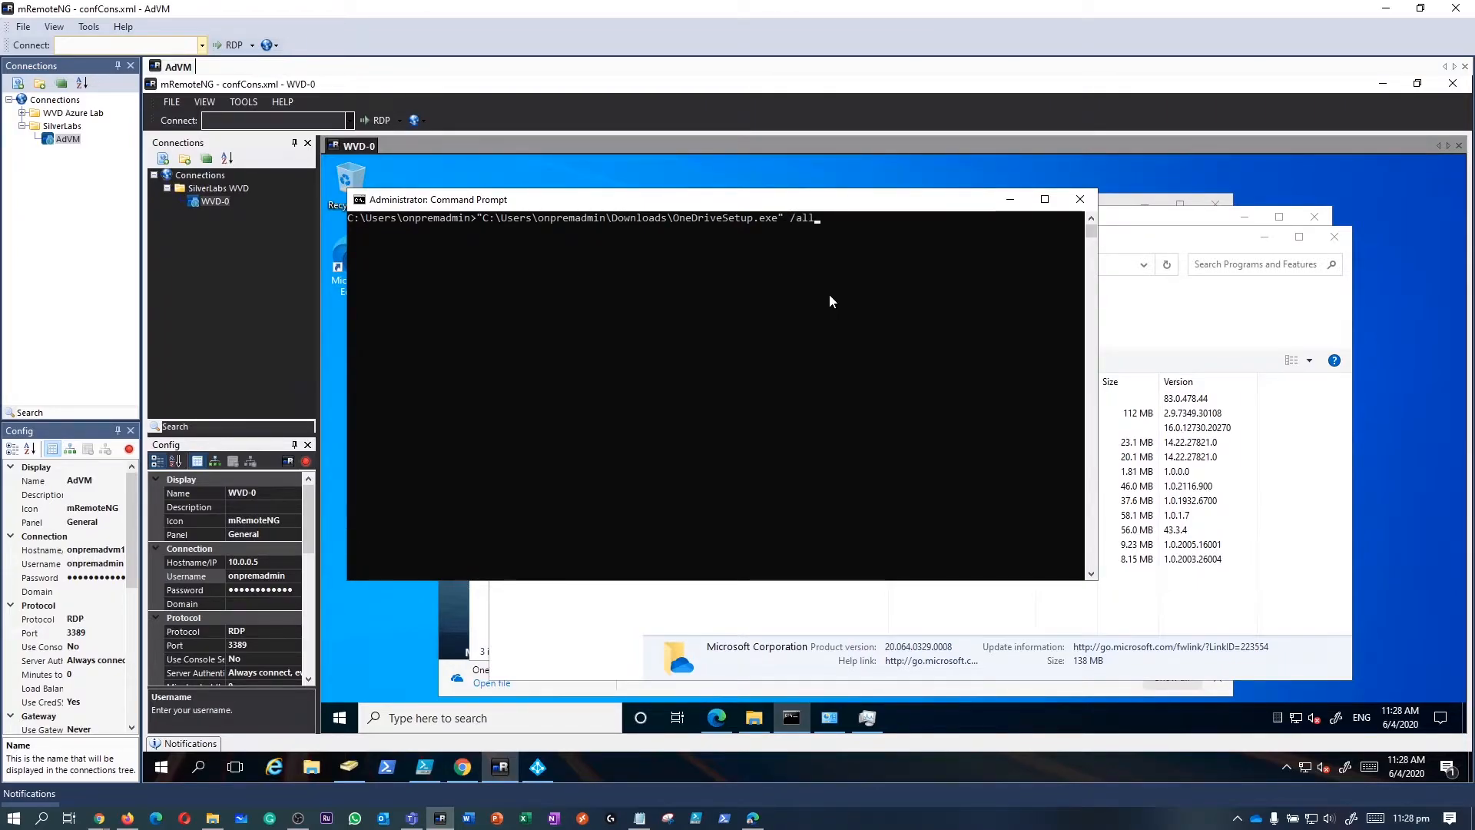
pyautogui.press('Return')
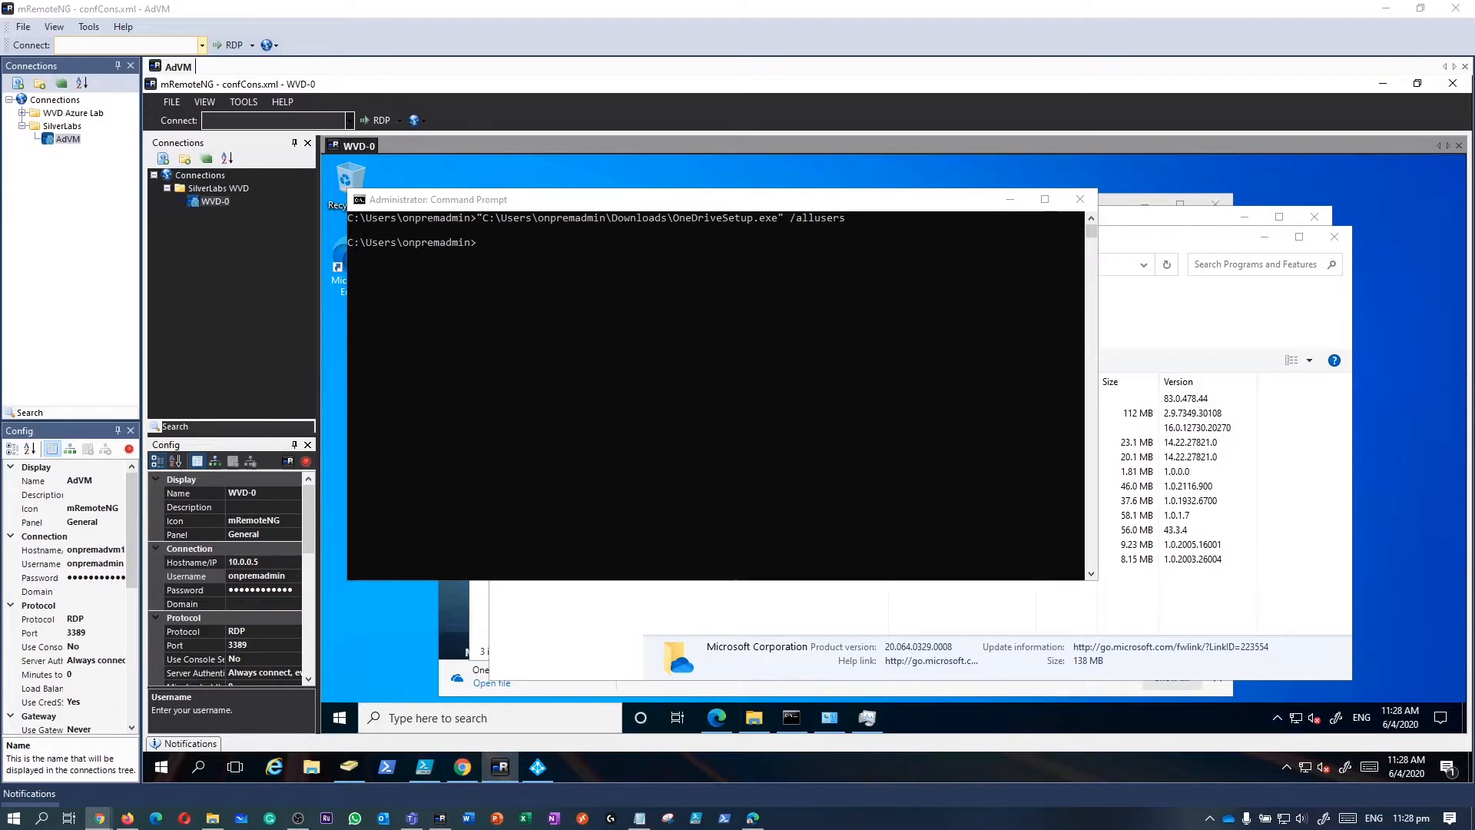
pyautogui.moveTo(661, 156)
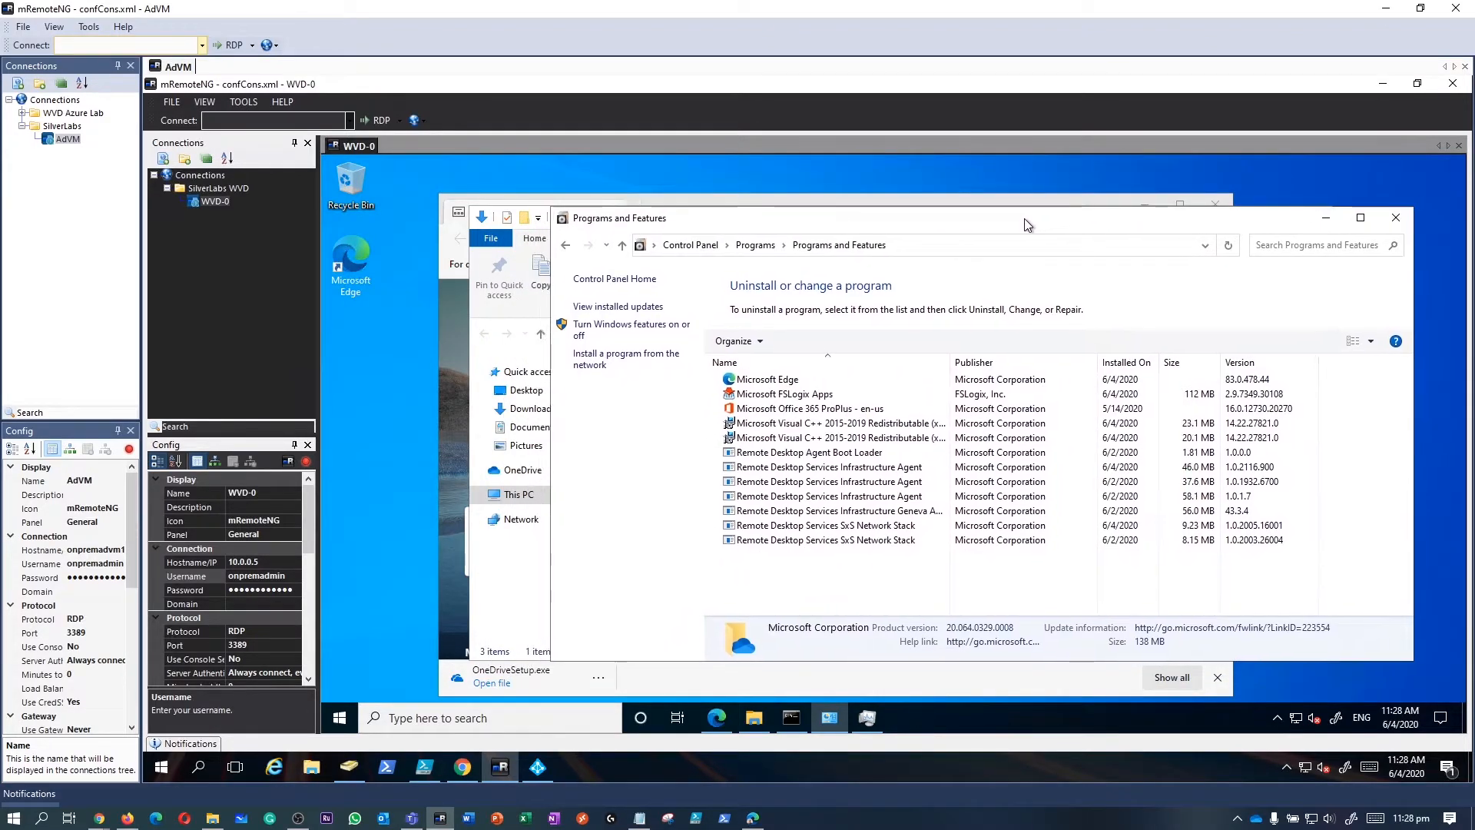
pyautogui.moveTo(992, 293)
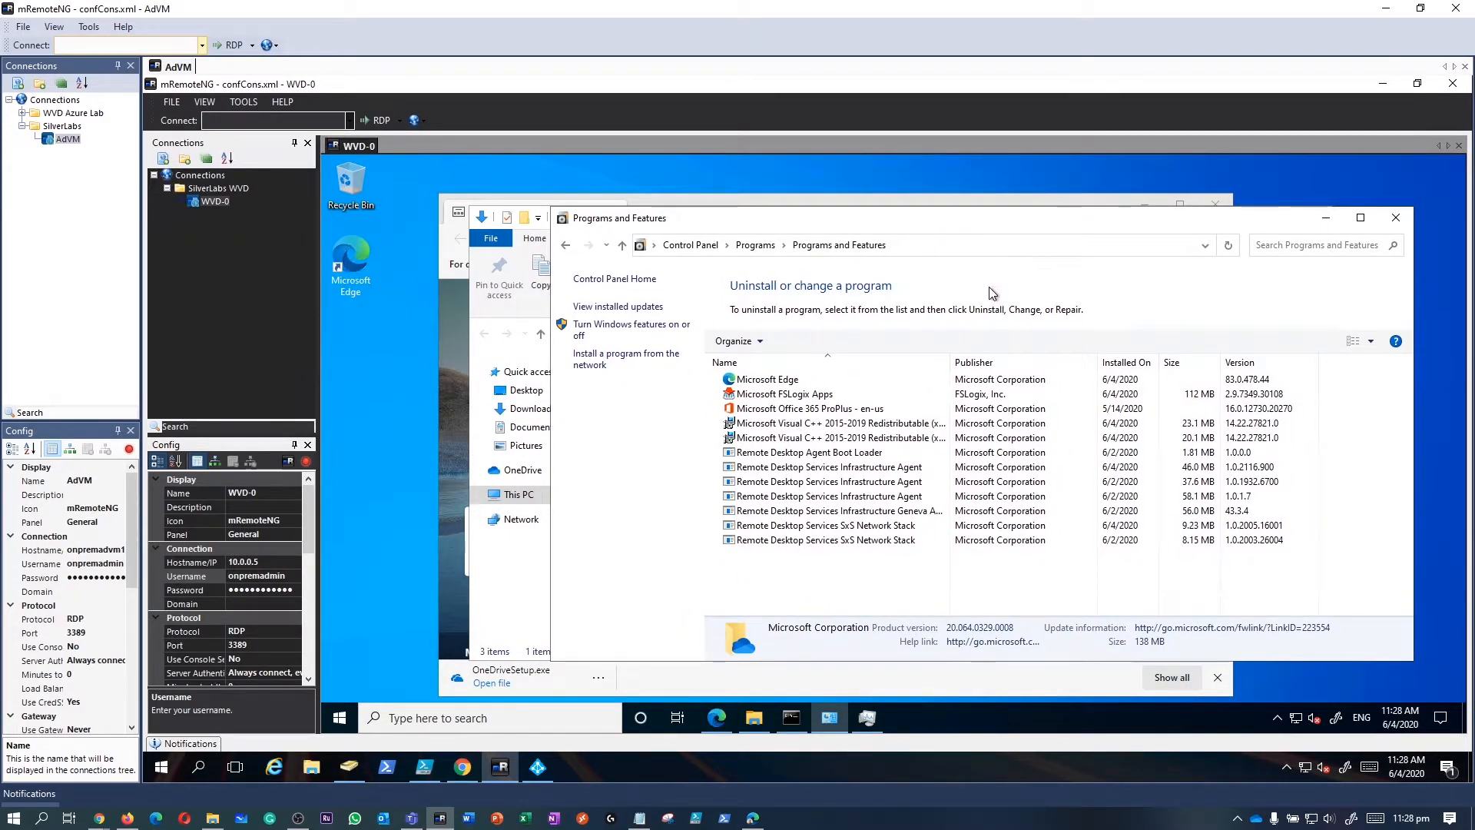
pyautogui.moveTo(1140, 596)
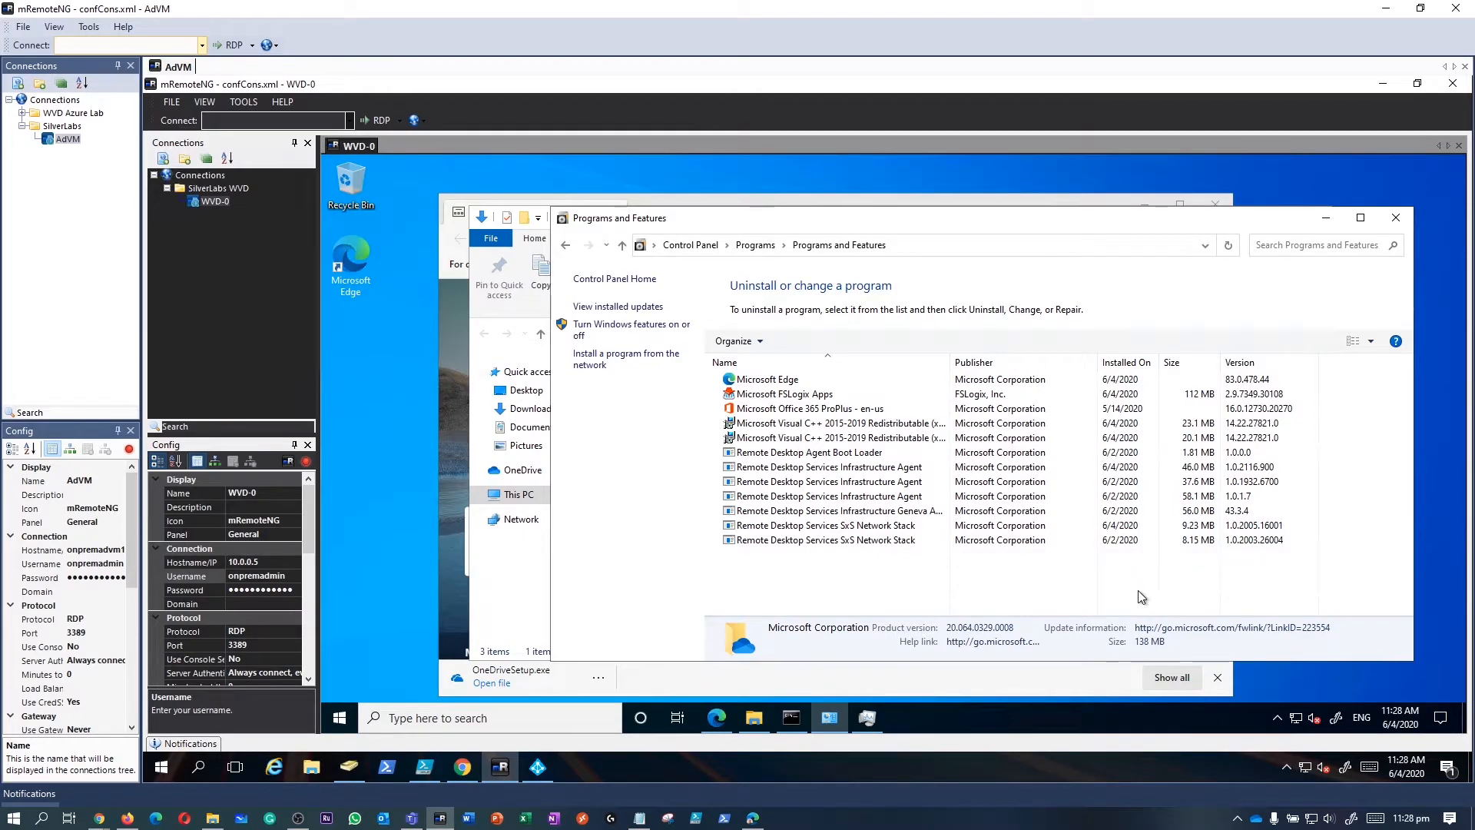
# - Refresh WVD-0's installed programs list to confirm Microsoft OneDrive, then put mRemoteNG away
pyautogui.rightClick(1138, 596)
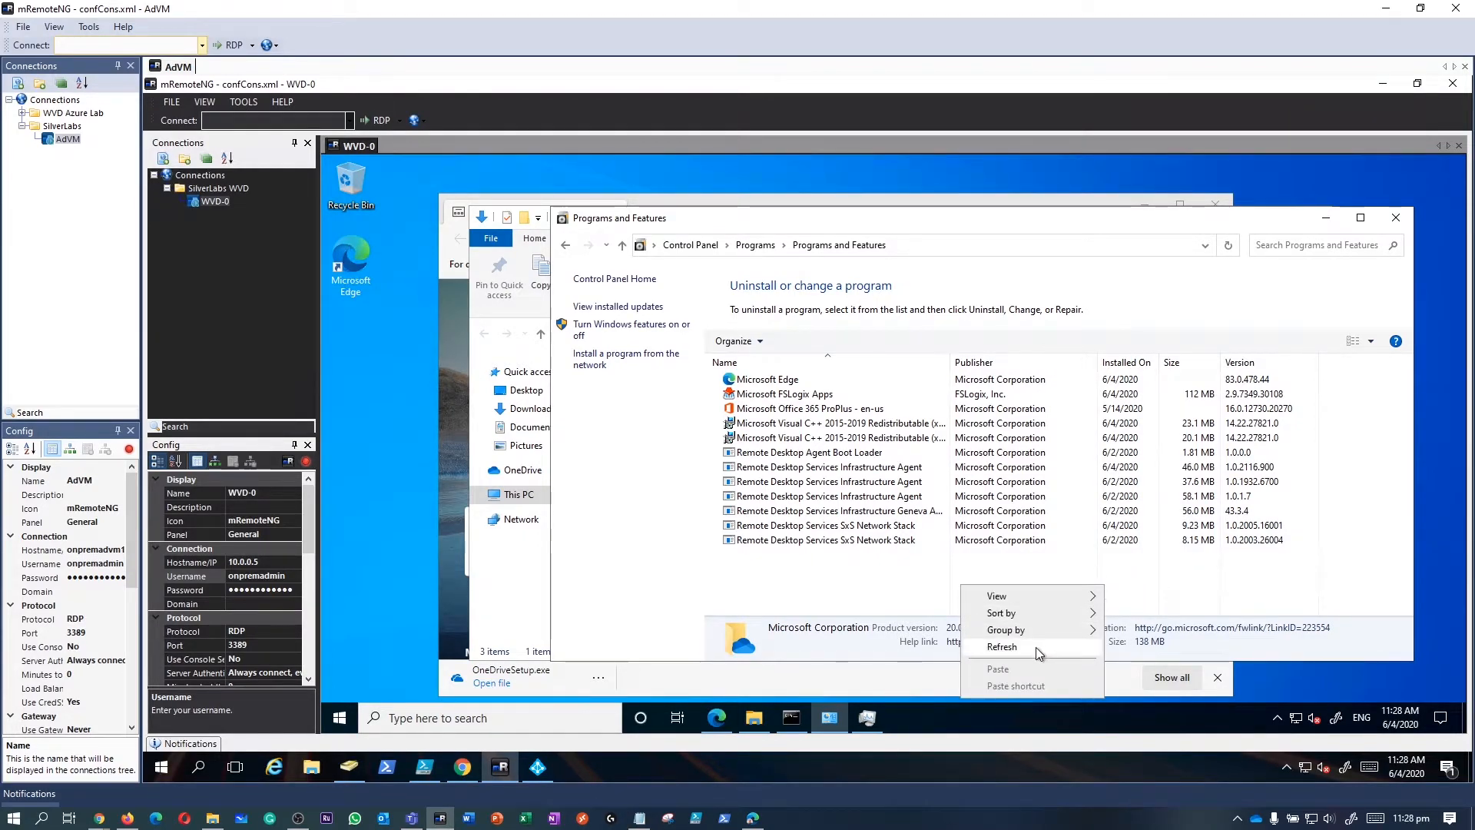
pyautogui.click(1001, 646)
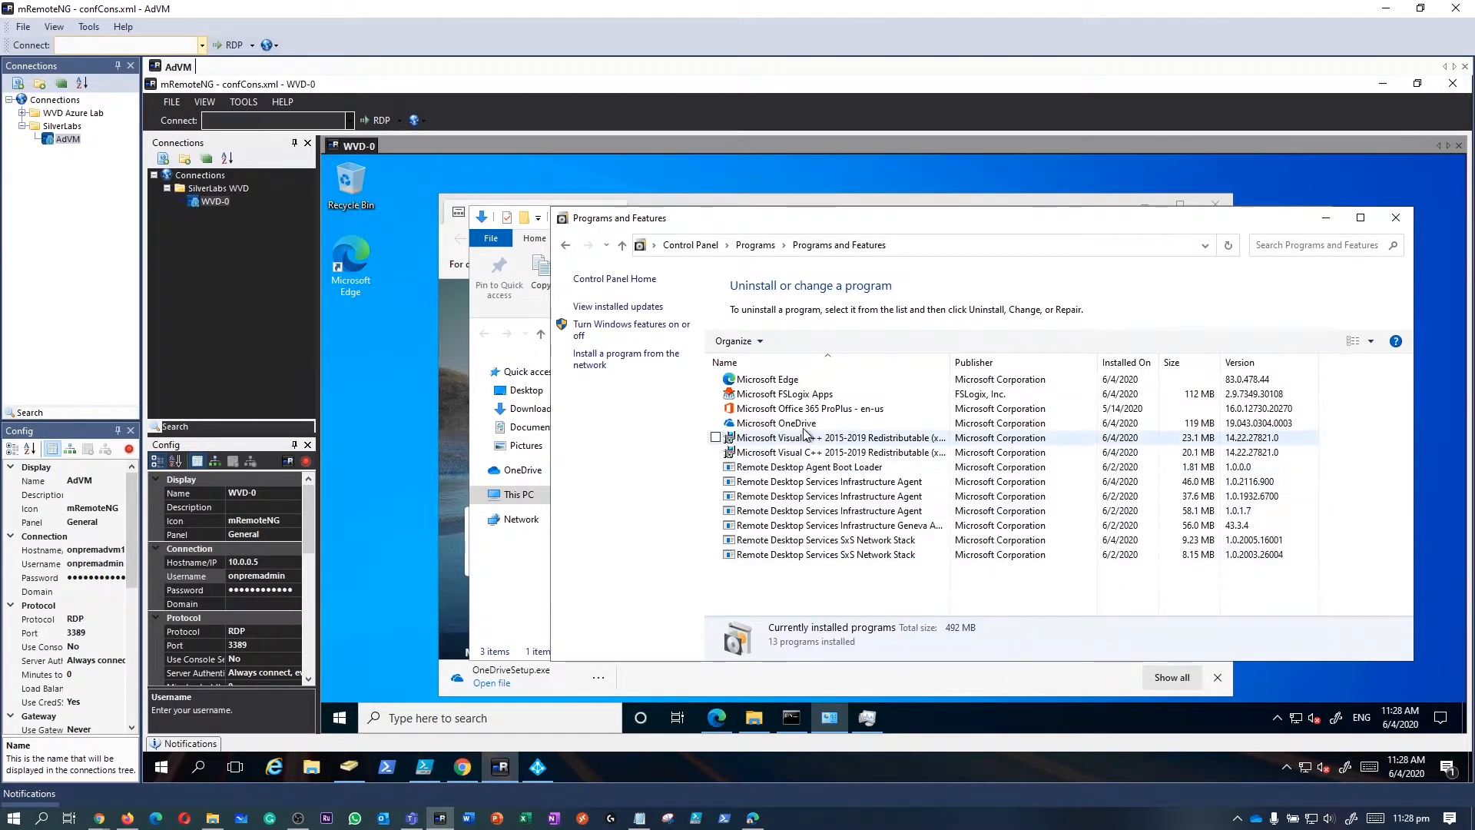
pyautogui.click(775, 422)
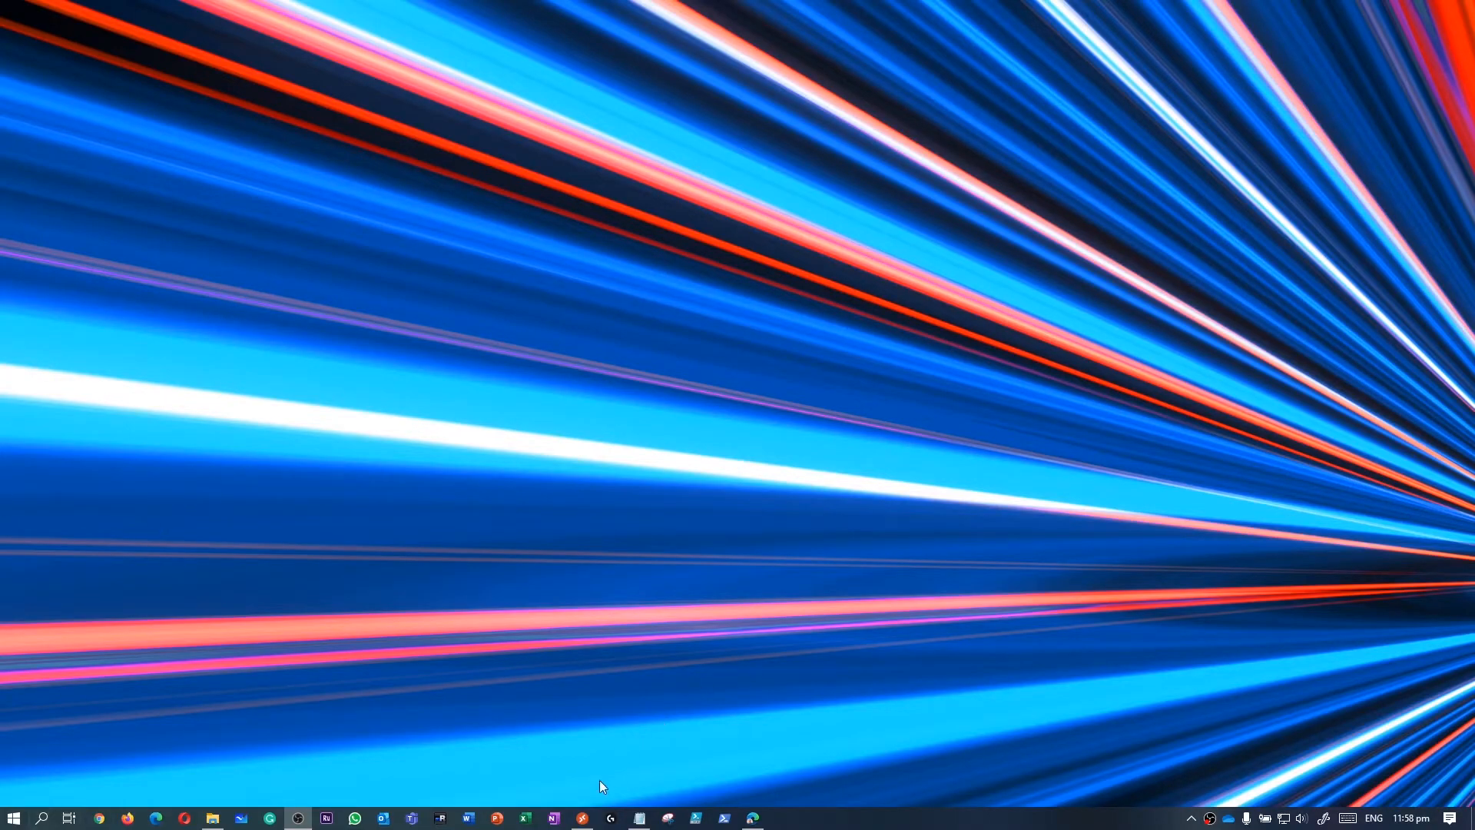
# - Subscribe Remote Desktop to the Silverlabs WVD Workspace with the birdperson account and password
pyautogui.click(647, 817)
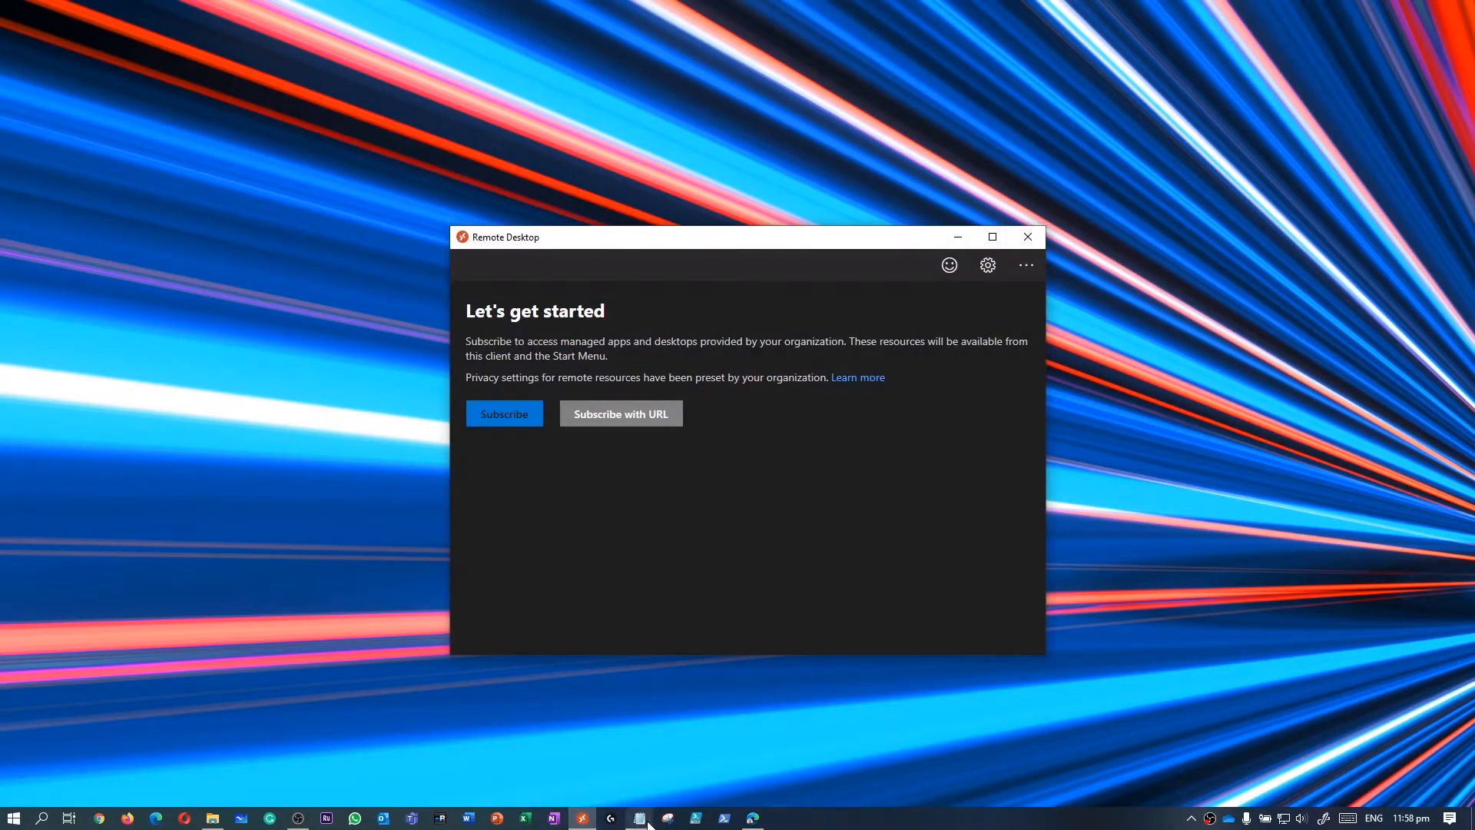
pyautogui.click(637, 817)
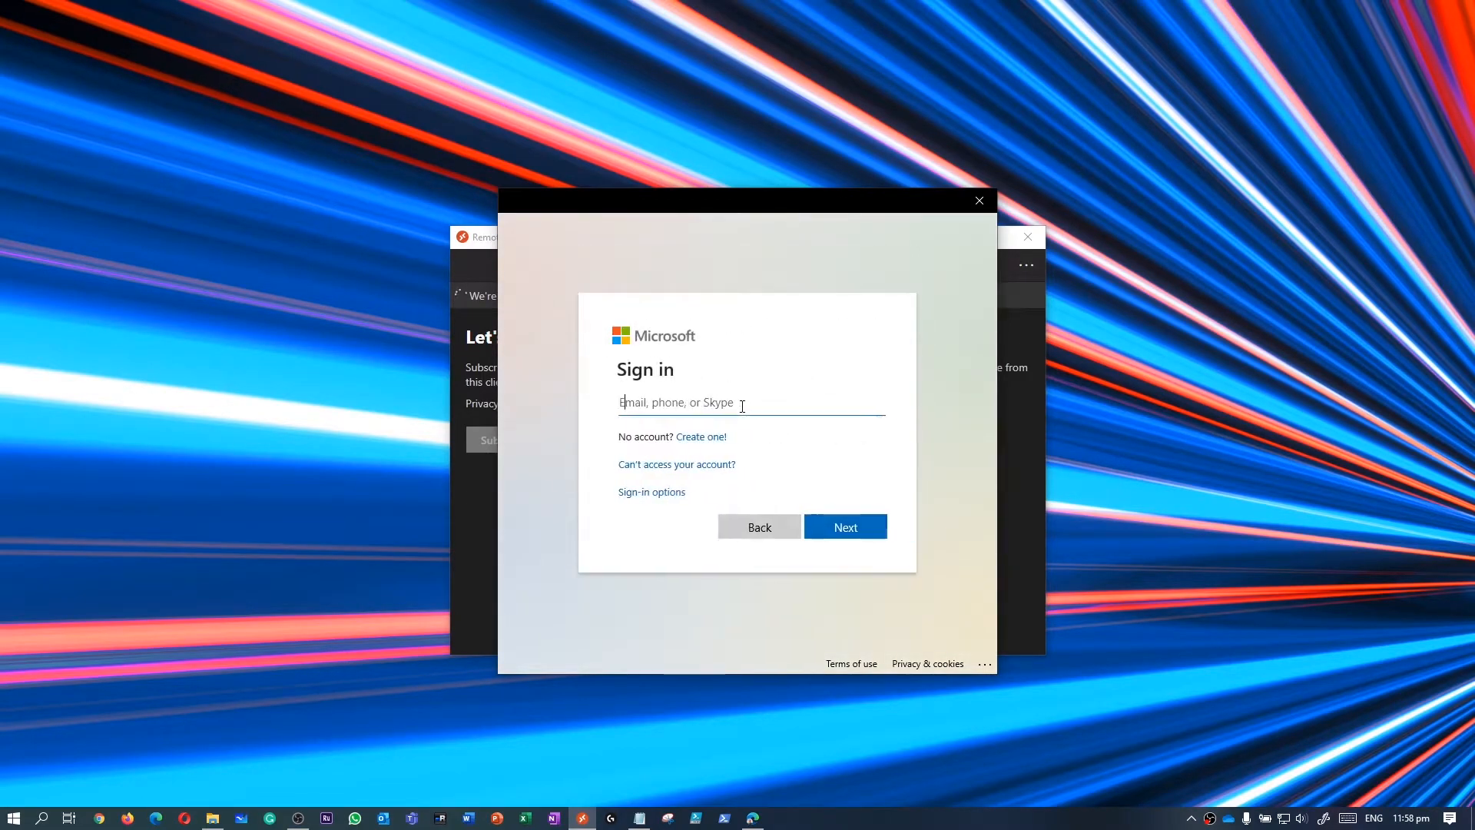
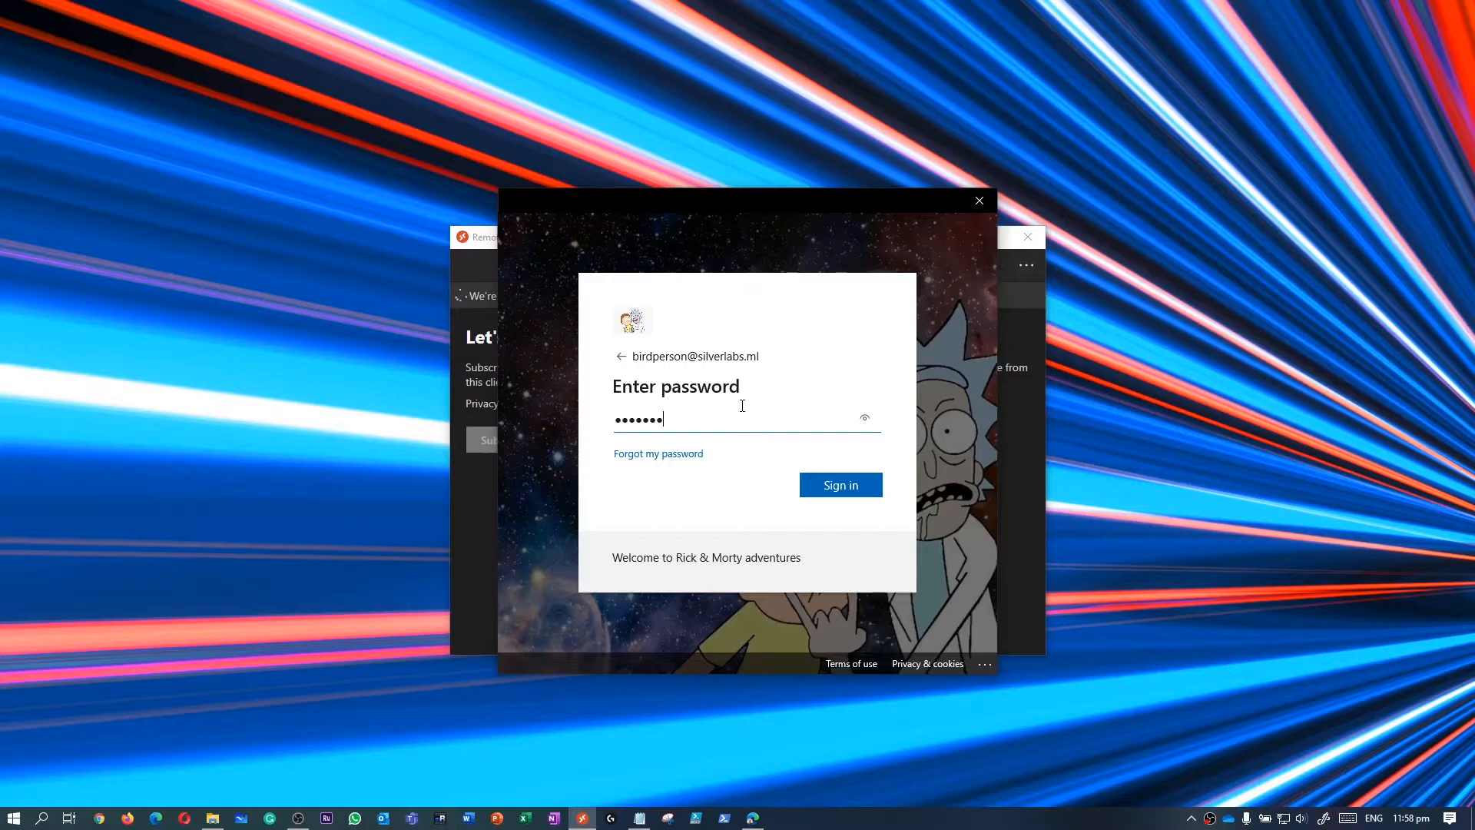
pyautogui.click(838, 484)
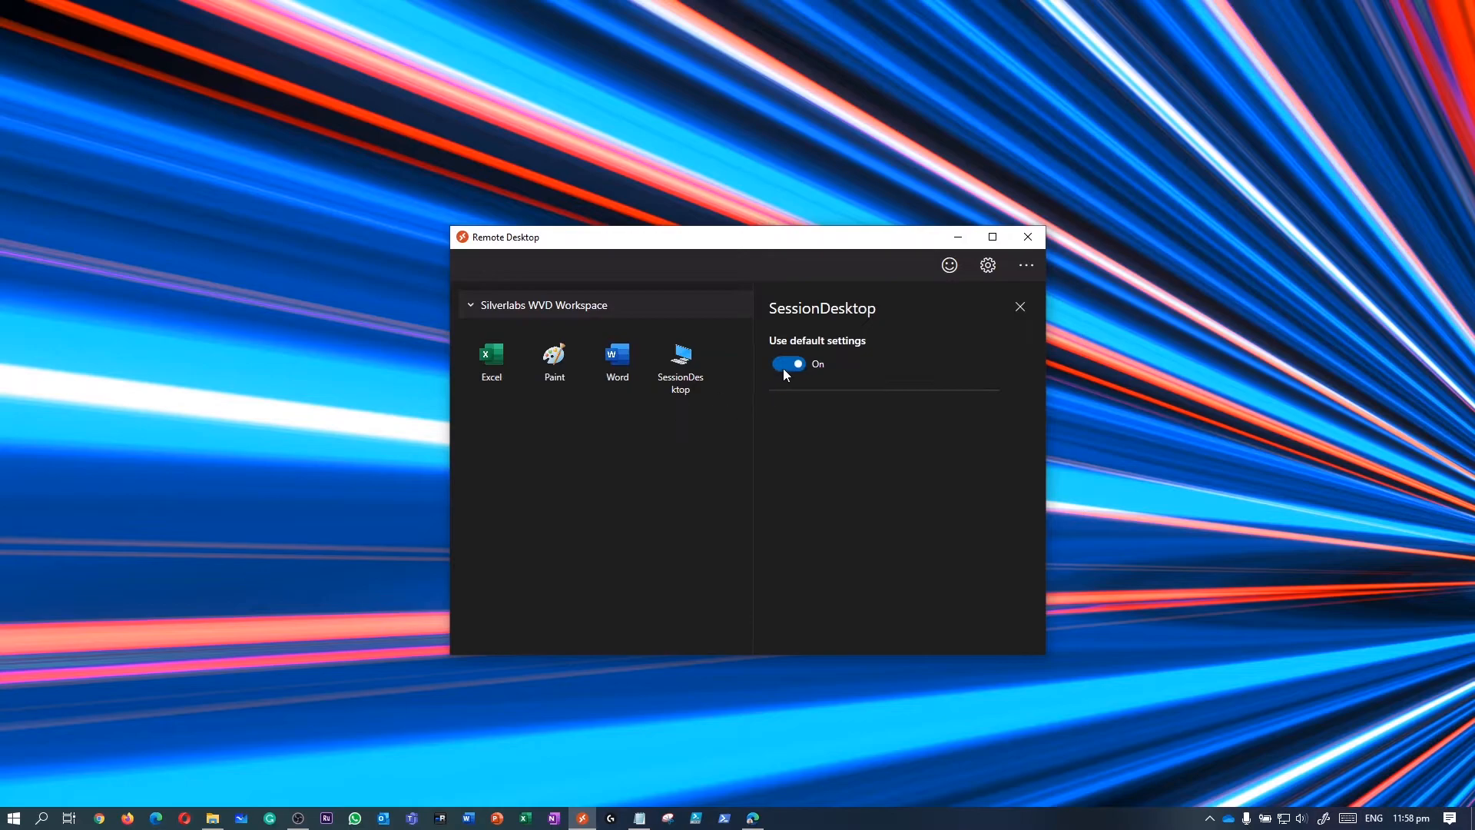
# - Connect to SessionDesktop with the Windows Security credentials to reach the desktop holding test
pyautogui.click(1019, 306)
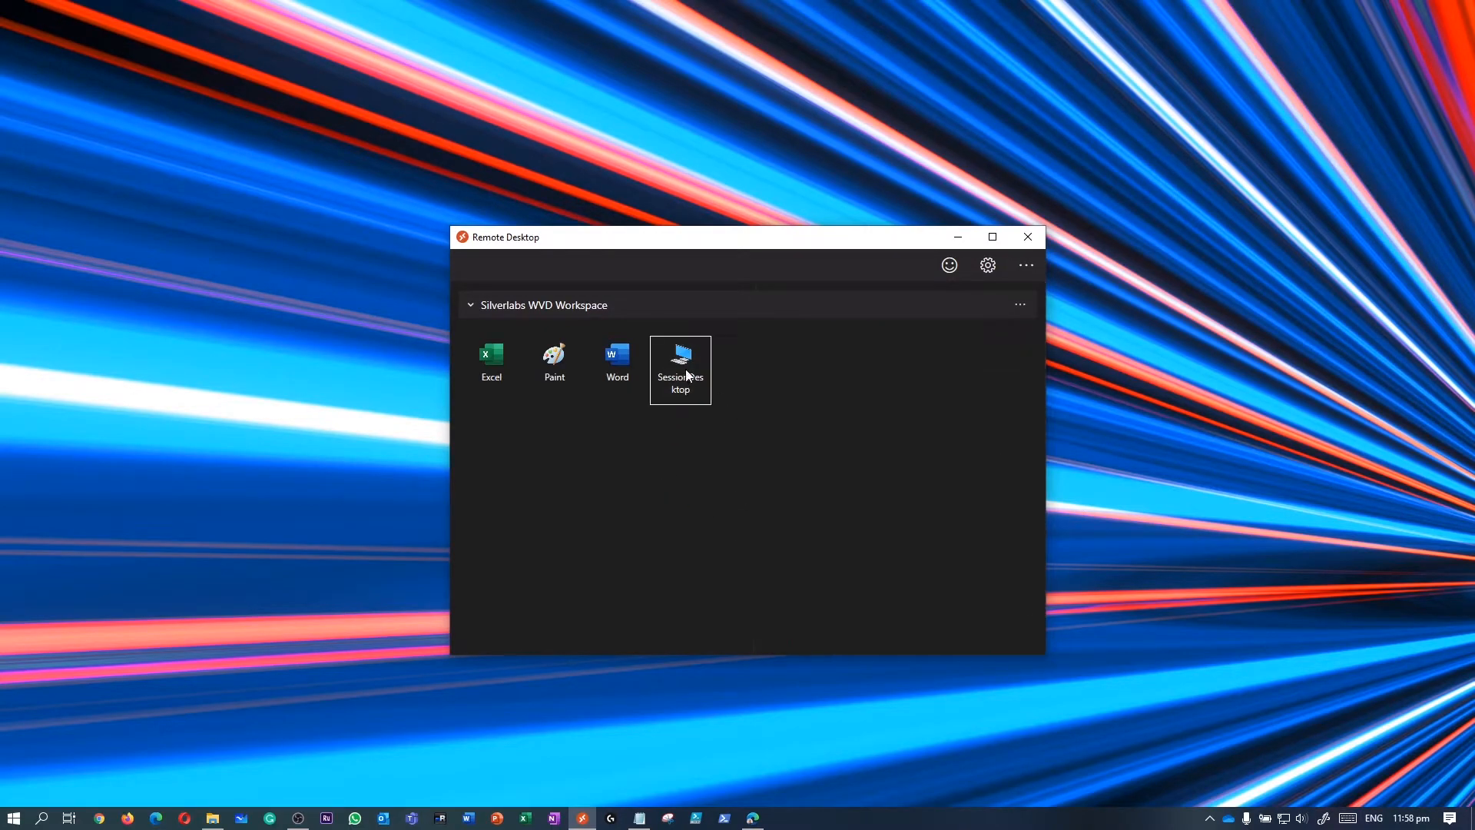
pyautogui.doubleClick(679, 362)
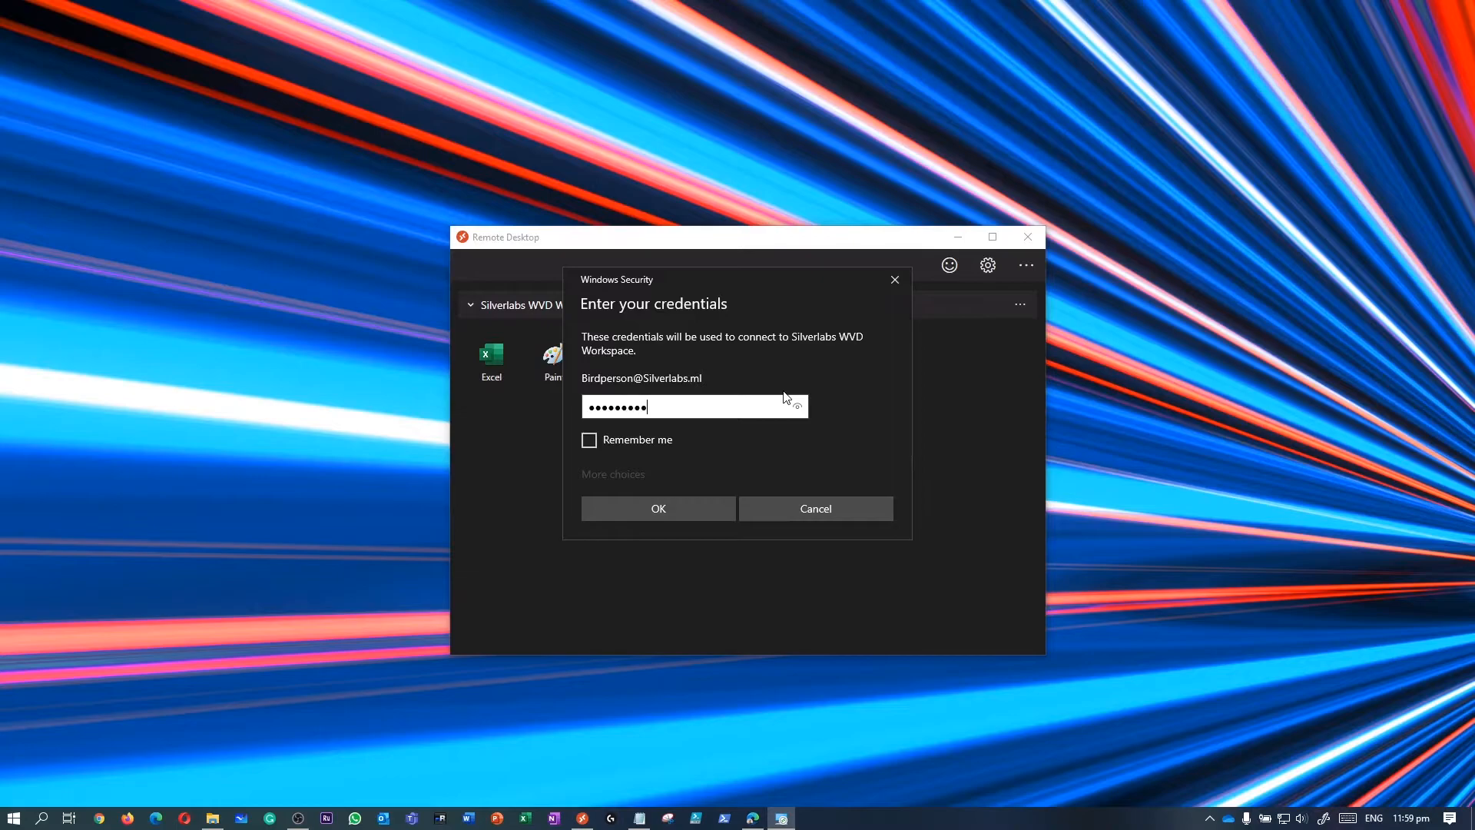
pyautogui.click(658, 508)
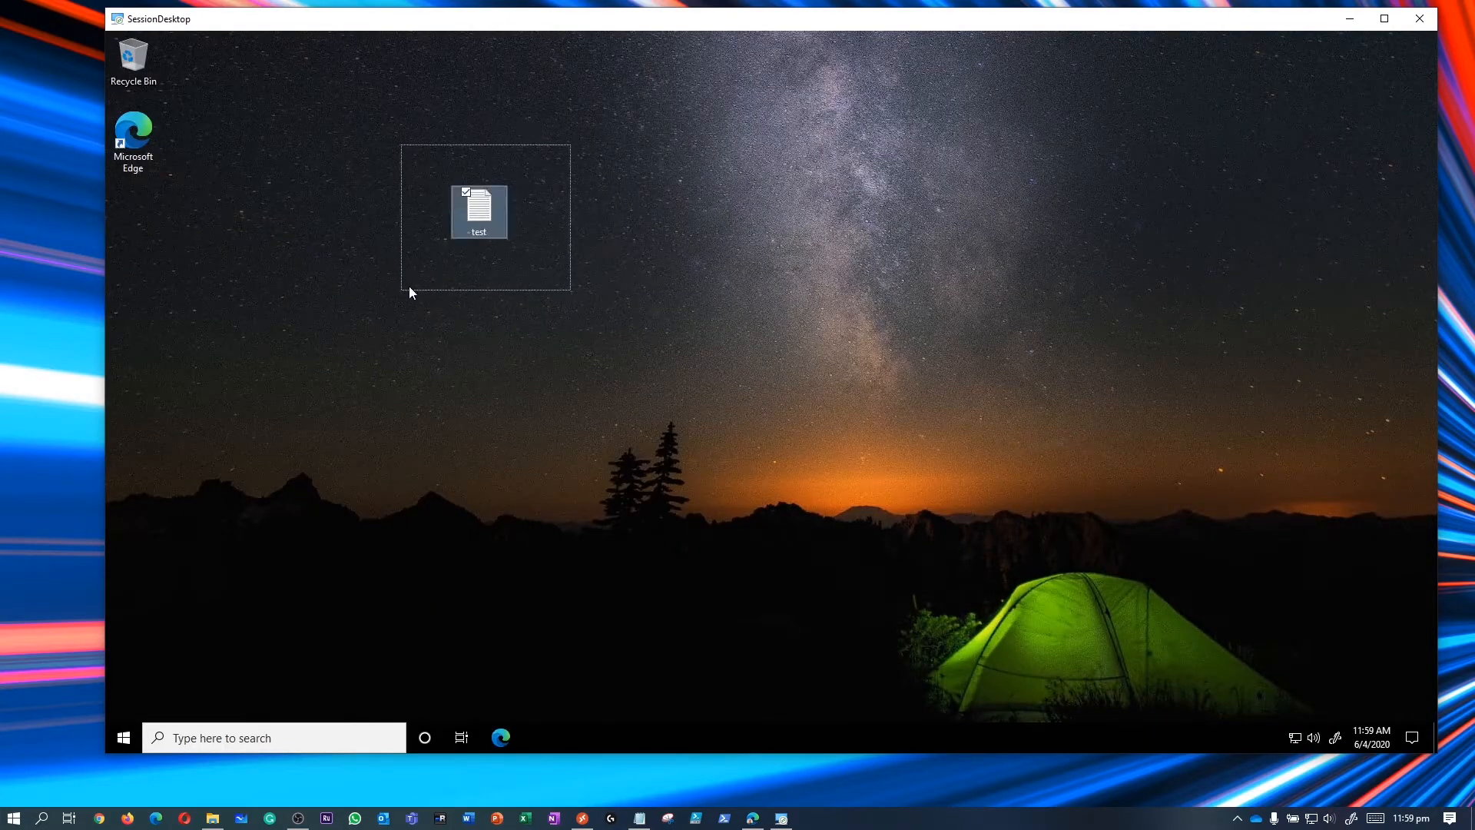
pyautogui.doubleClick(478, 210)
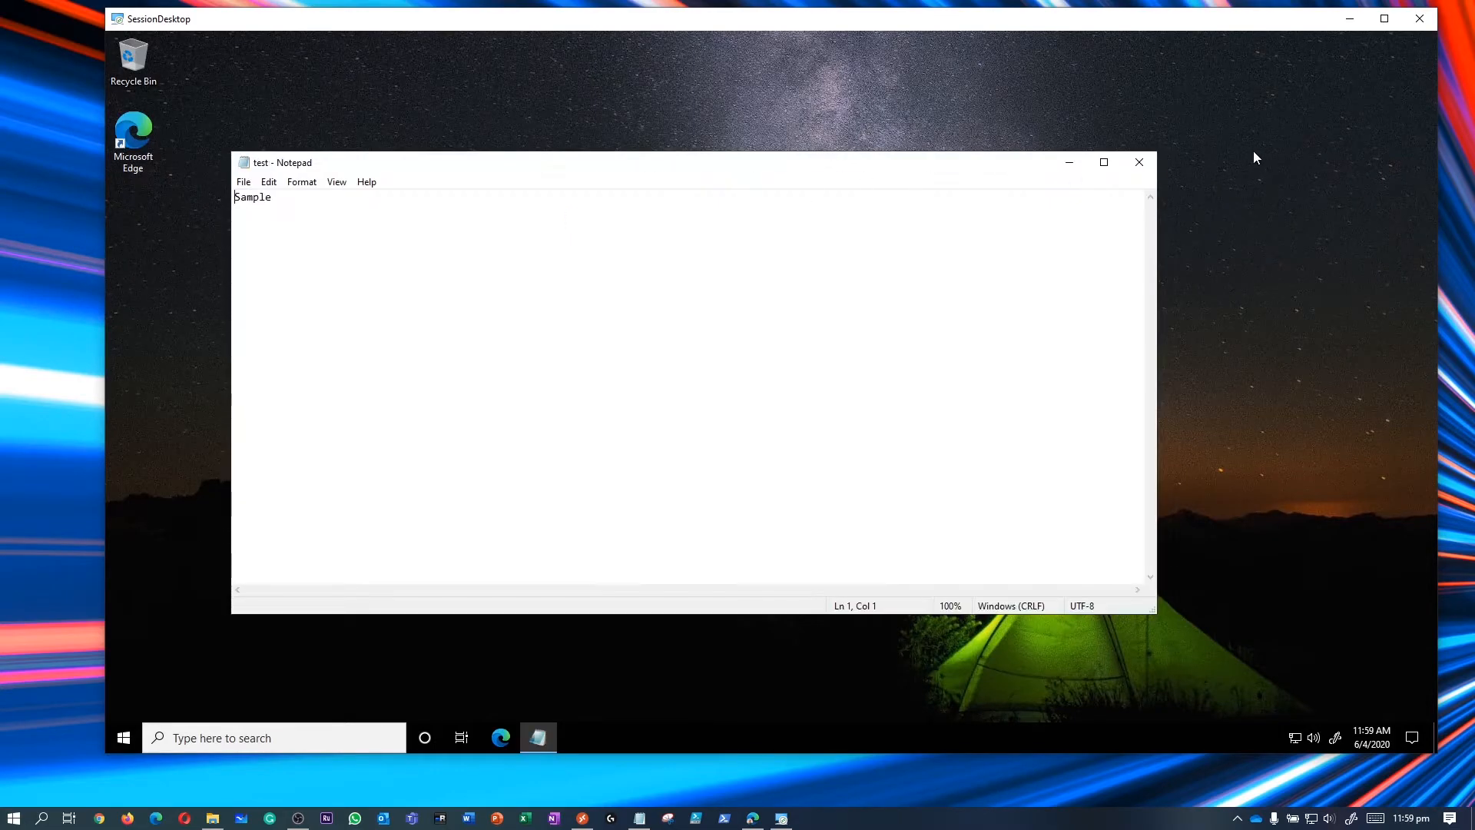
pyautogui.click(1138, 162)
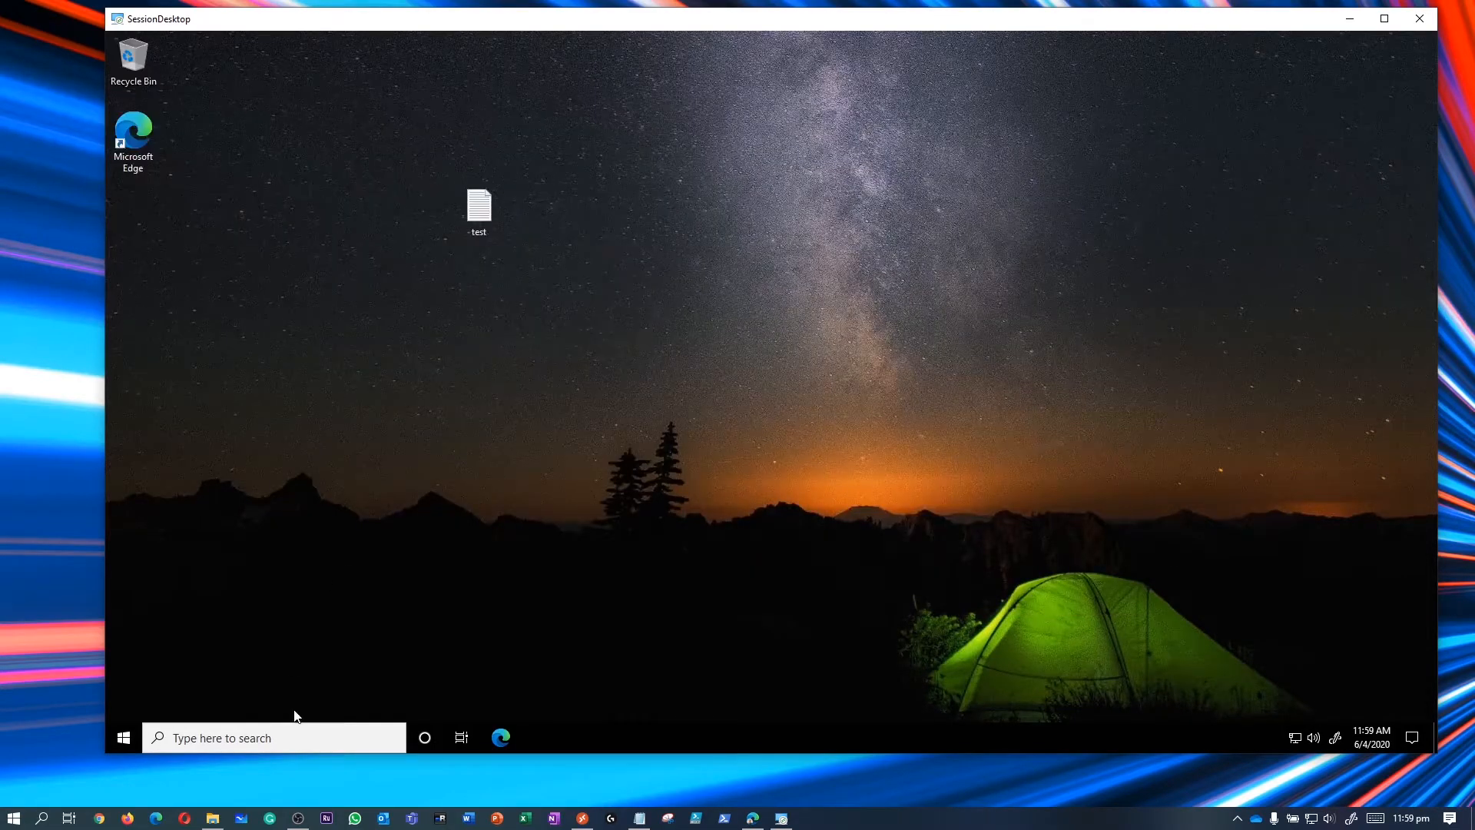
pyautogui.click(273, 738)
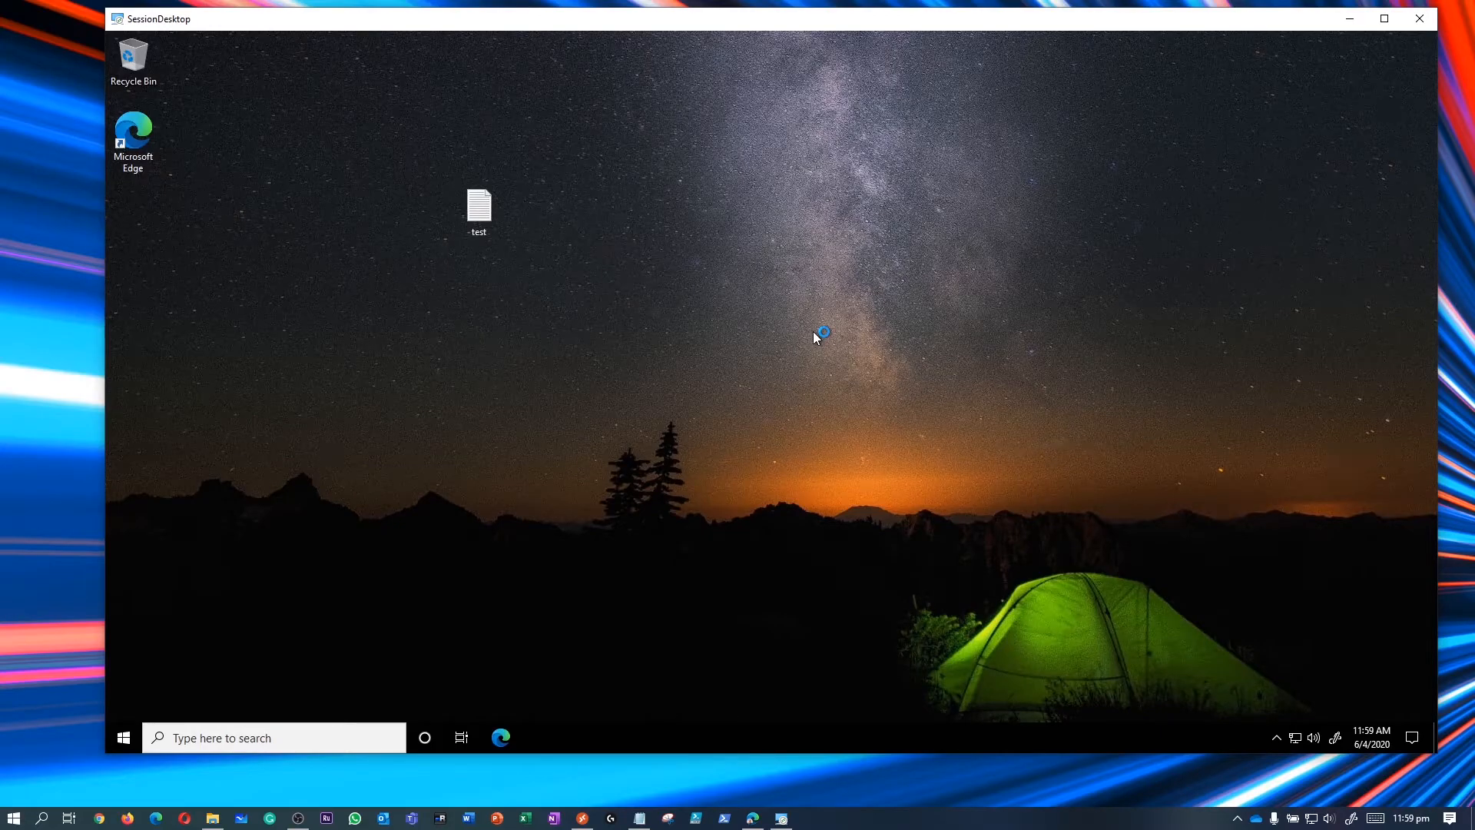
pyautogui.moveTo(815, 338)
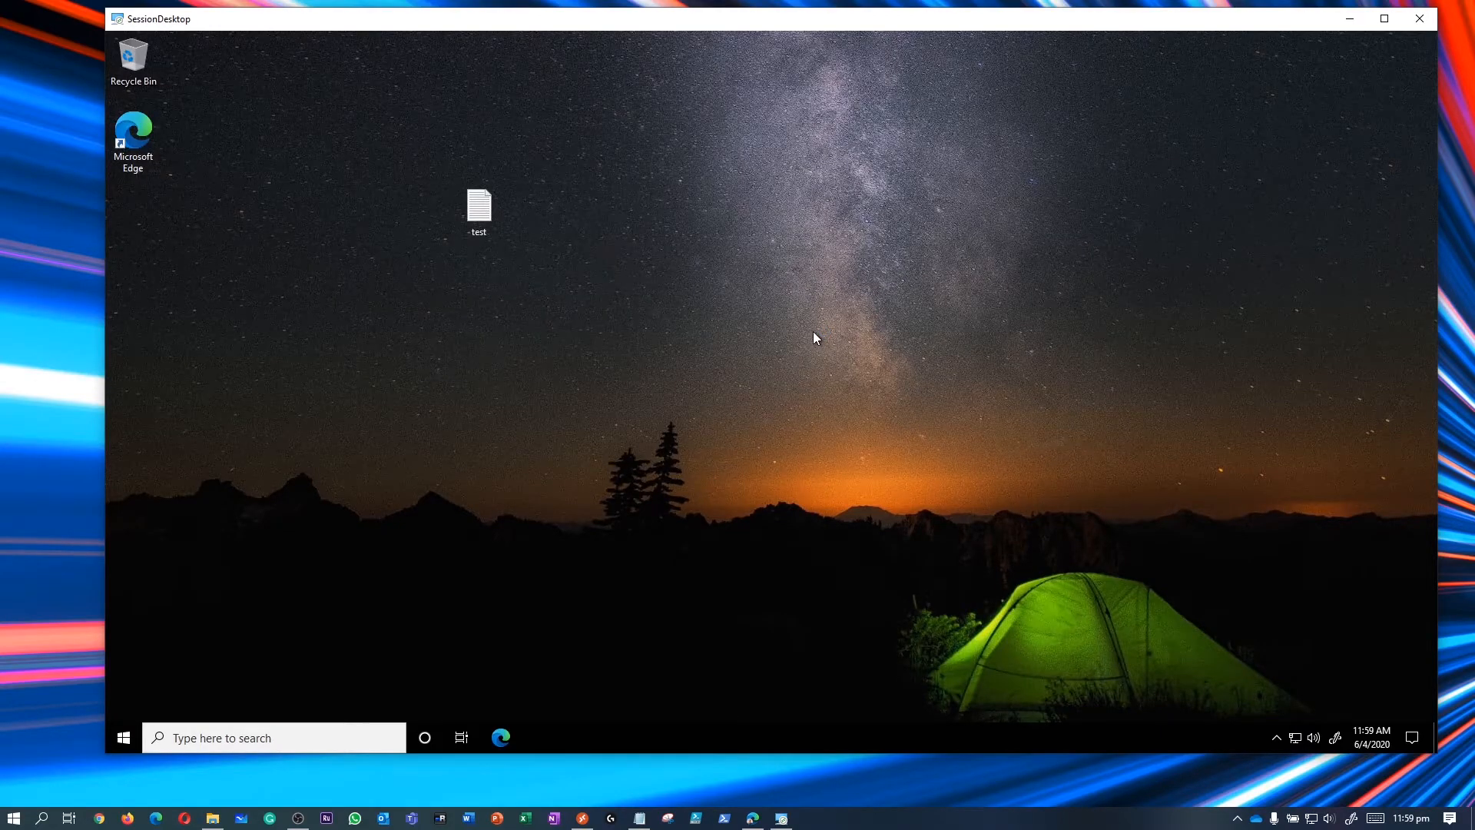
pyautogui.click(1277, 708)
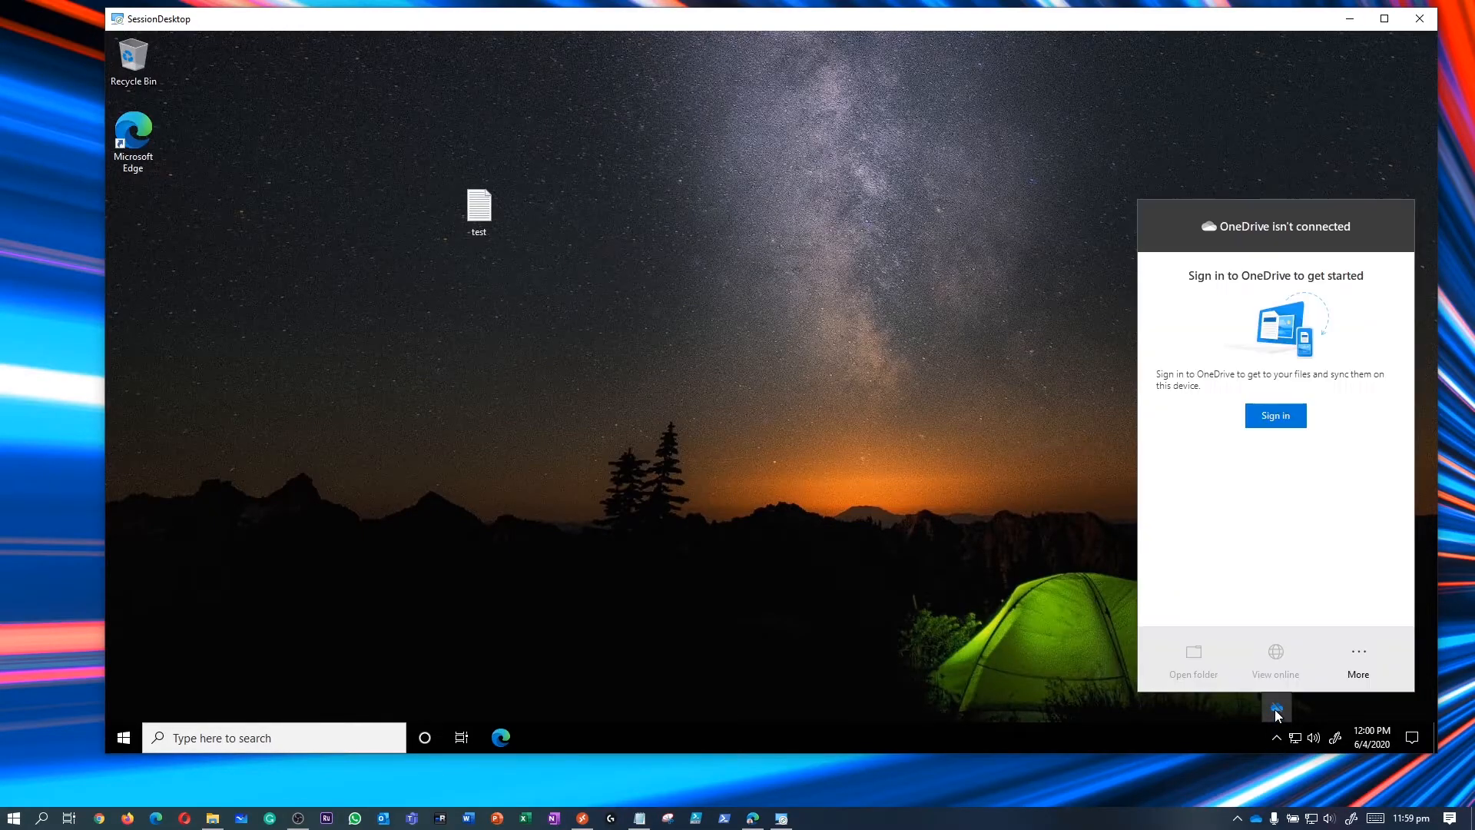
pyautogui.click(1274, 415)
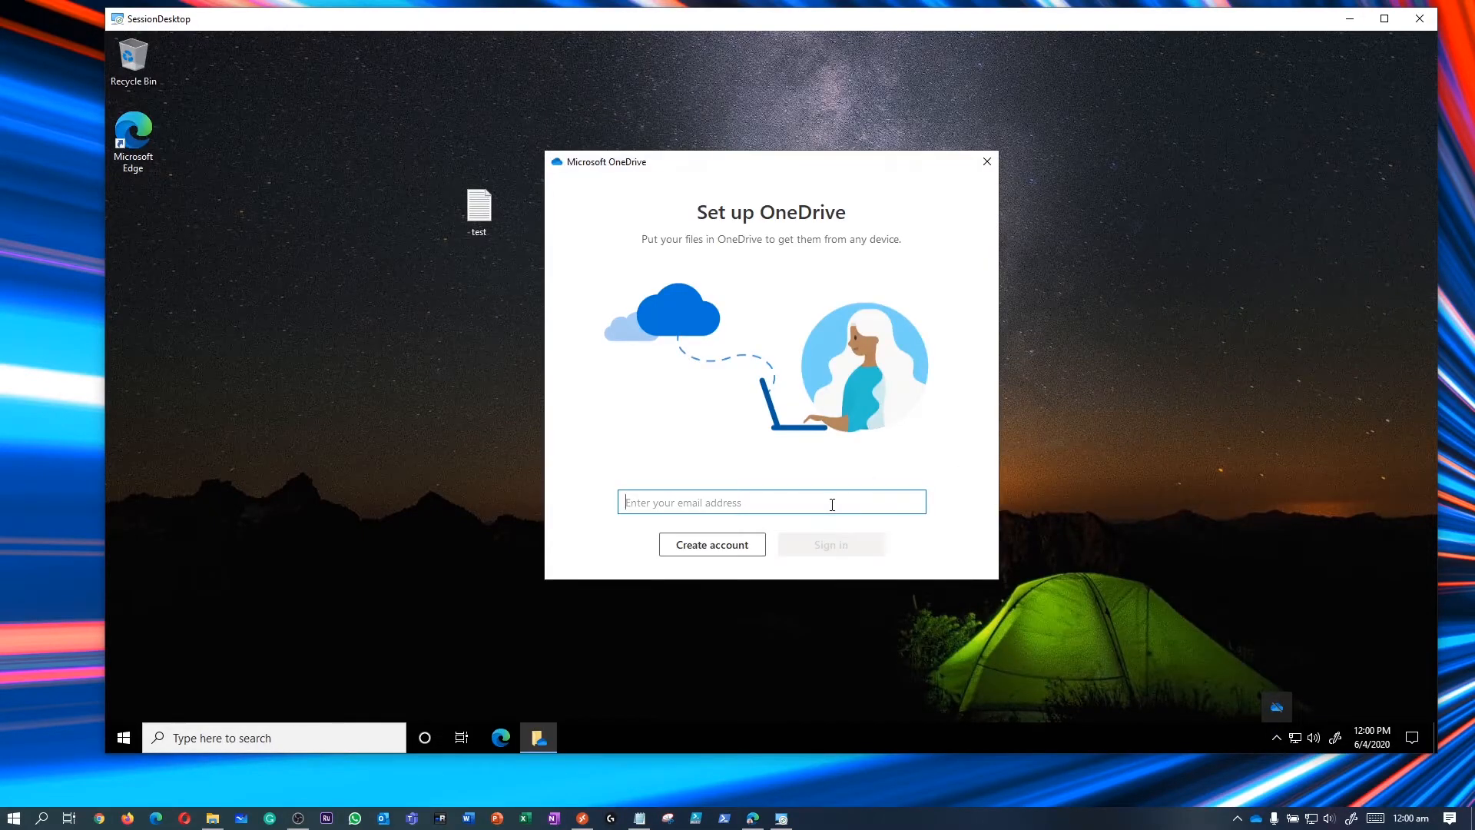
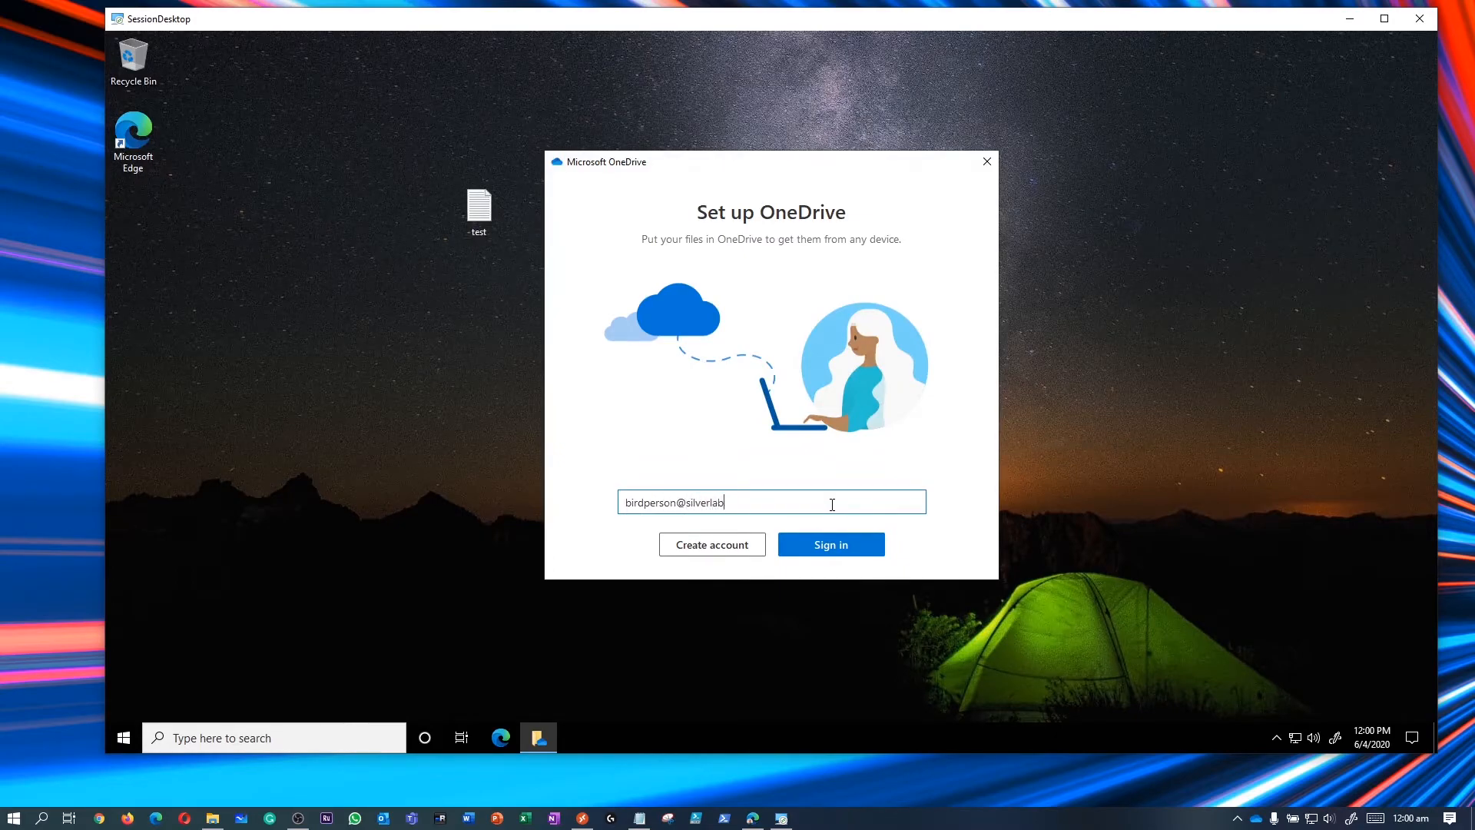
pyautogui.click(830, 544)
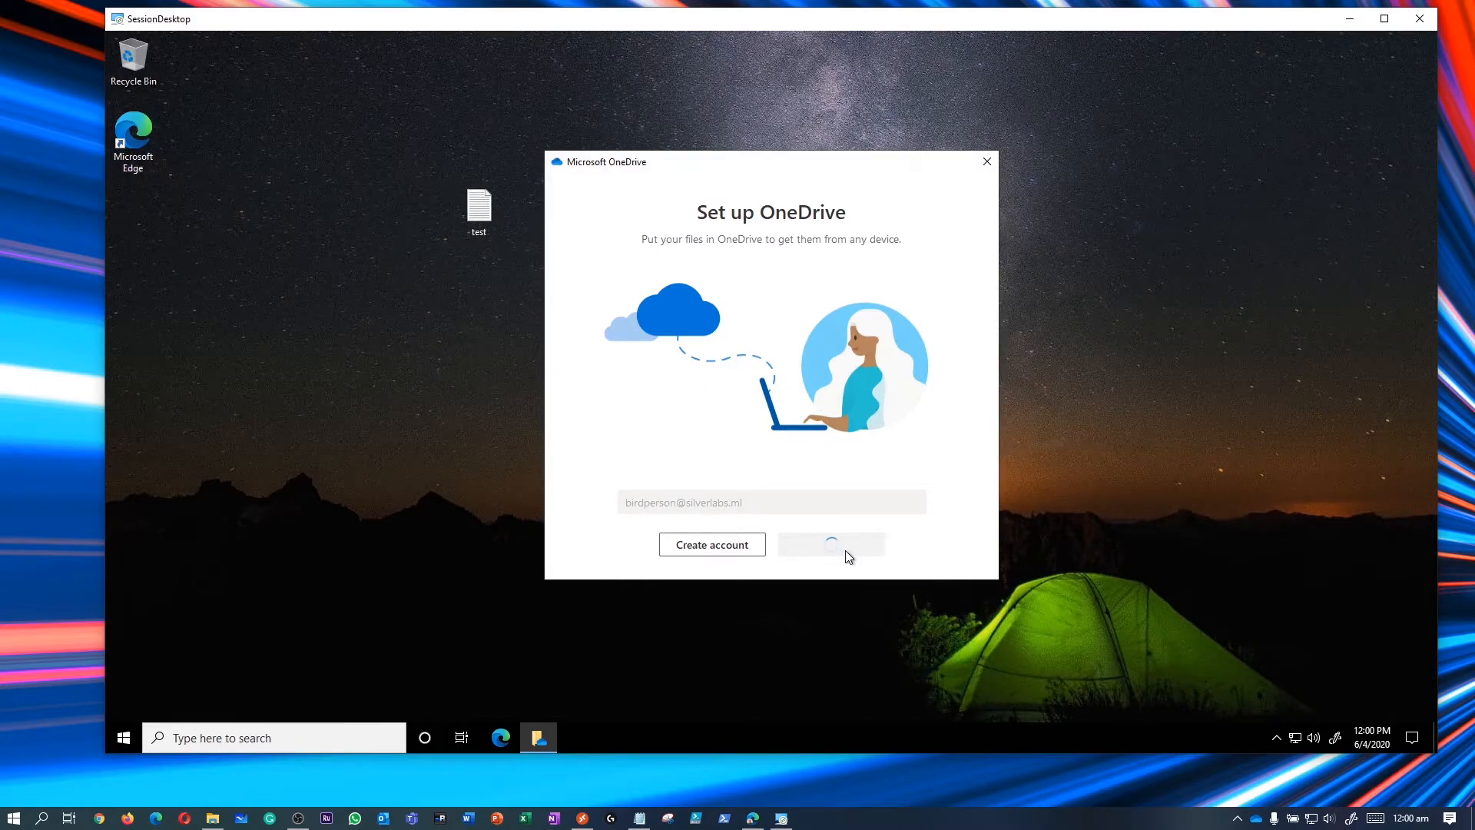
pyautogui.click(831, 544)
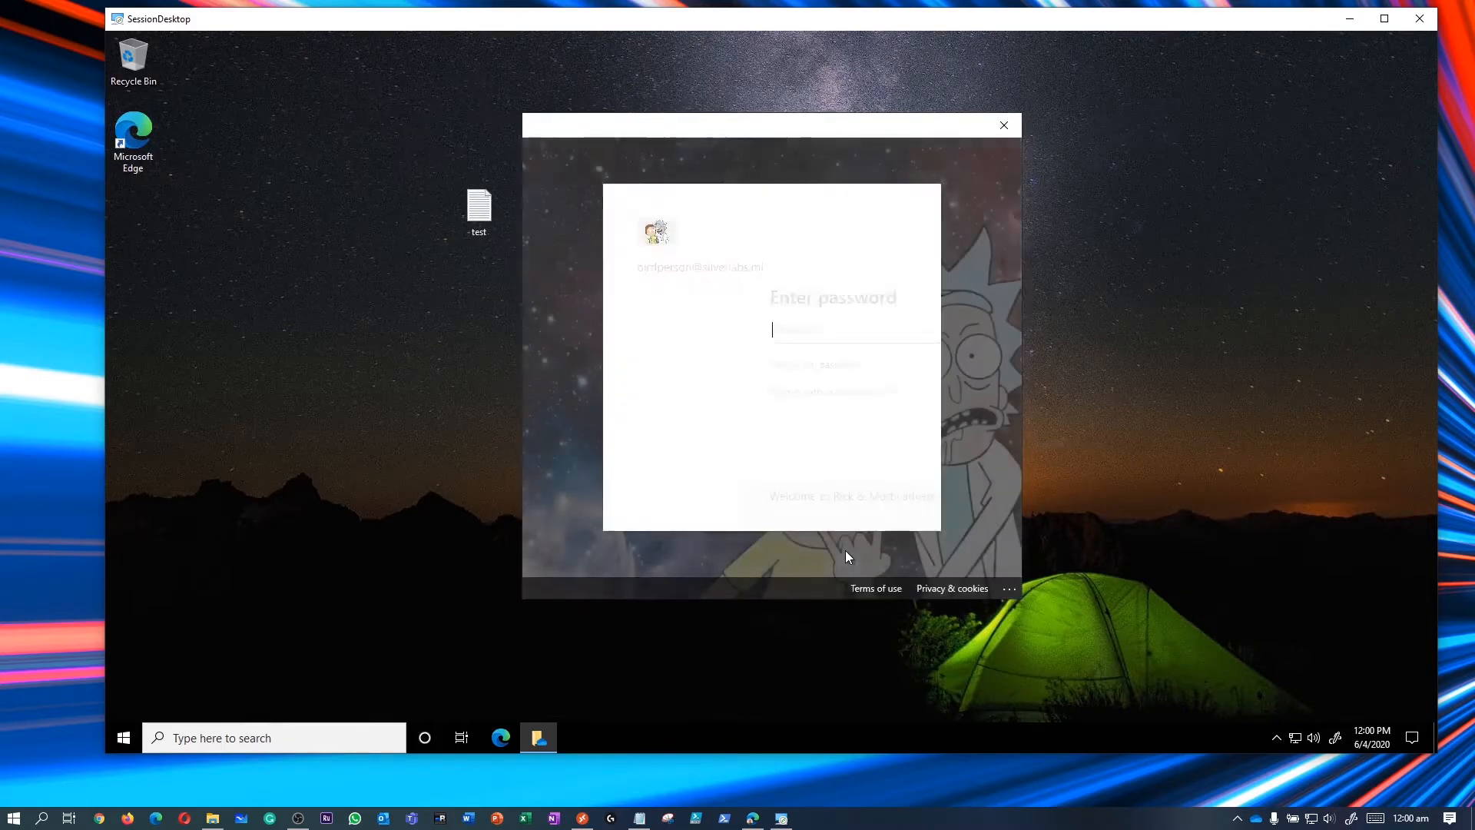
pyautogui.write('password')
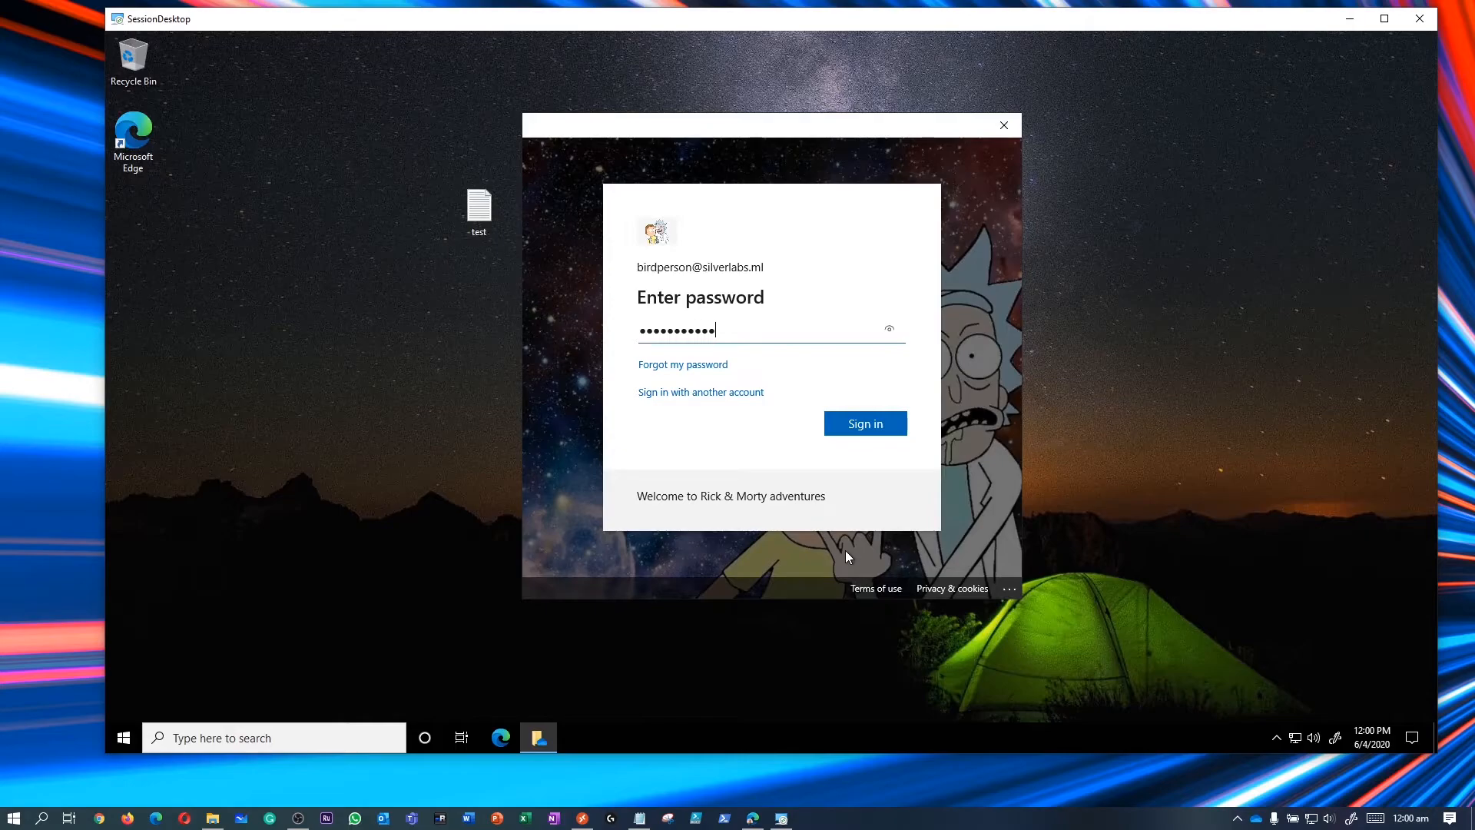
pyautogui.click(864, 423)
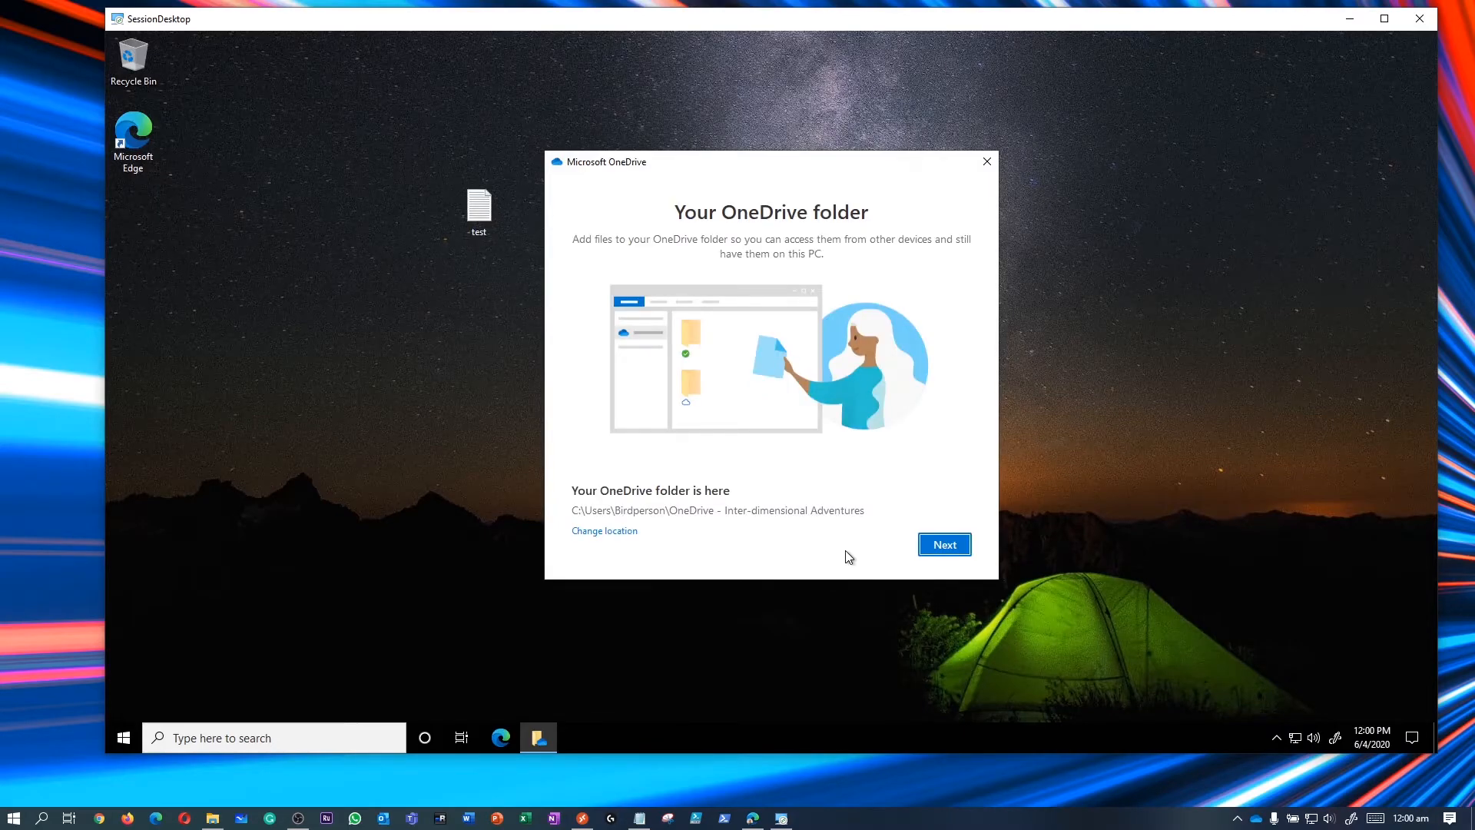
# - Accept the default OneDrive folder location and skip the remaining setup pages and mobile app
pyautogui.click(943, 544)
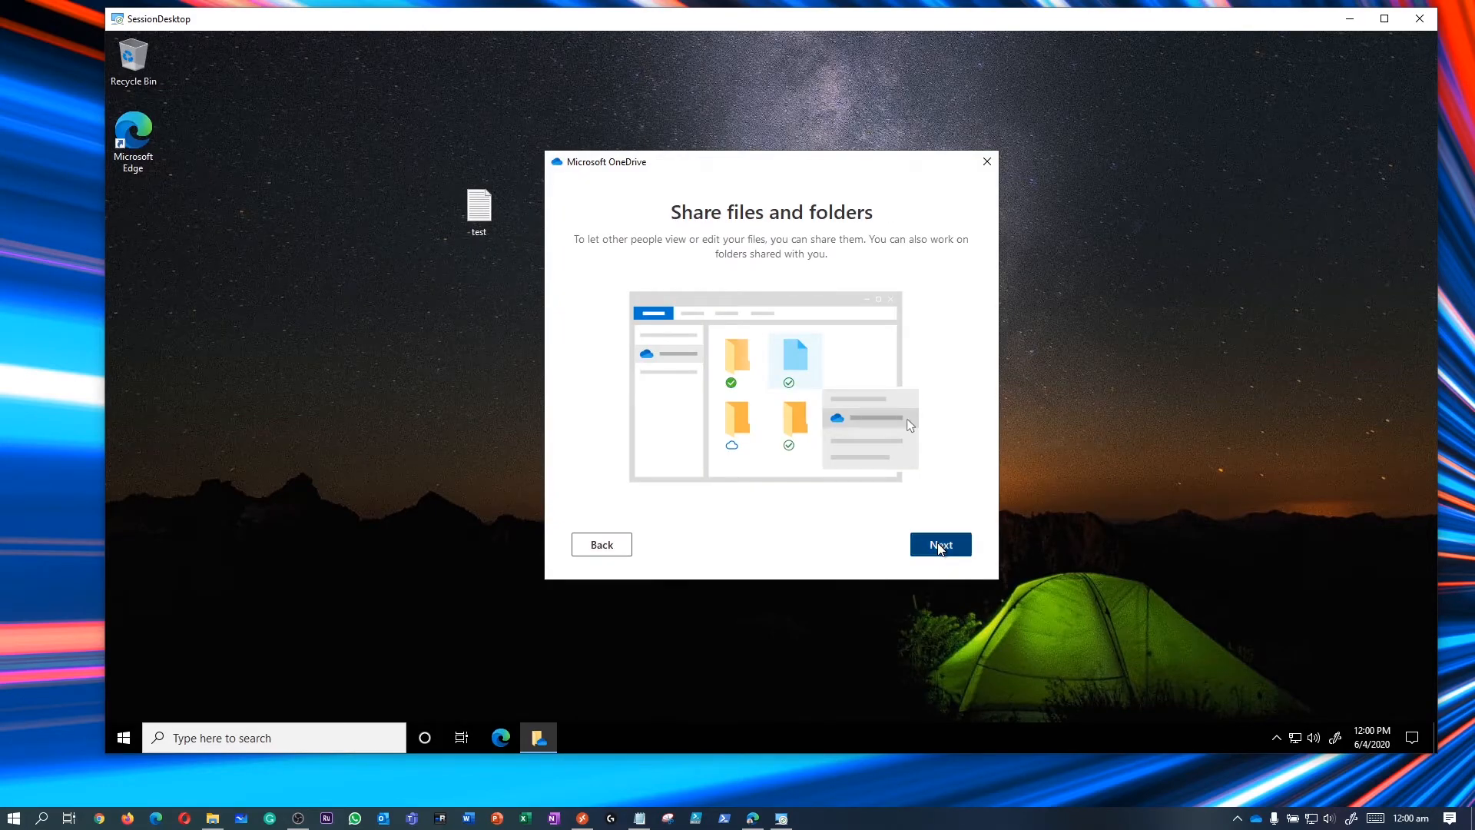
pyautogui.click(939, 544)
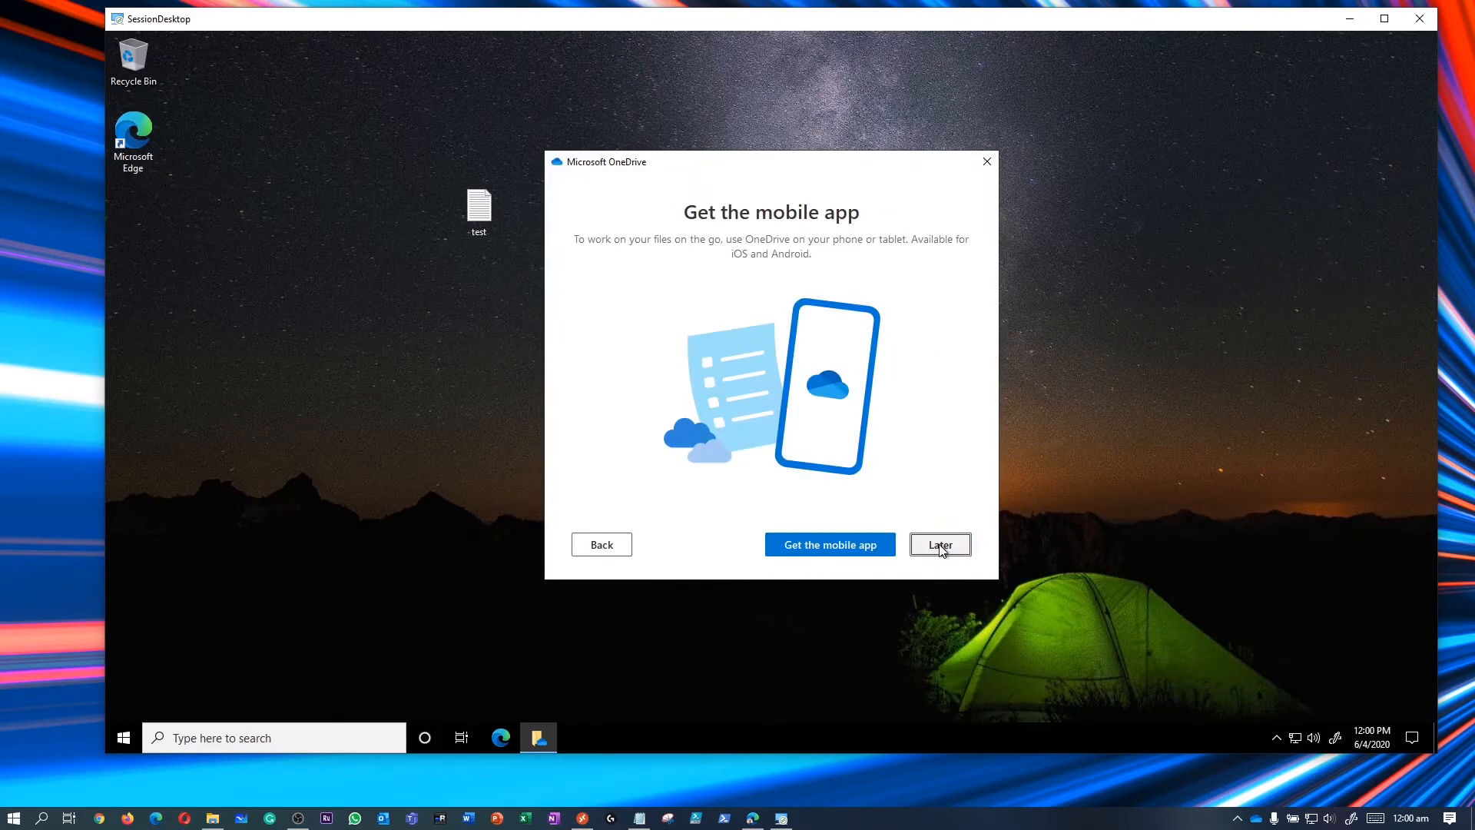
pyautogui.click(938, 544)
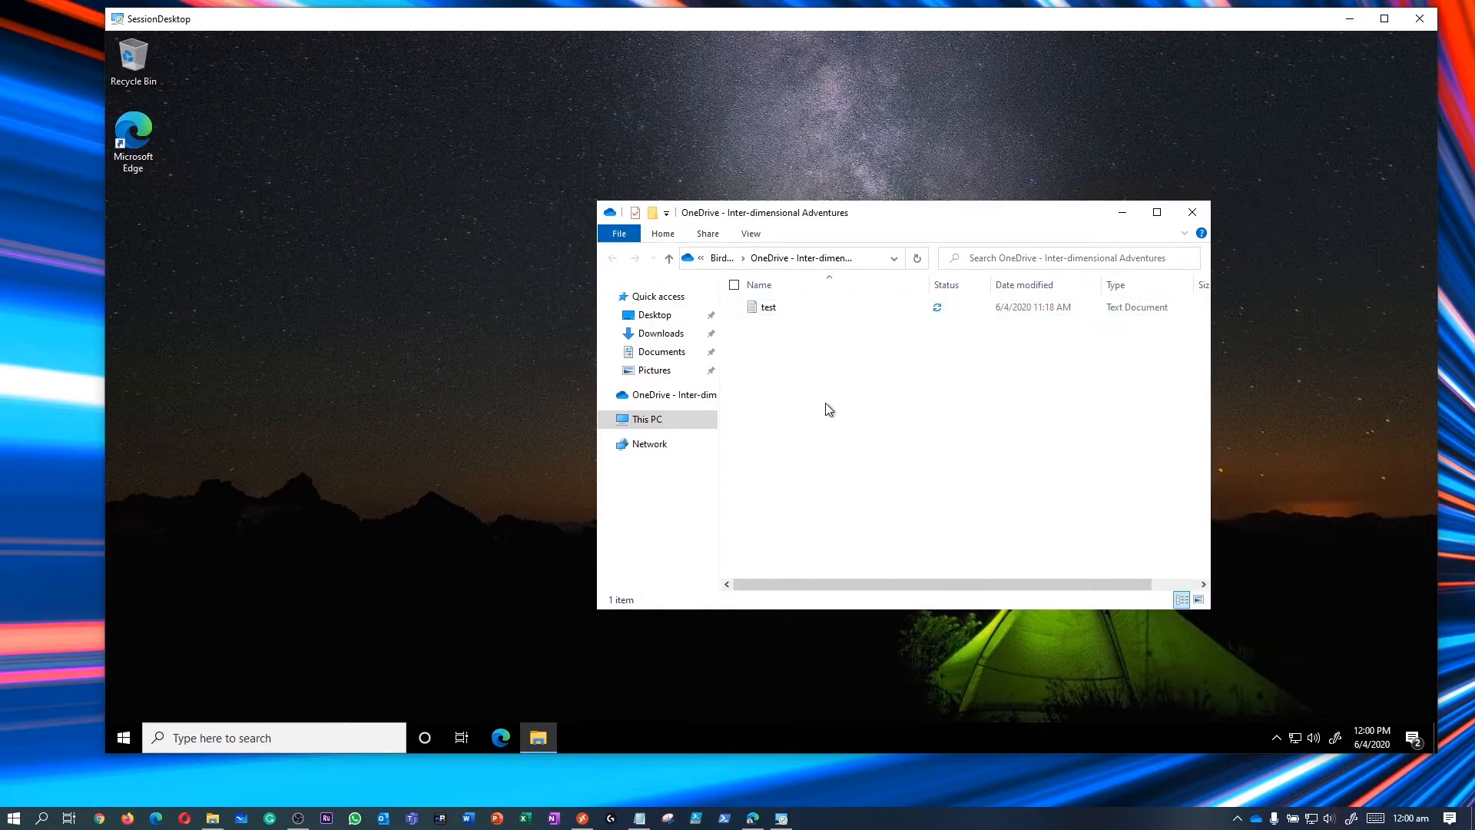
# - Create a Payroll Excel workbook in the OneDrive folder, enter Sample, and close Excel
pyautogui.rightClick(828, 409)
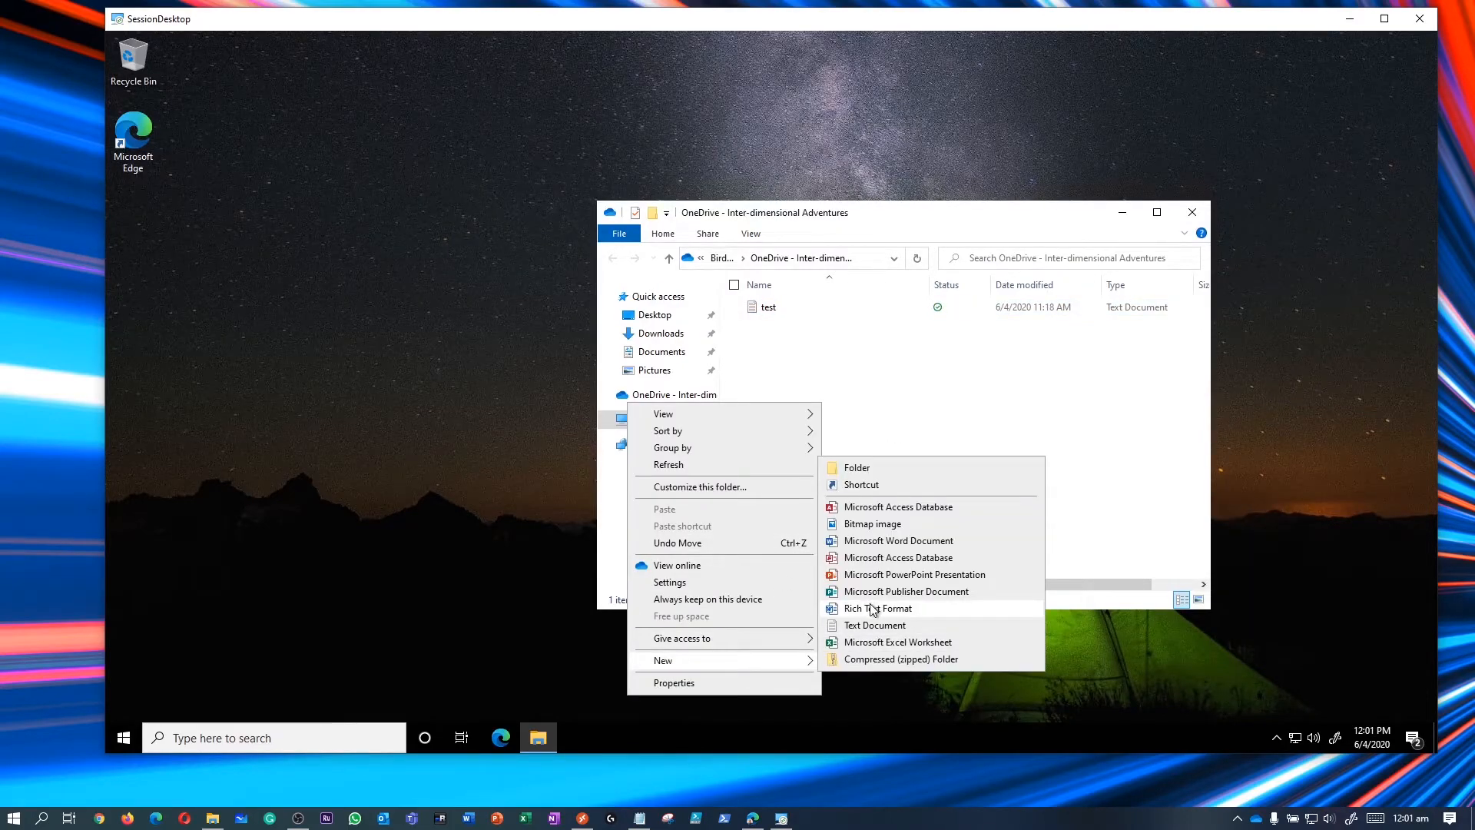
pyautogui.click(863, 630)
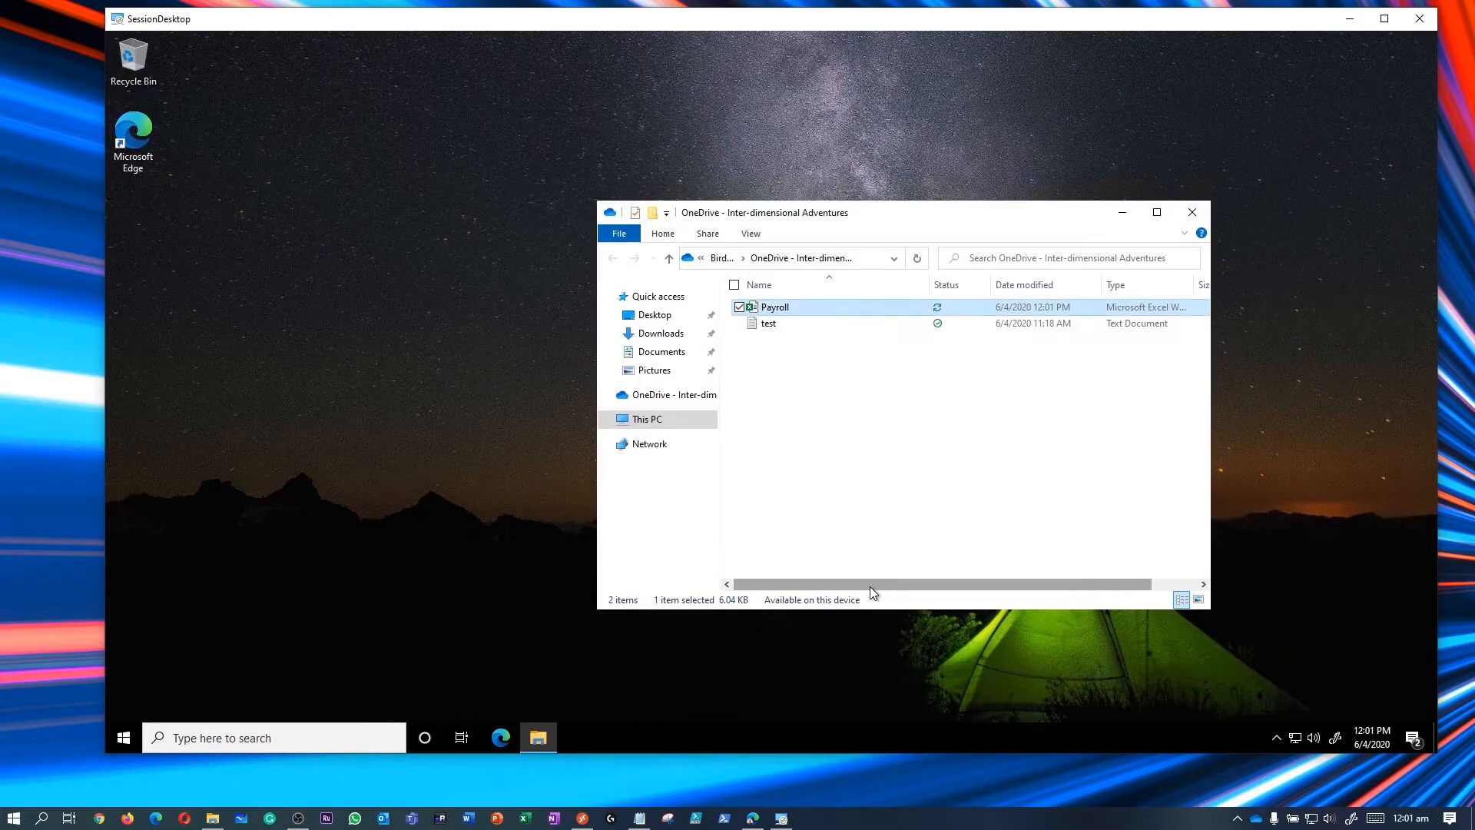
pyautogui.doubleClick(775, 306)
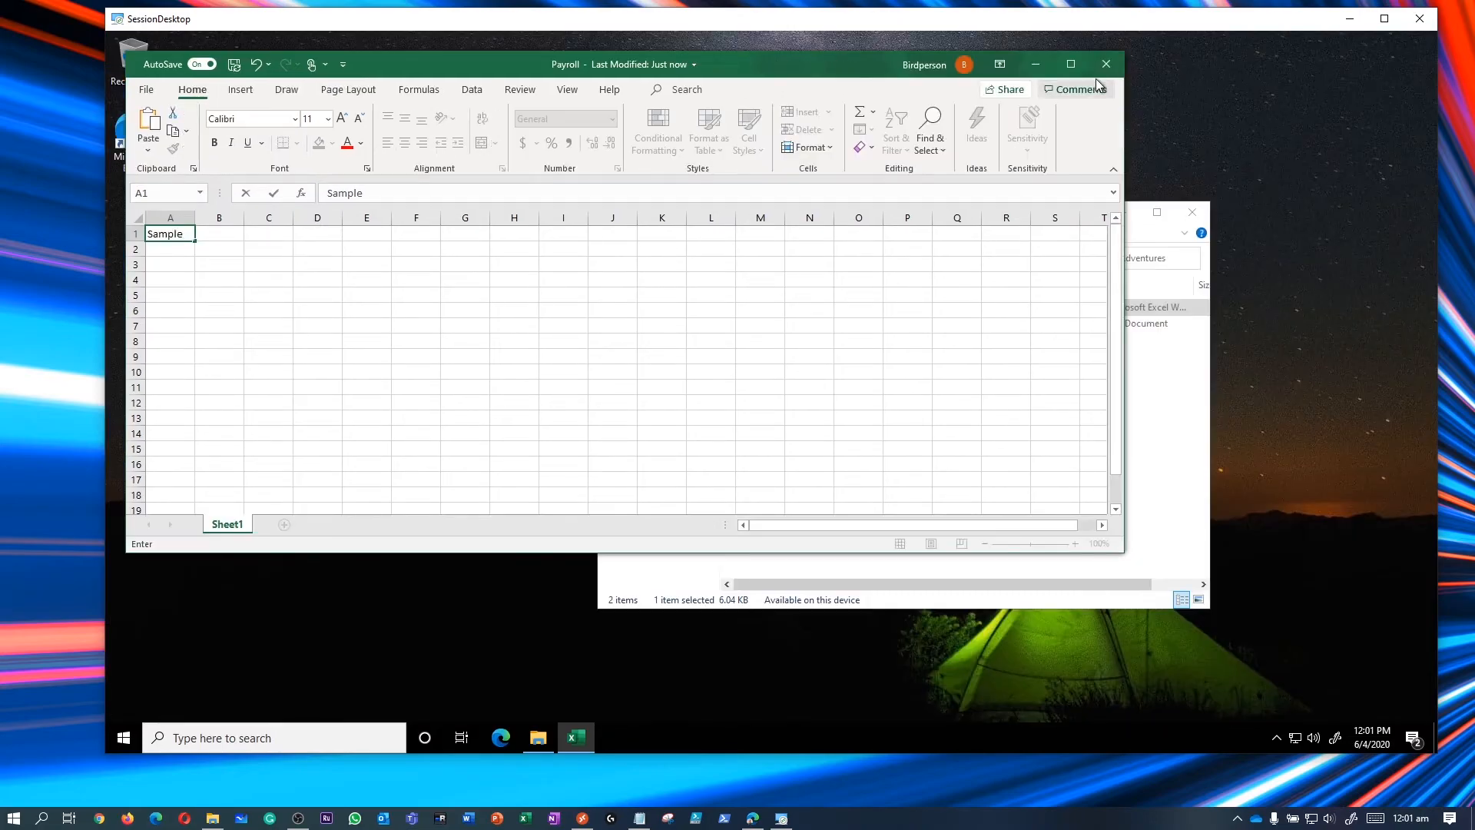
pyautogui.click(1105, 63)
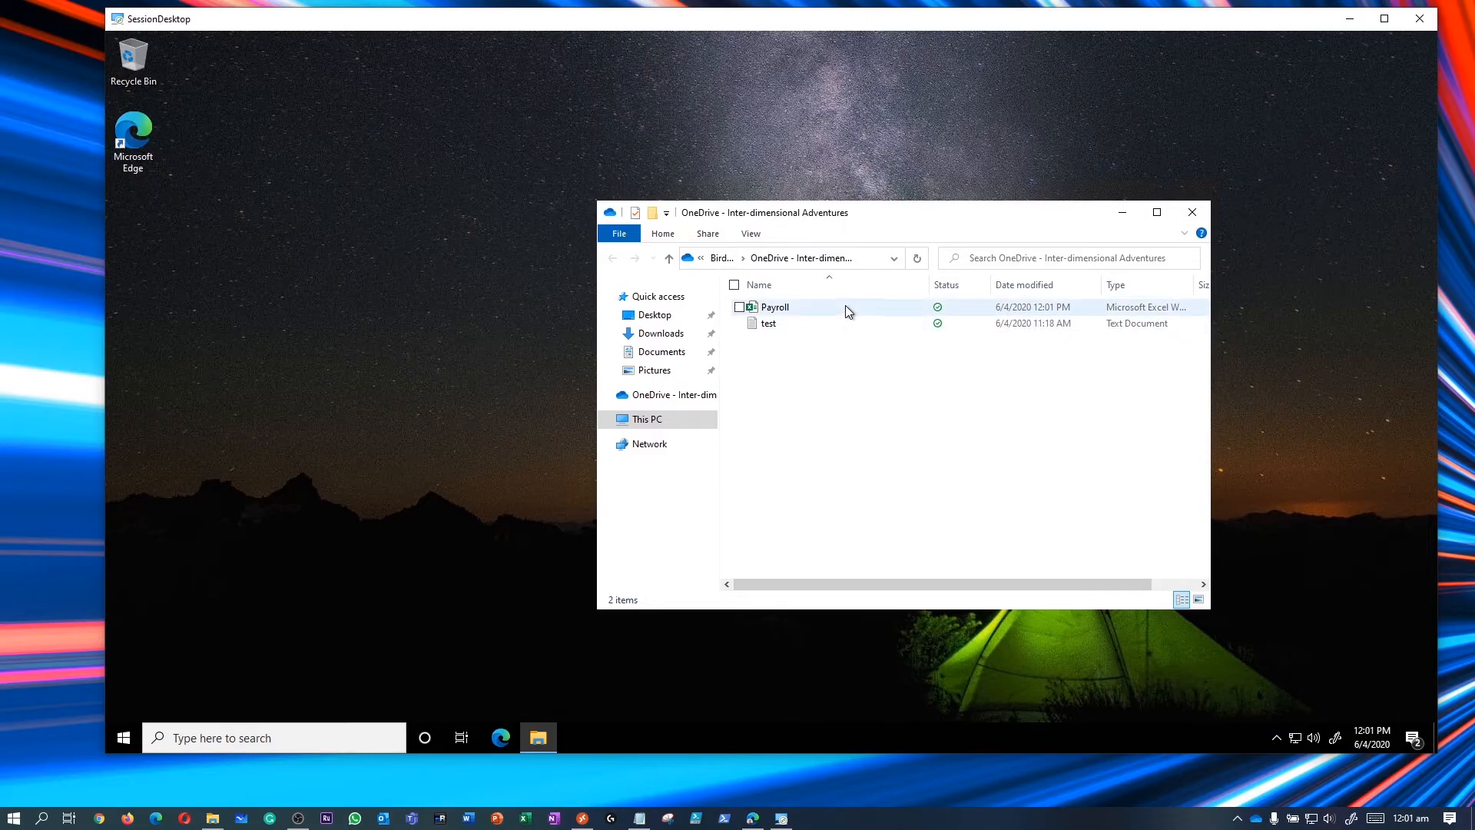
# - Mark Payroll as Always keep on this device and sign out of the session
pyautogui.rightClick(776, 306)
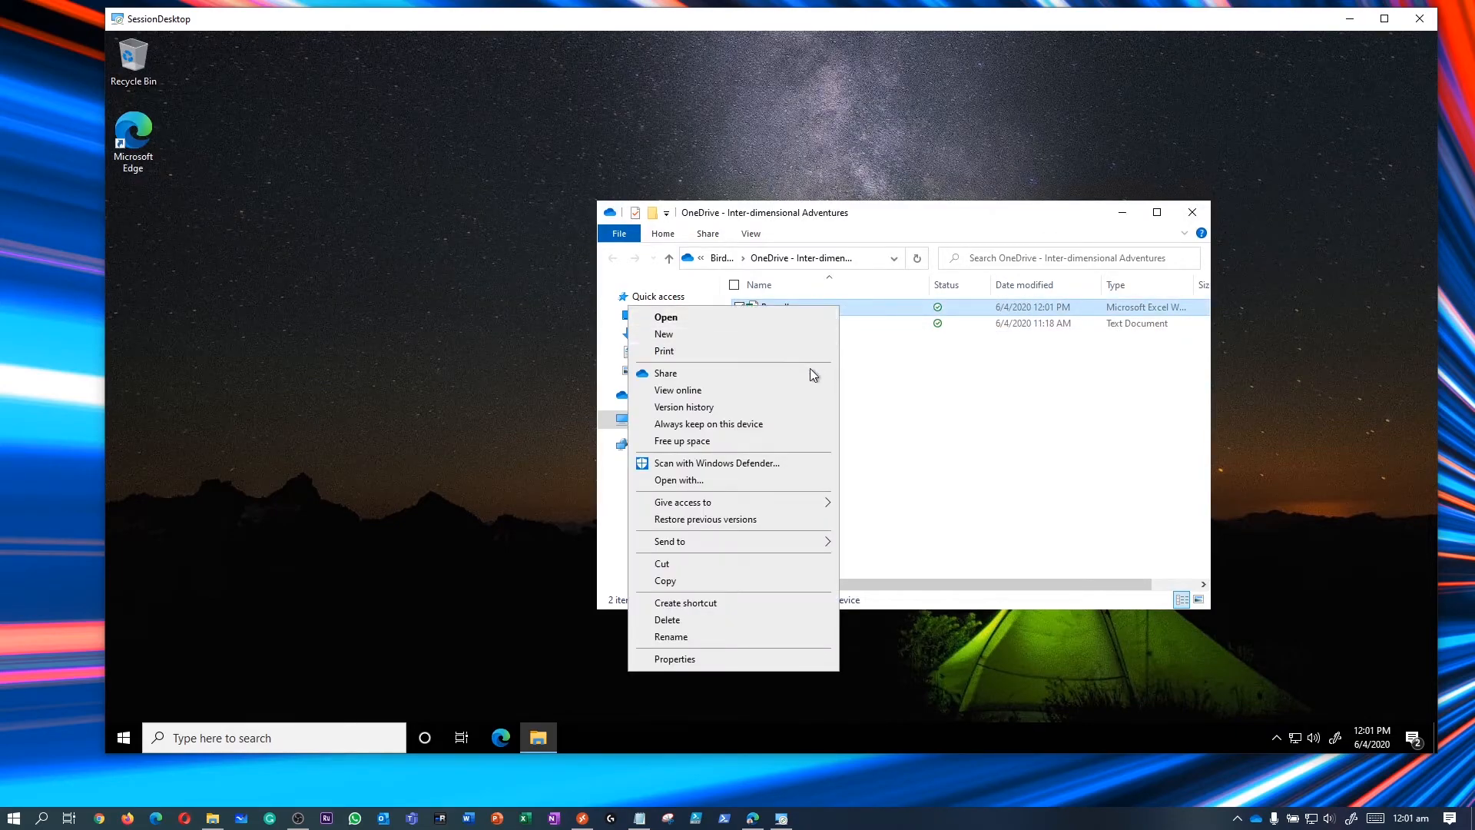
pyautogui.moveTo(738, 407)
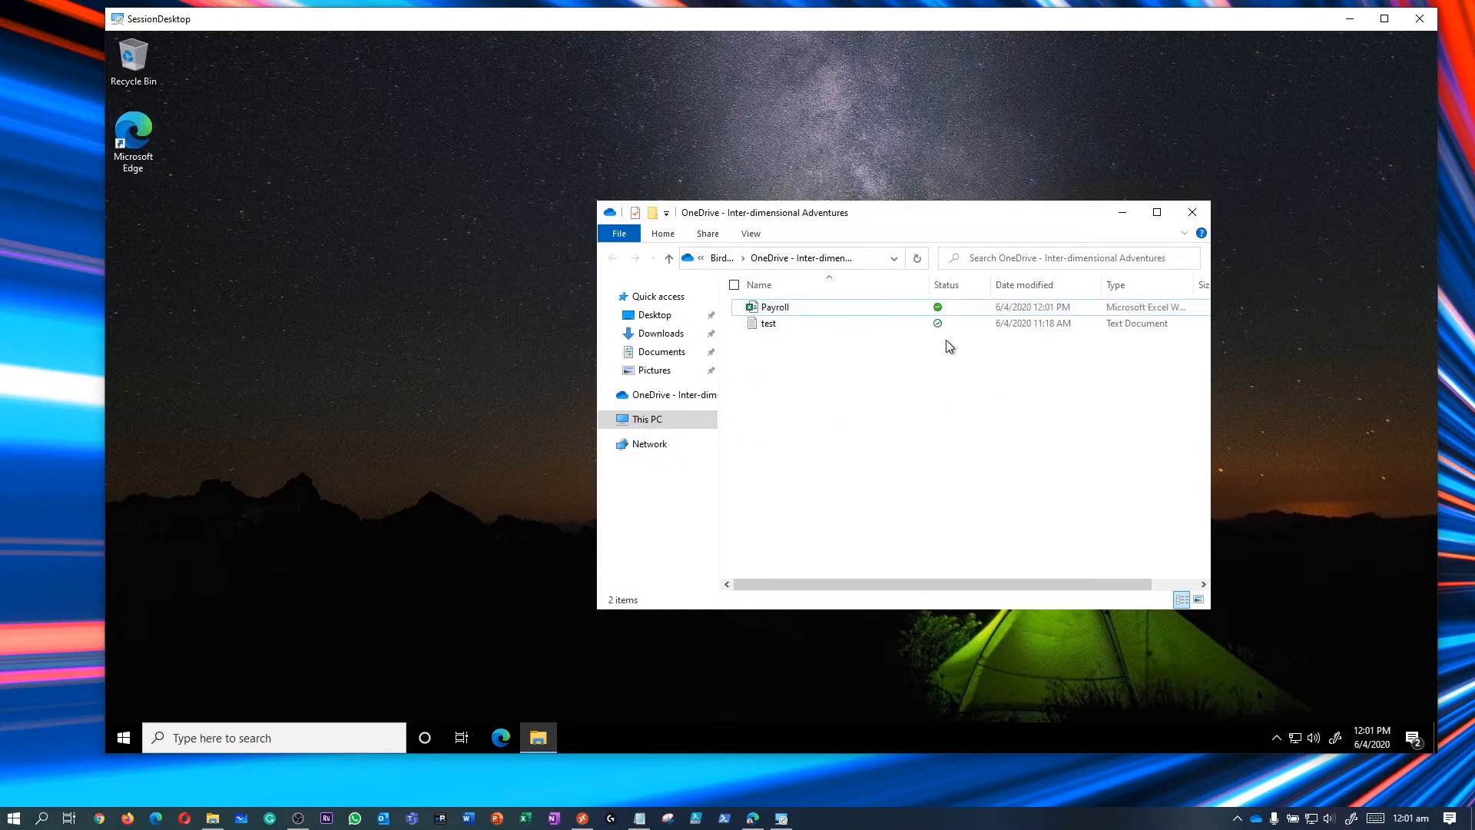
pyautogui.moveTo(144, 737)
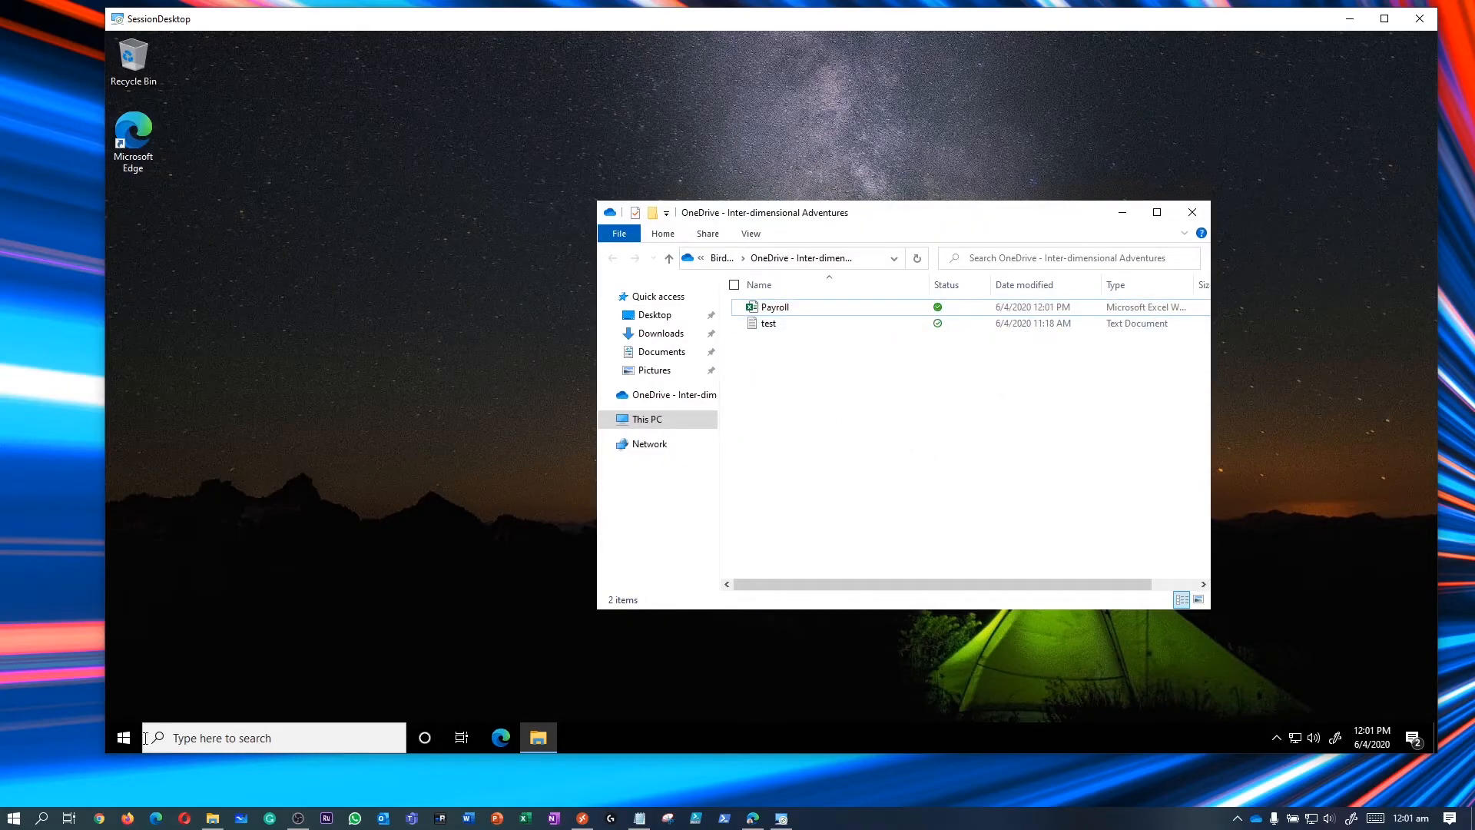
pyautogui.click(122, 737)
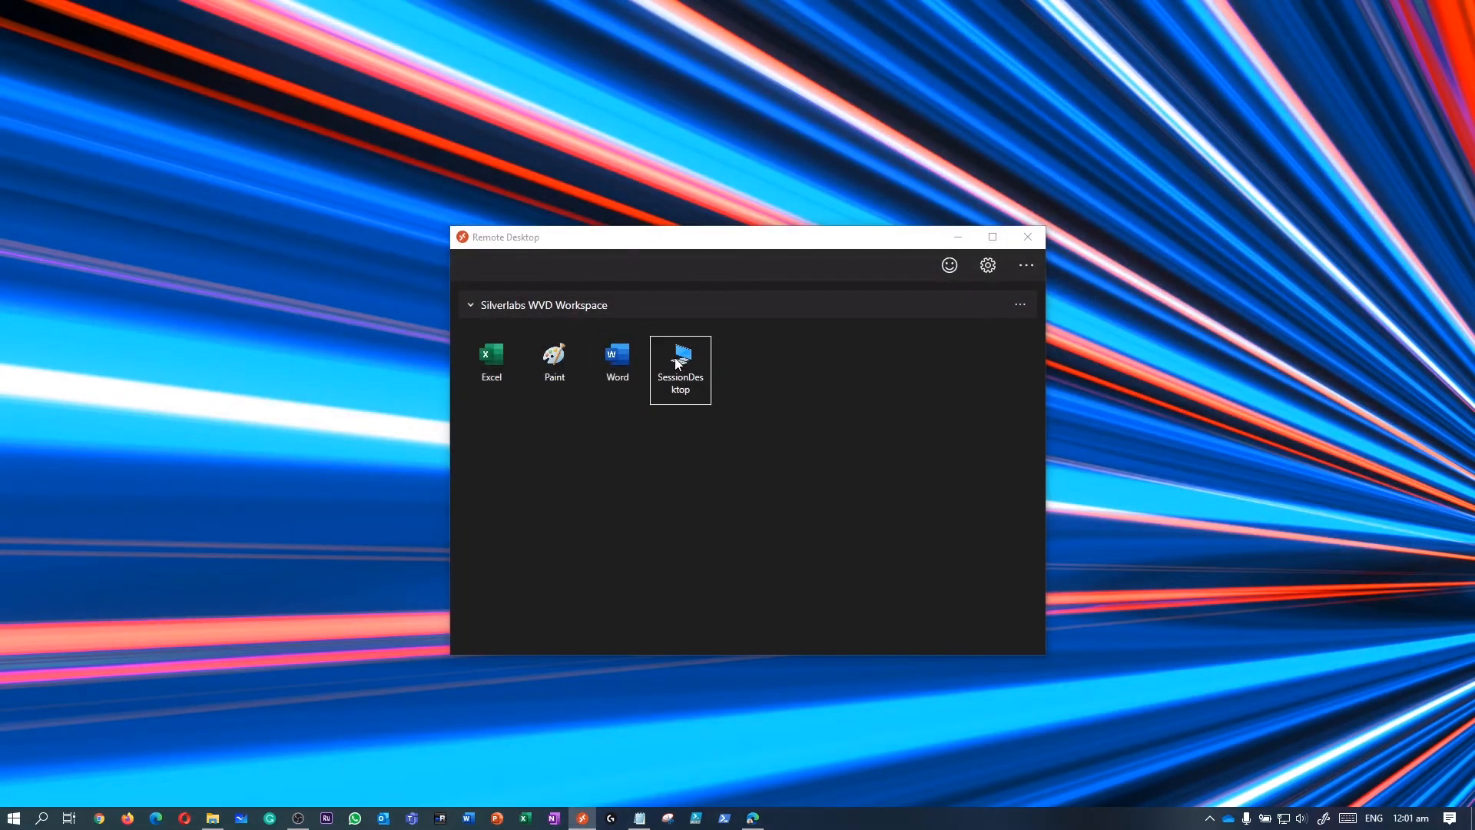
# - Reconnect to SessionDesktop, confirming the password in Windows Security
pyautogui.doubleClick(680, 361)
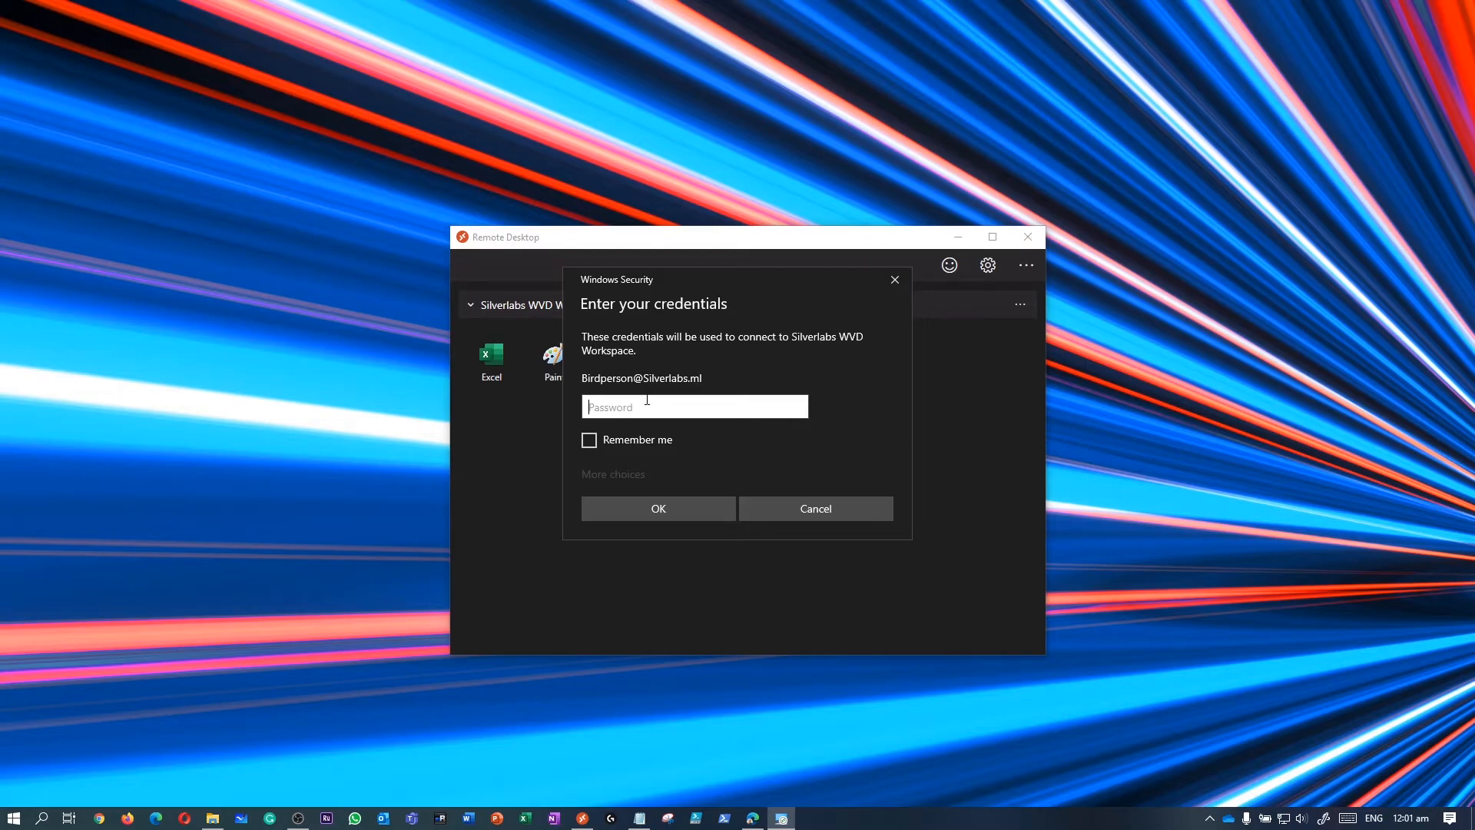
pyautogui.click(658, 508)
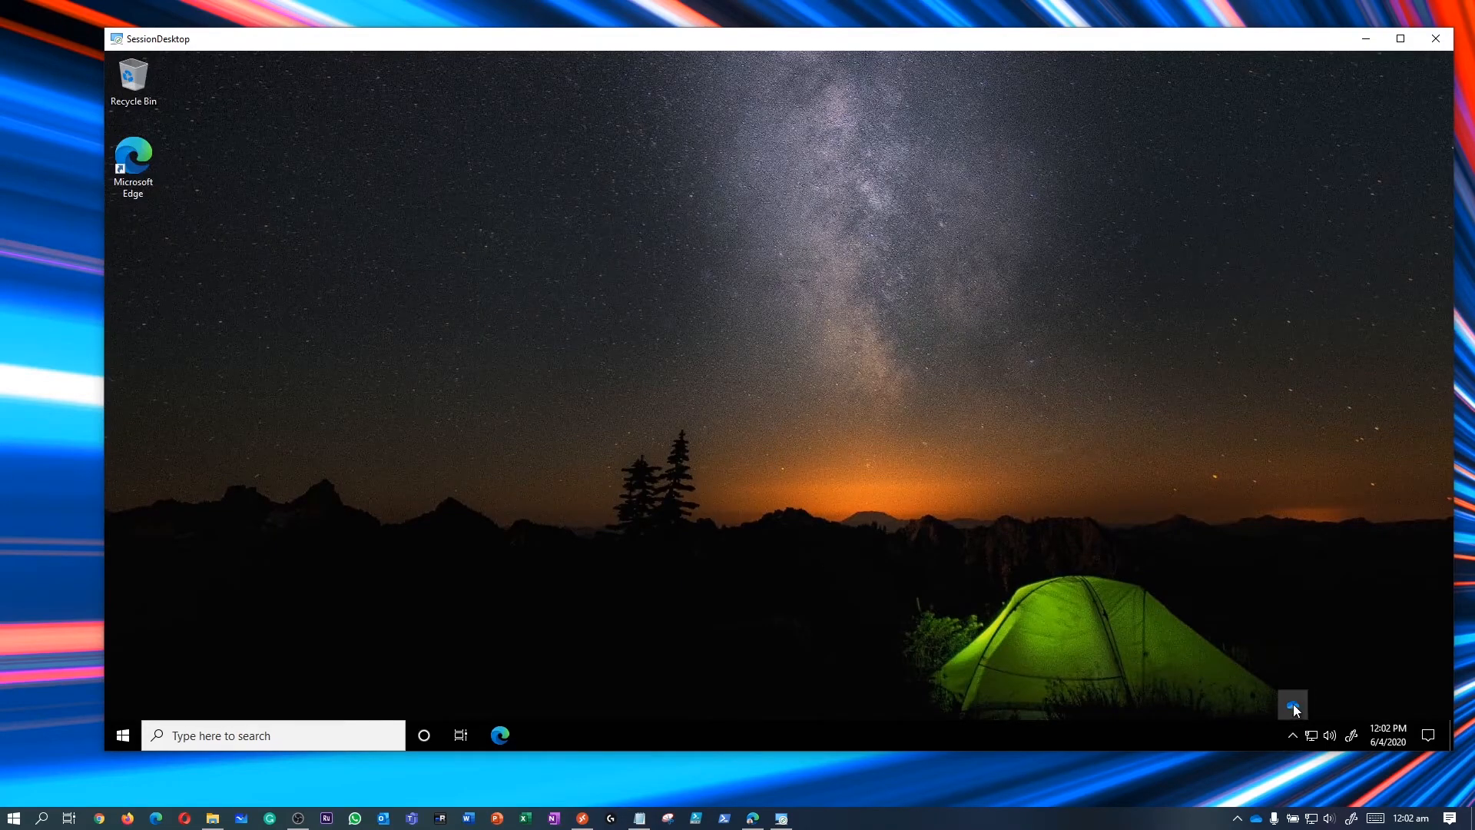
# - Check the OneDrive folder still lists Payroll and test, then reopen the sync status panel
pyautogui.click(1292, 706)
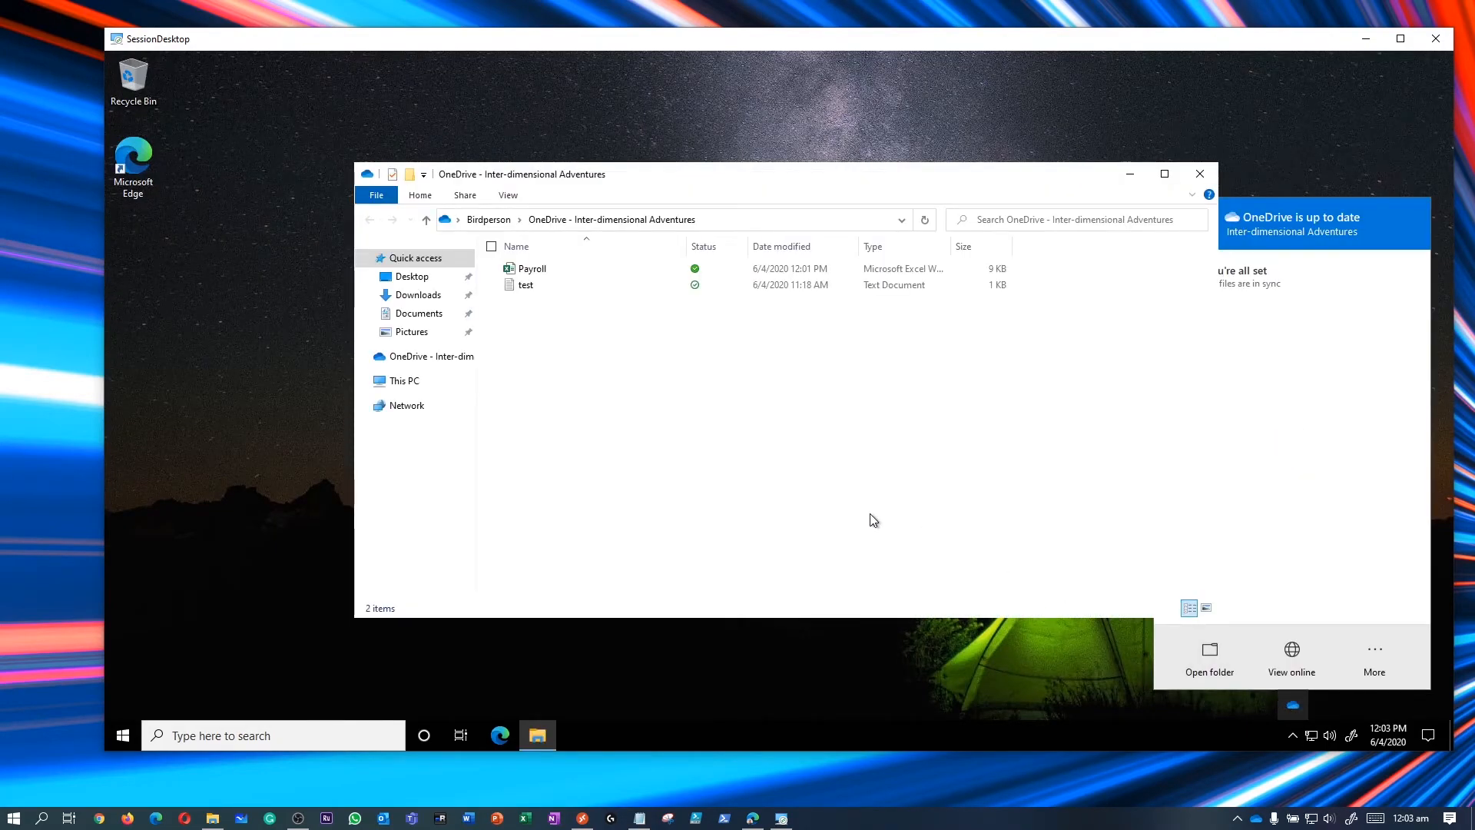
pyautogui.click(531, 268)
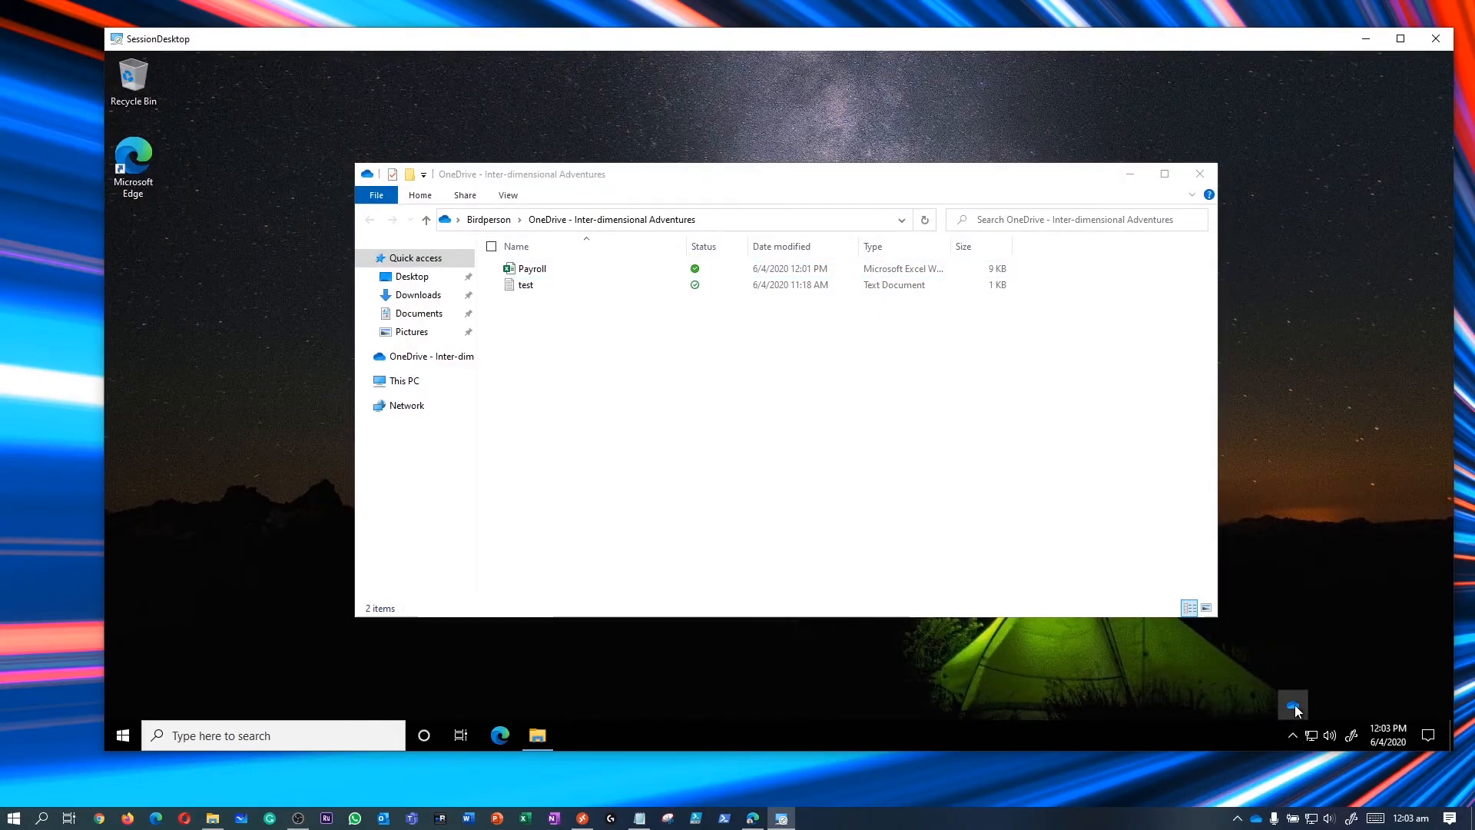
pyautogui.click(1292, 705)
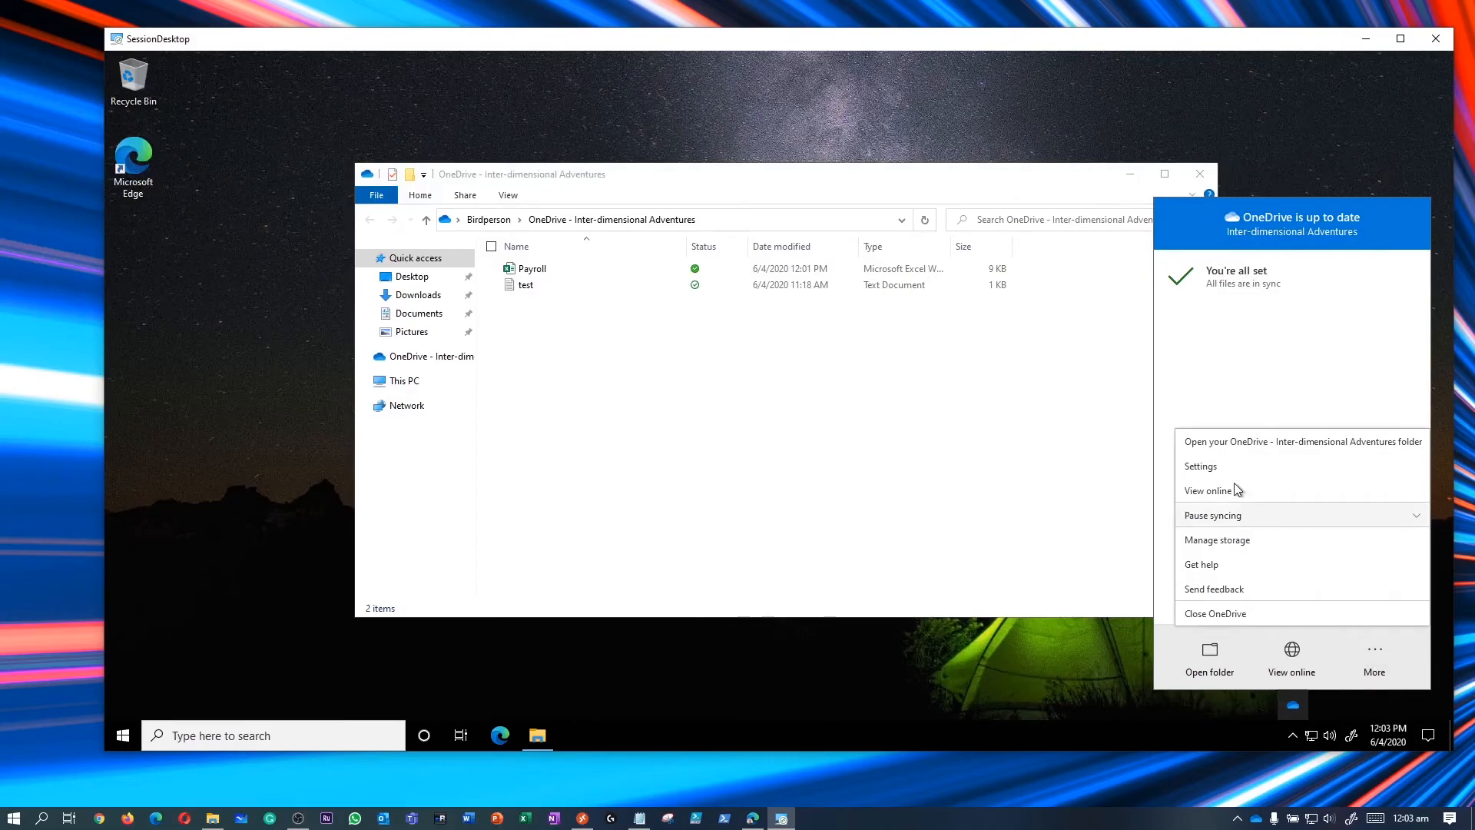
# - Start OneDrive backup of Desktop, Documents and Pictures and view its sync progress
pyautogui.click(1200, 465)
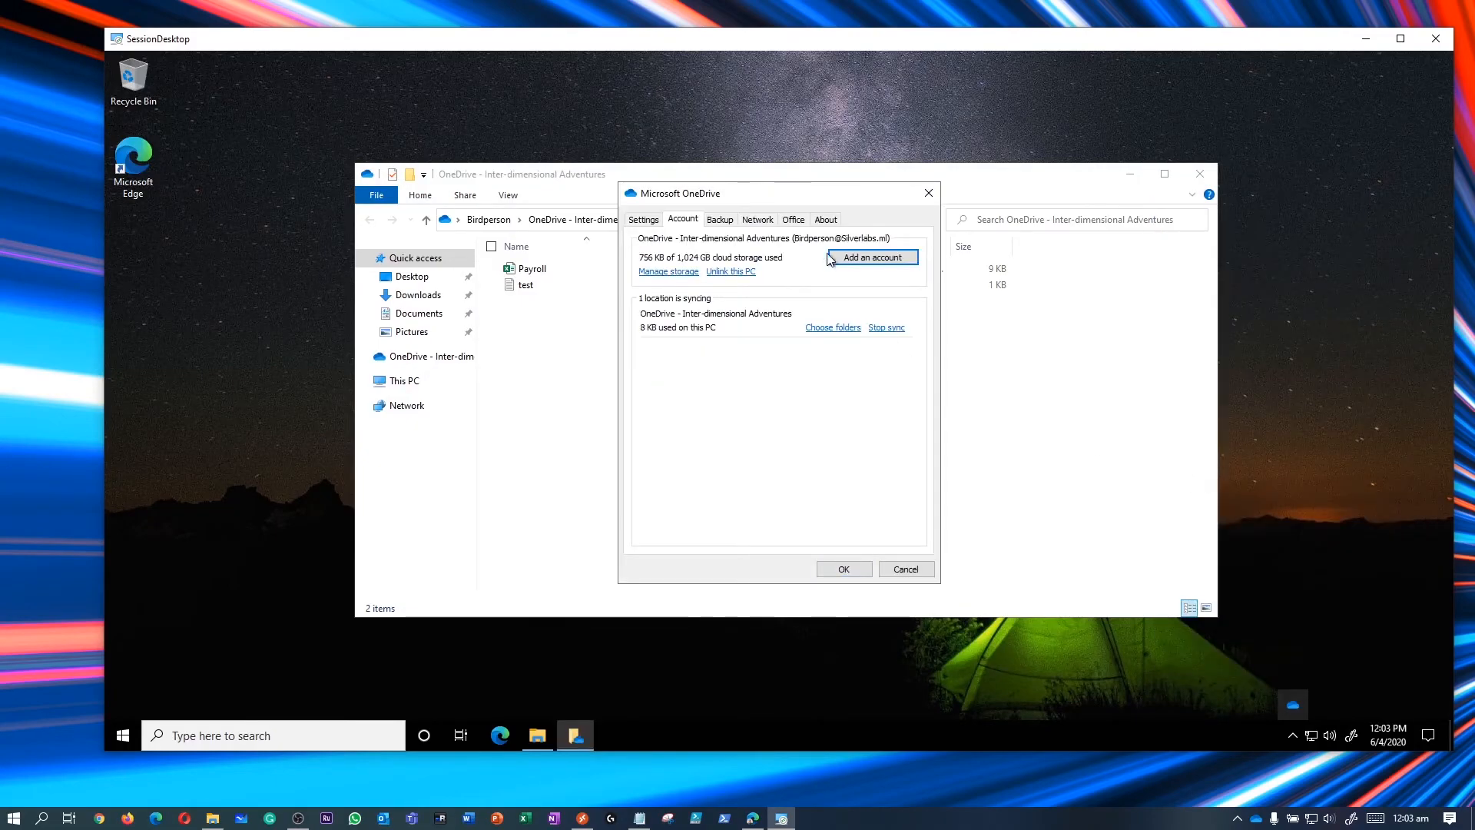
pyautogui.click(719, 218)
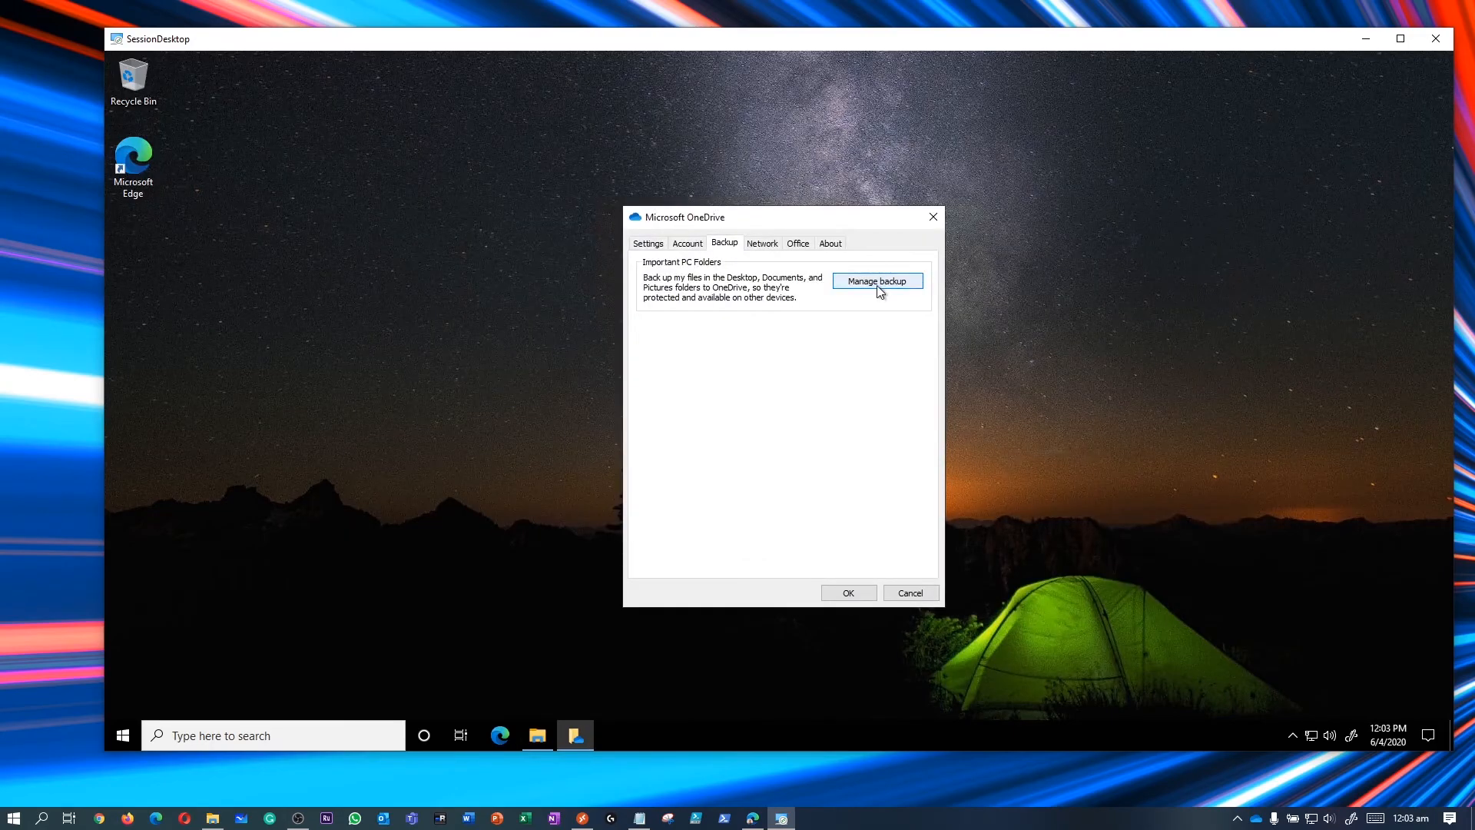
pyautogui.click(875, 280)
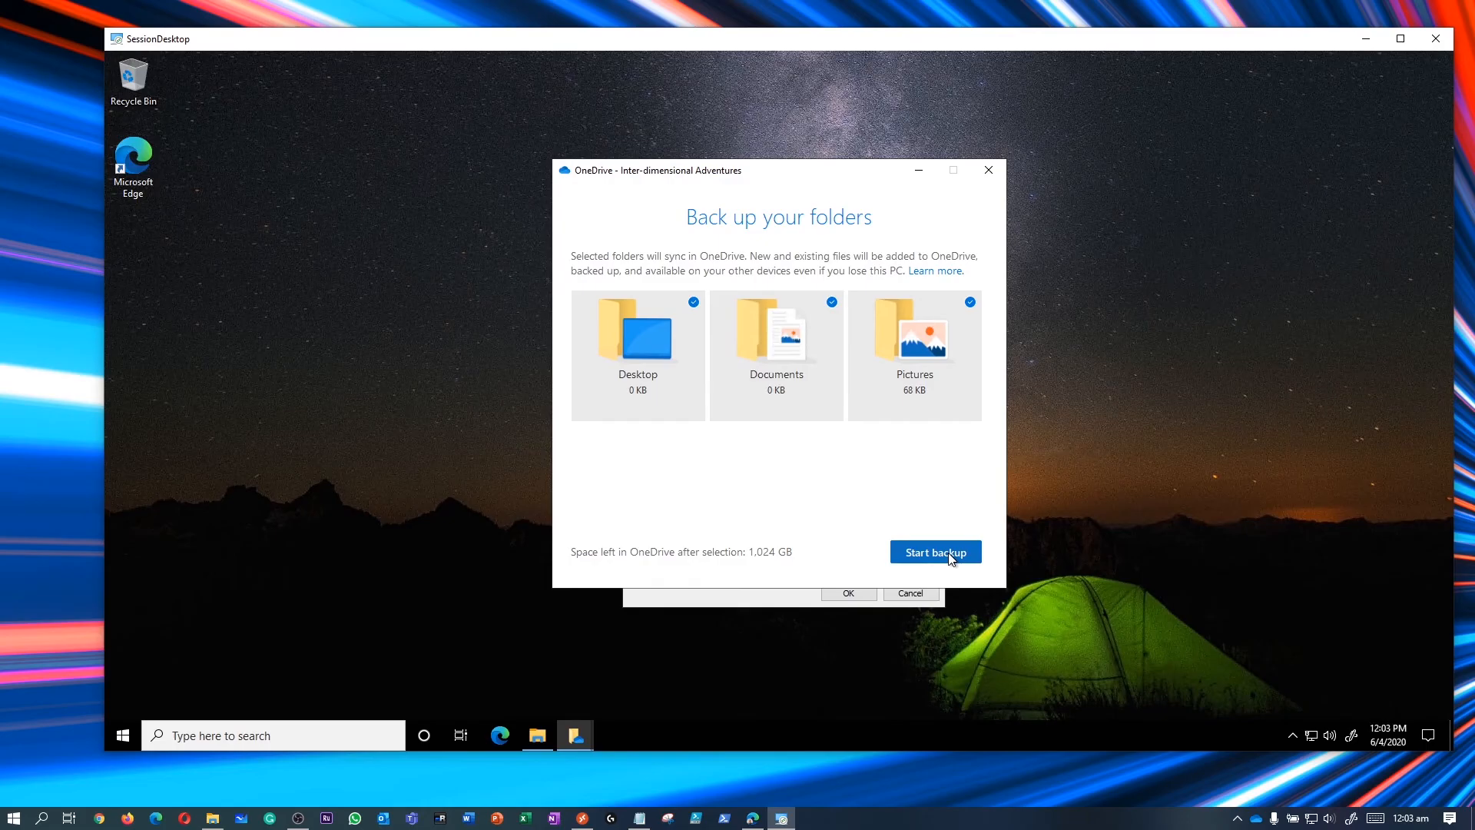
pyautogui.click(934, 551)
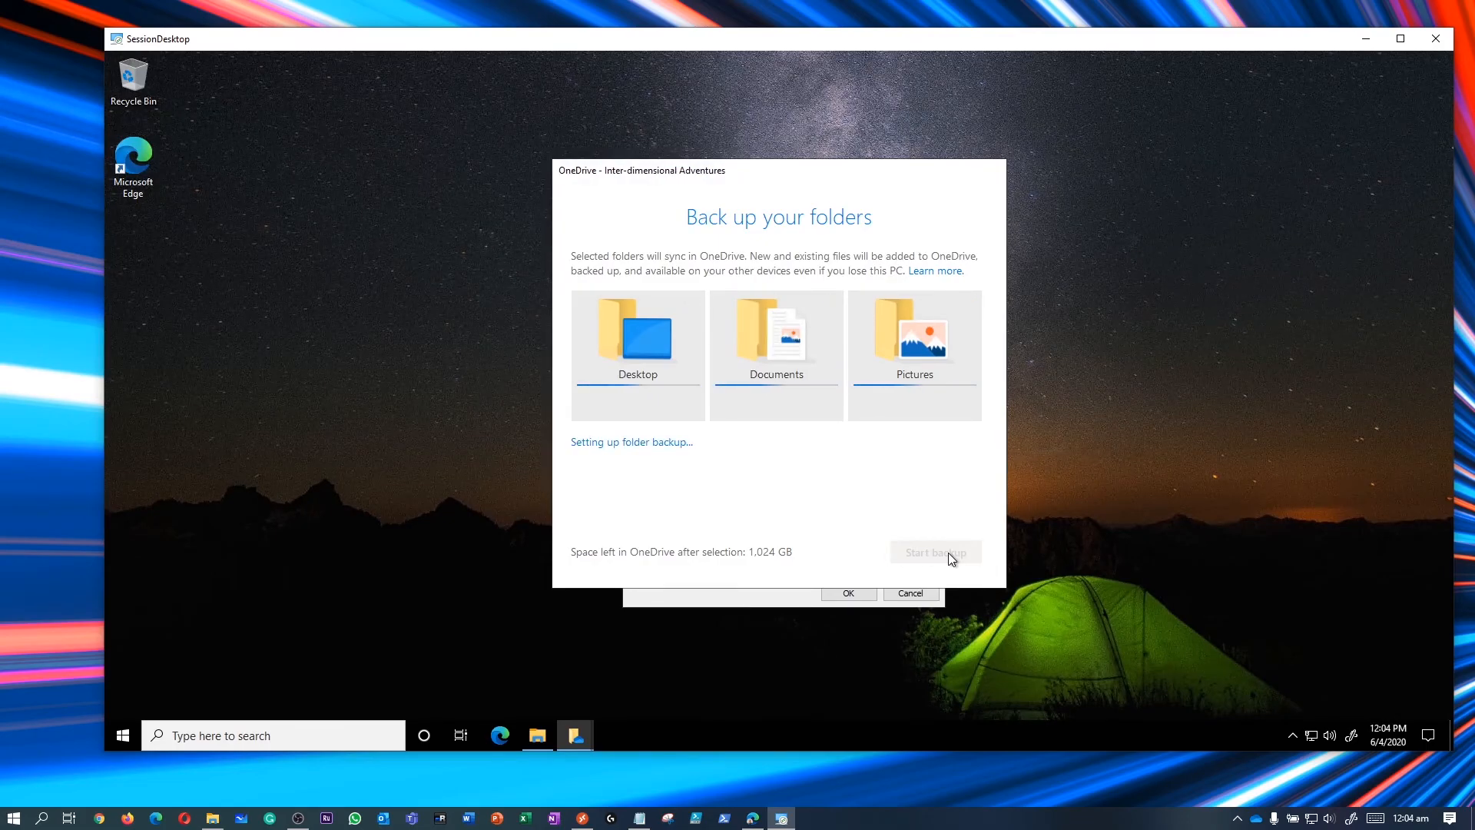
pyautogui.click(934, 552)
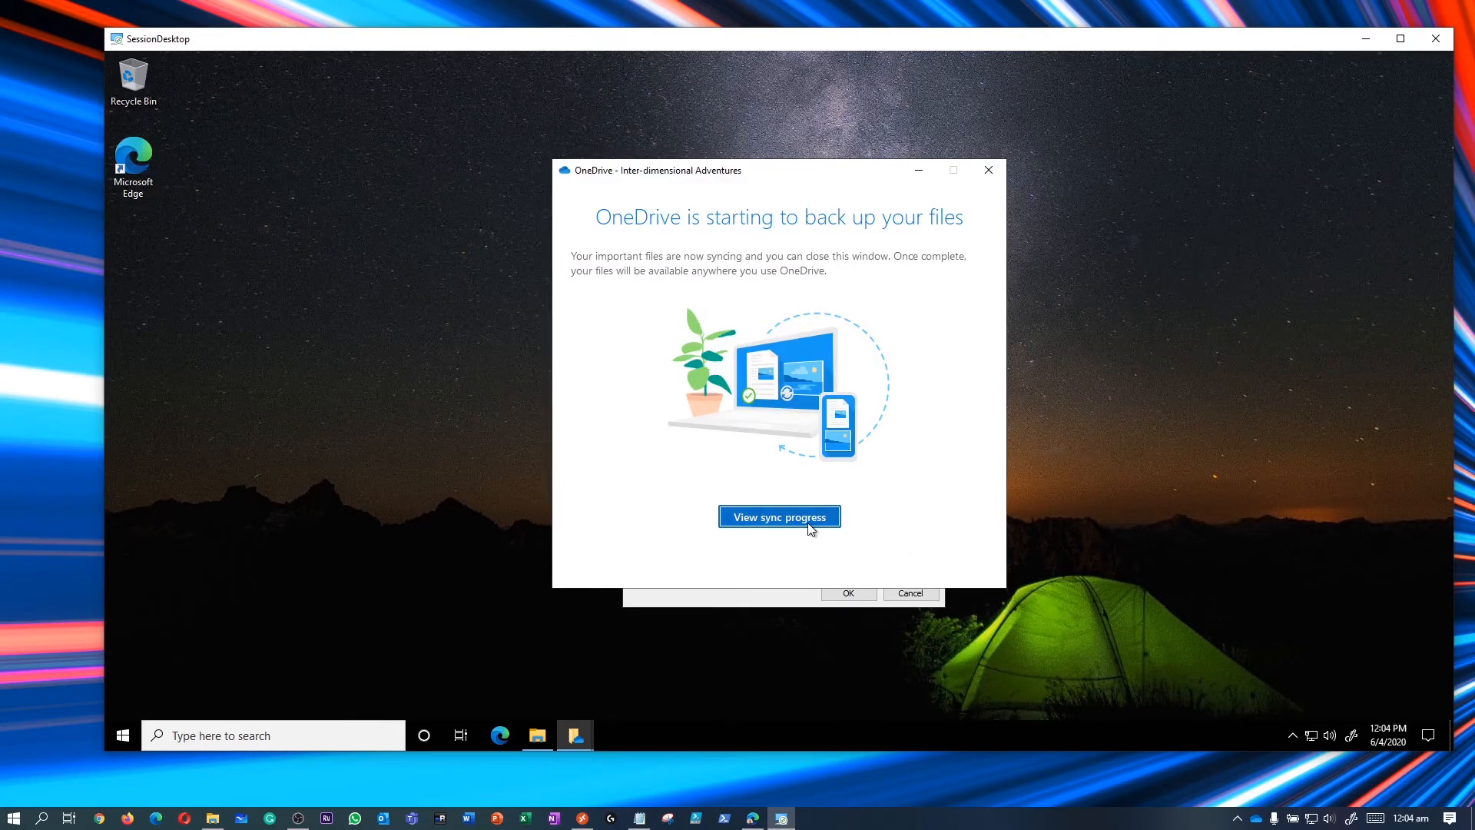
pyautogui.click(778, 517)
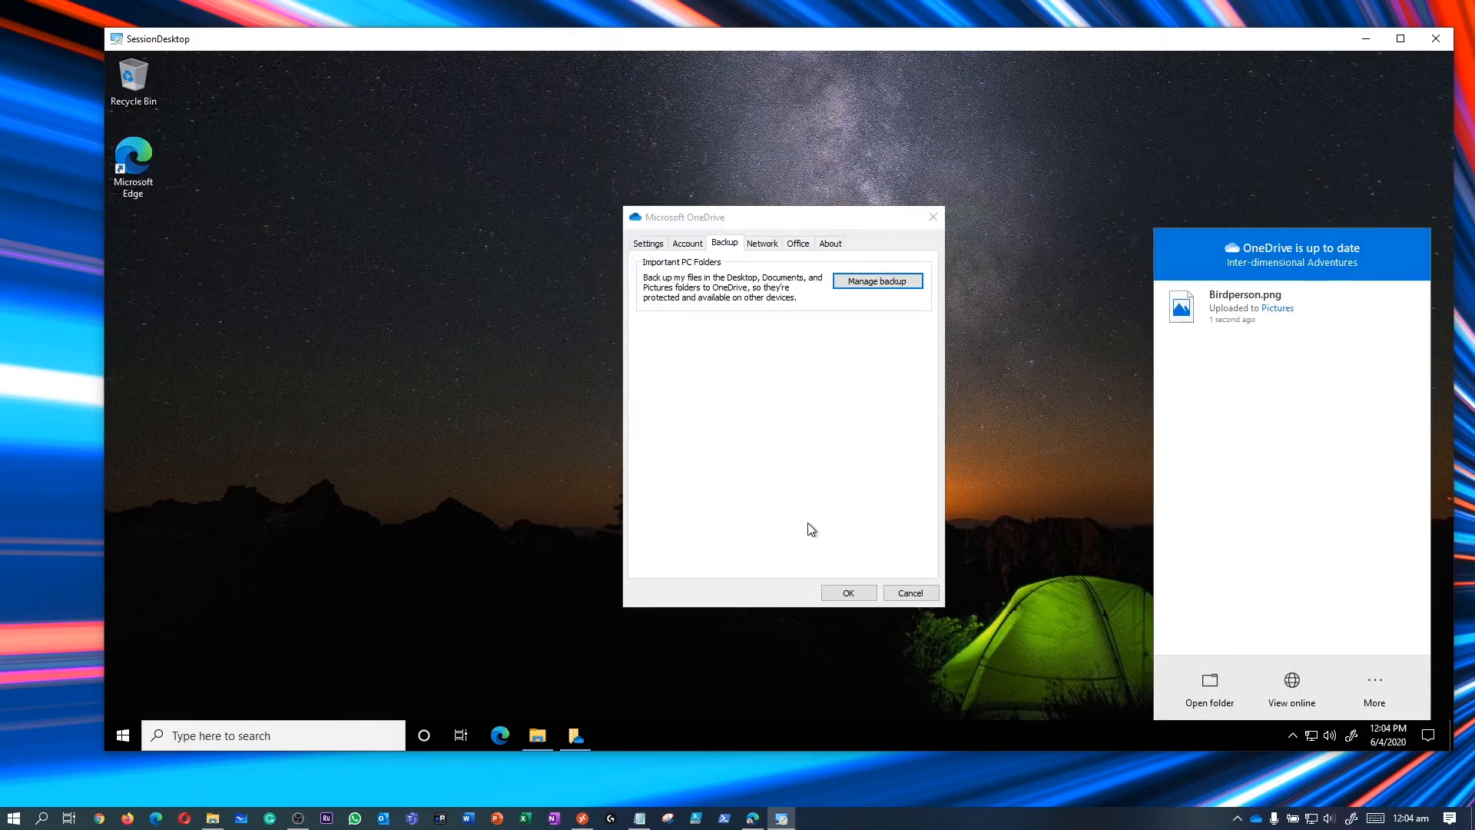
pyautogui.moveTo(796, 428)
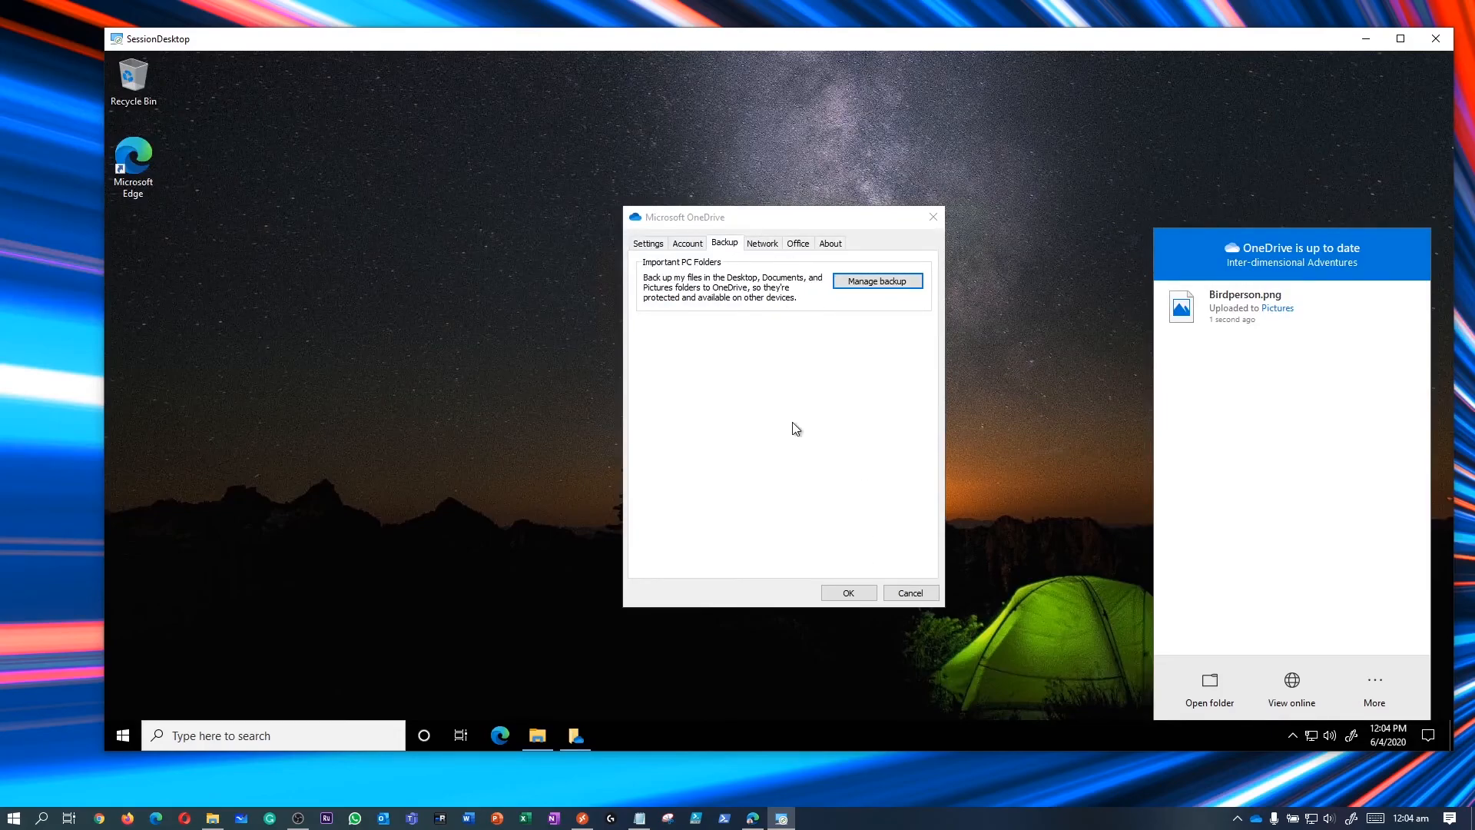
# - Close the OneDrive settings window and refresh the SessionDesktop remote desktop
pyautogui.click(647, 243)
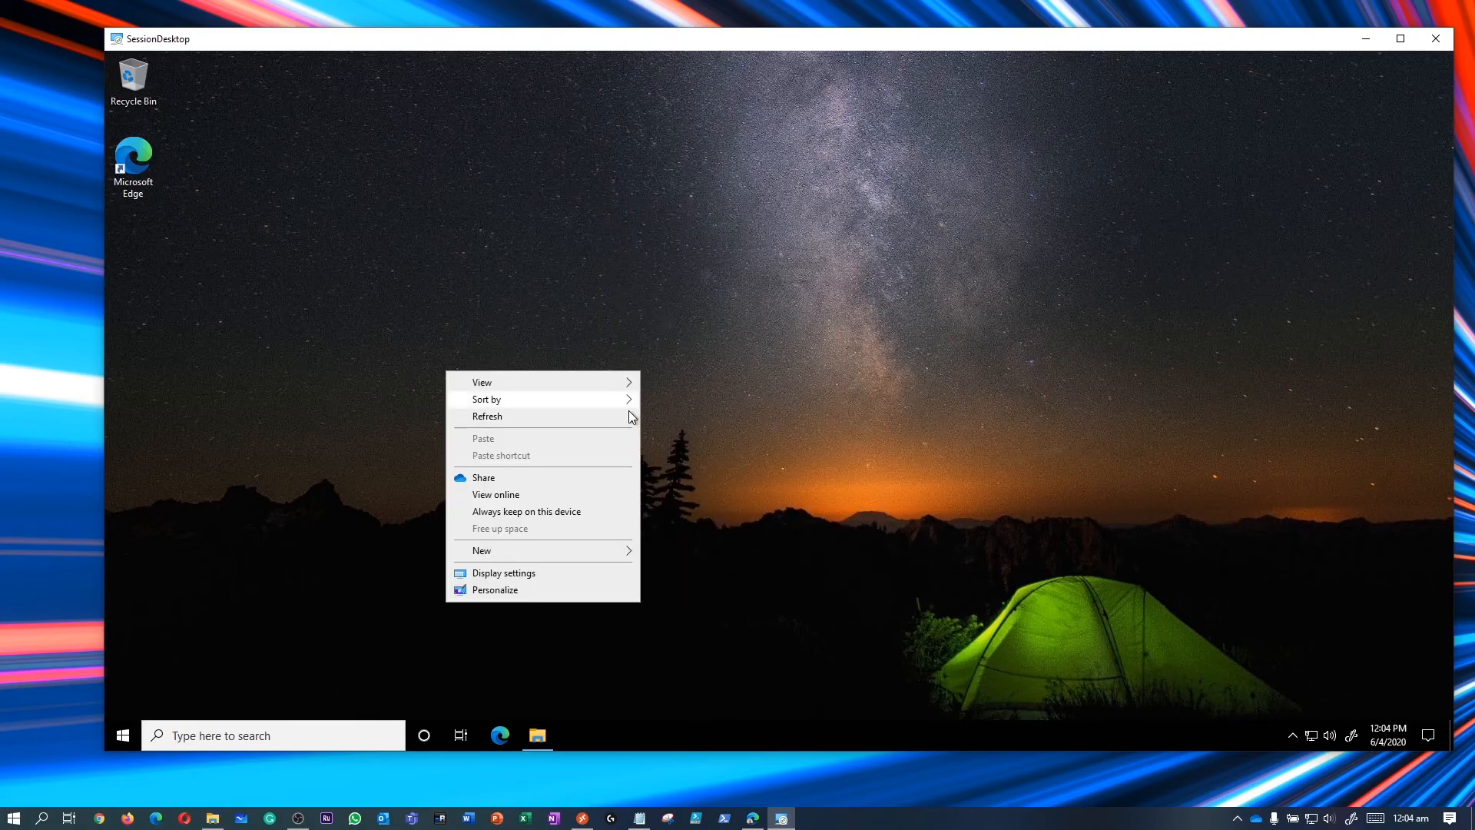
pyautogui.click(488, 417)
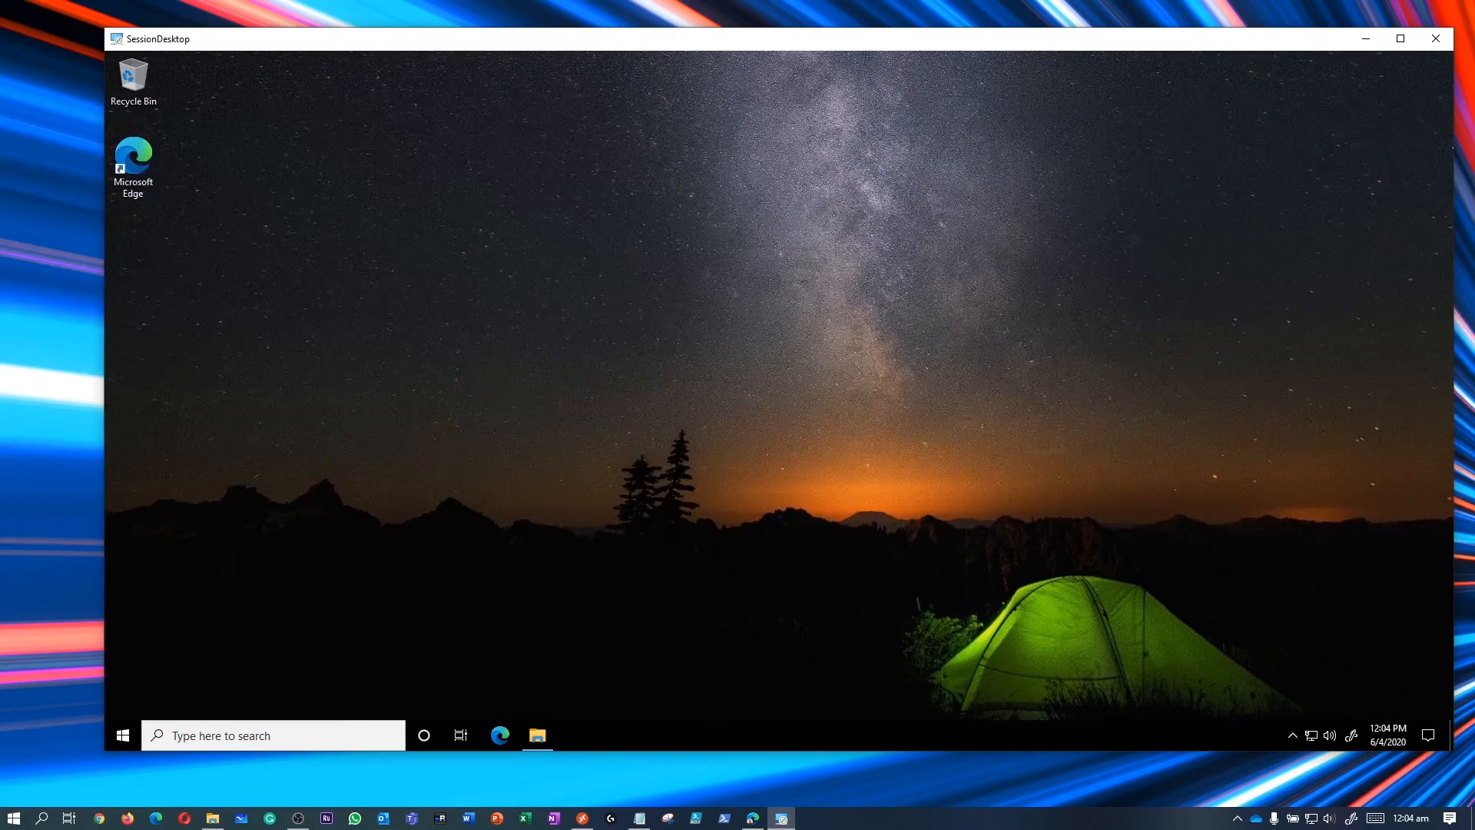